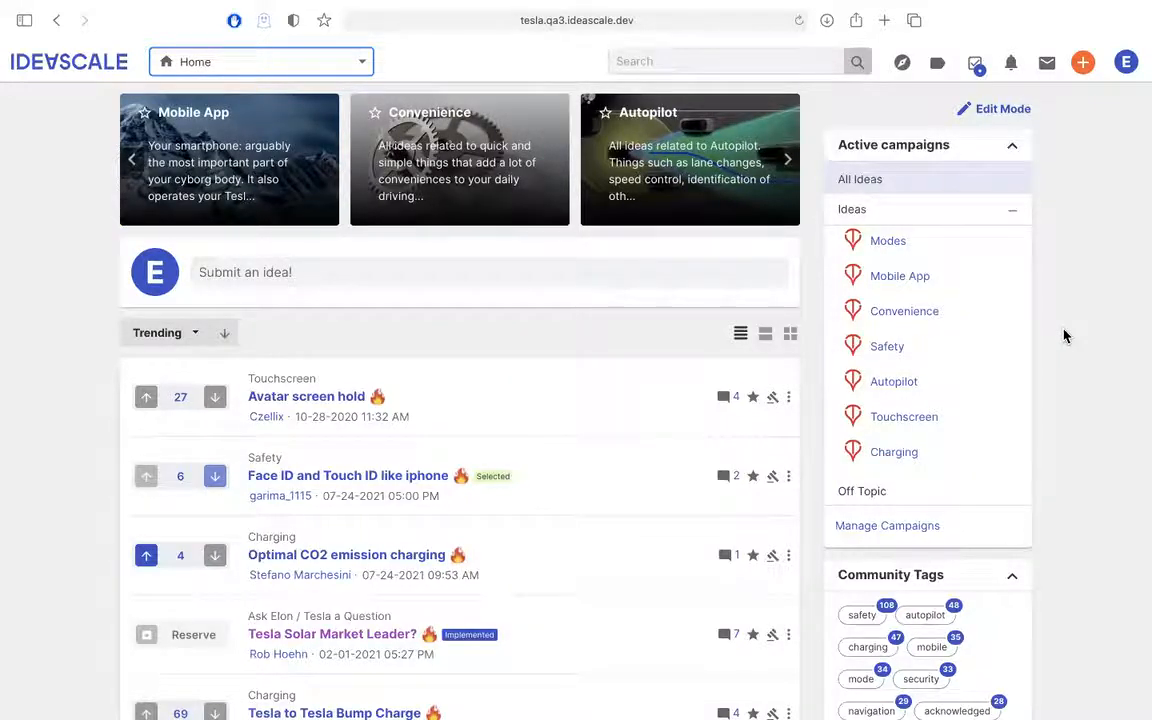
Step: Browse the header menus: community resource and message links, then the idea labels list
left_click(787, 159)
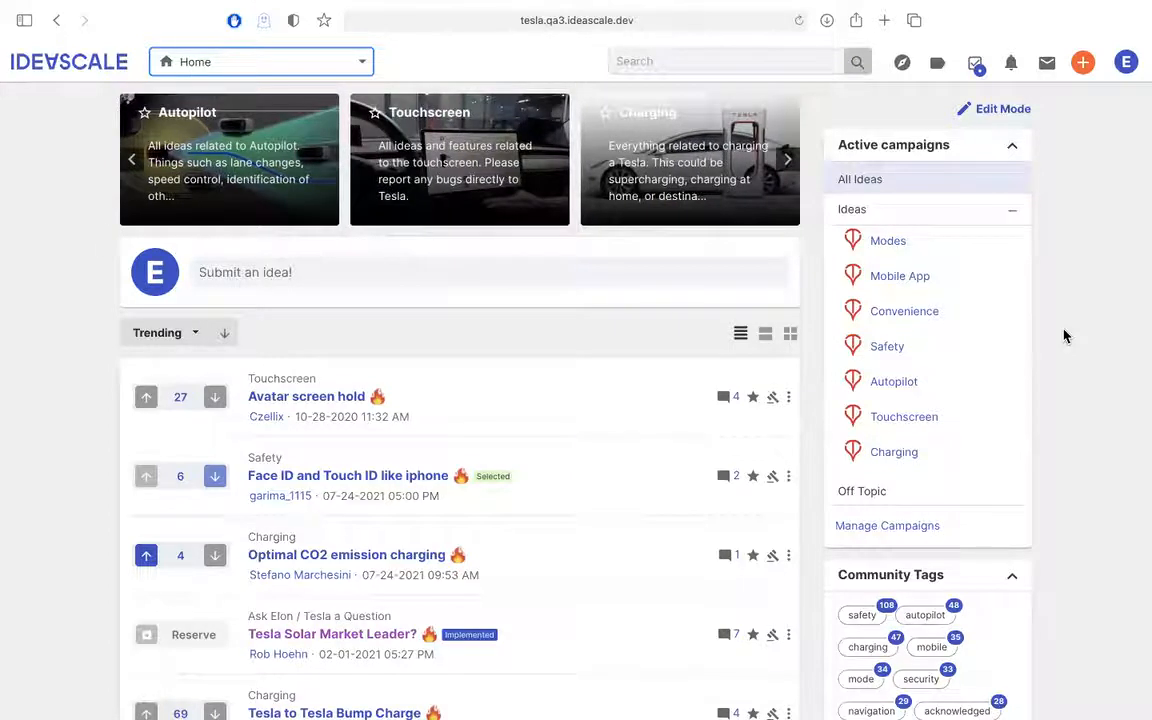
left_click(787, 159)
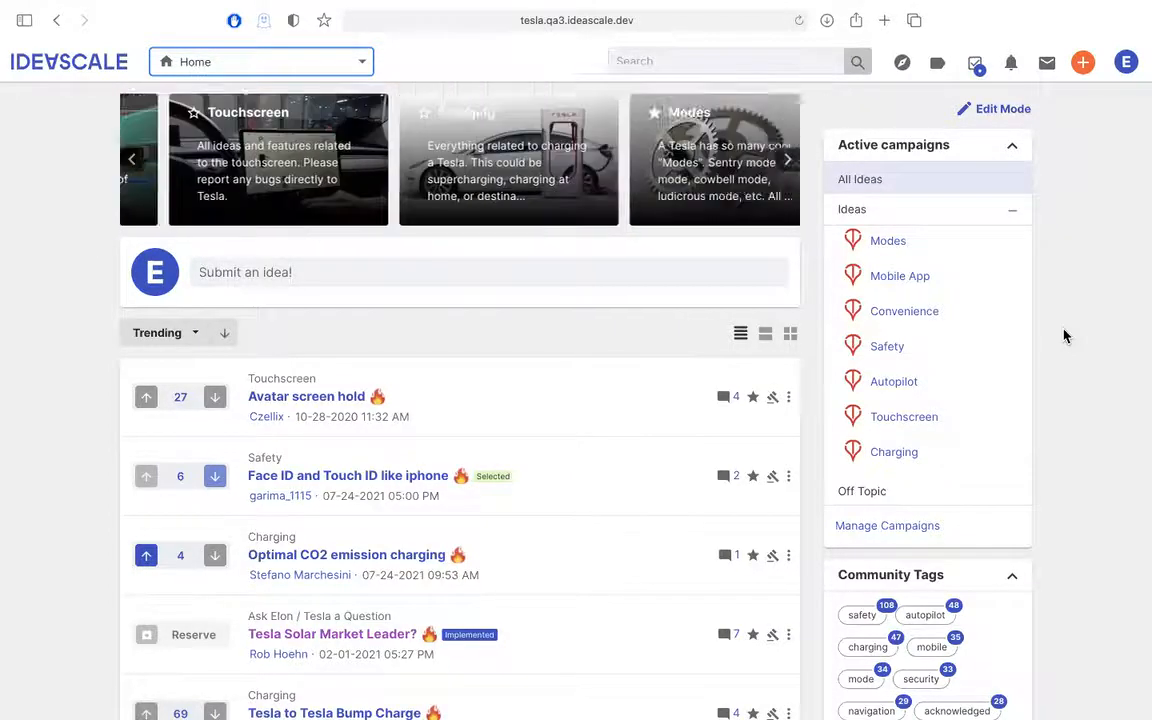
left_click(787, 159)
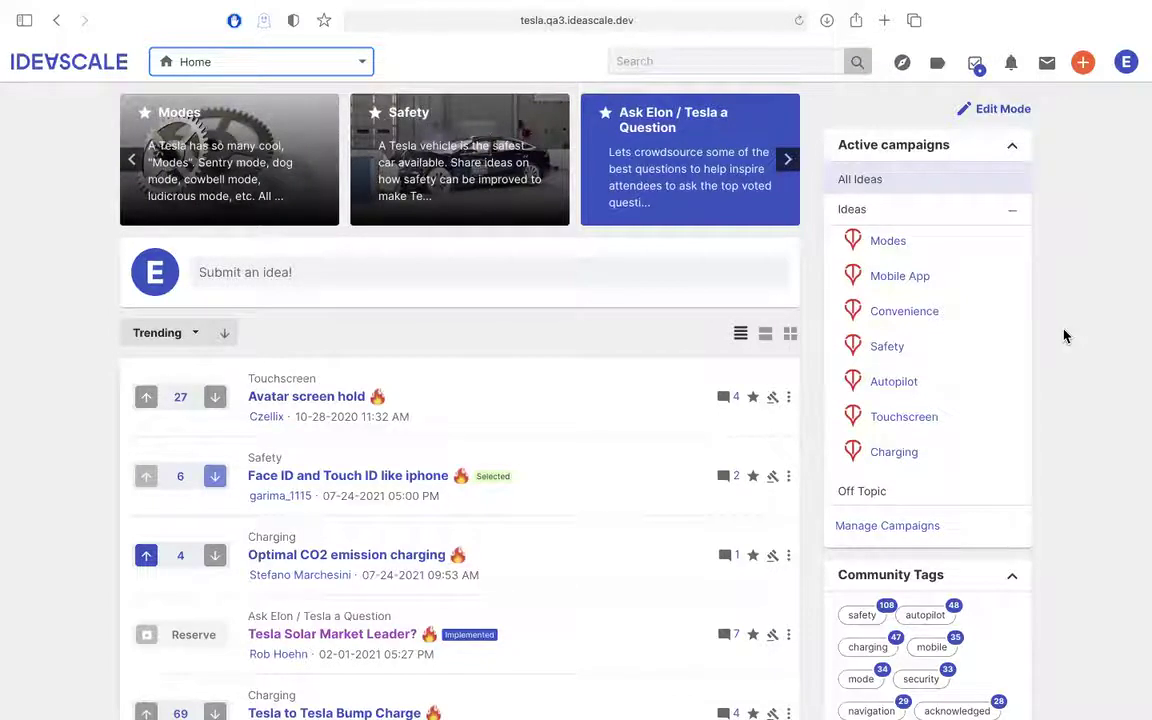
left_click(787, 159)
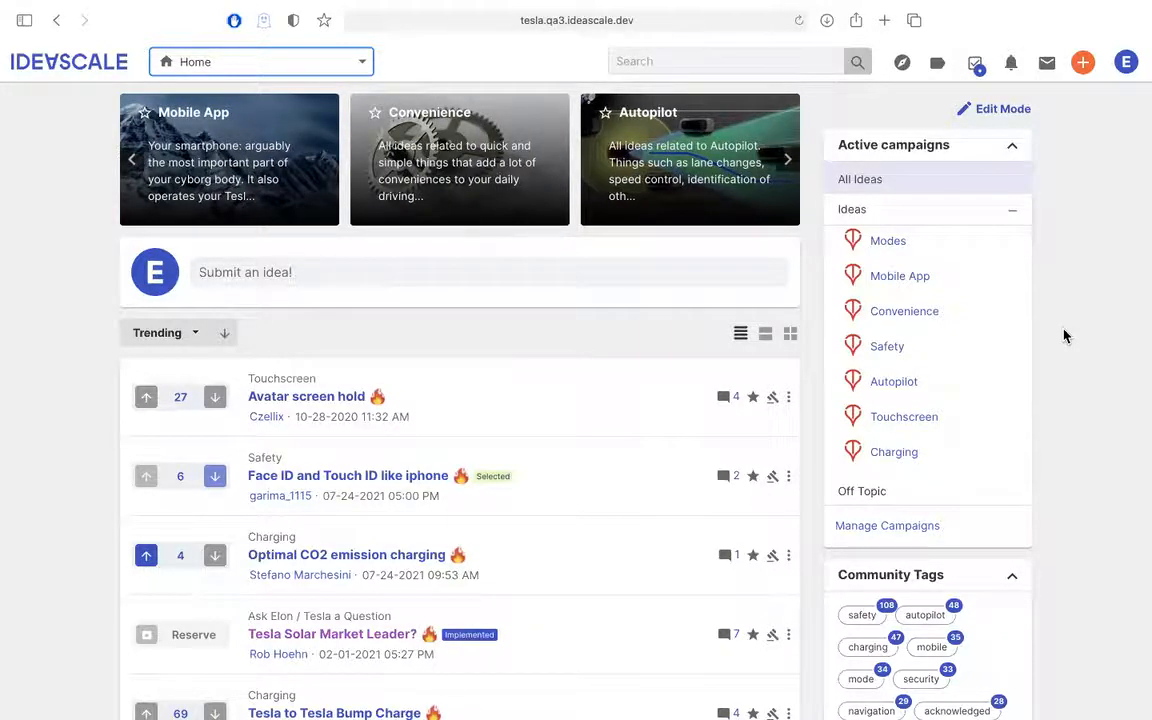
left_click(787, 159)
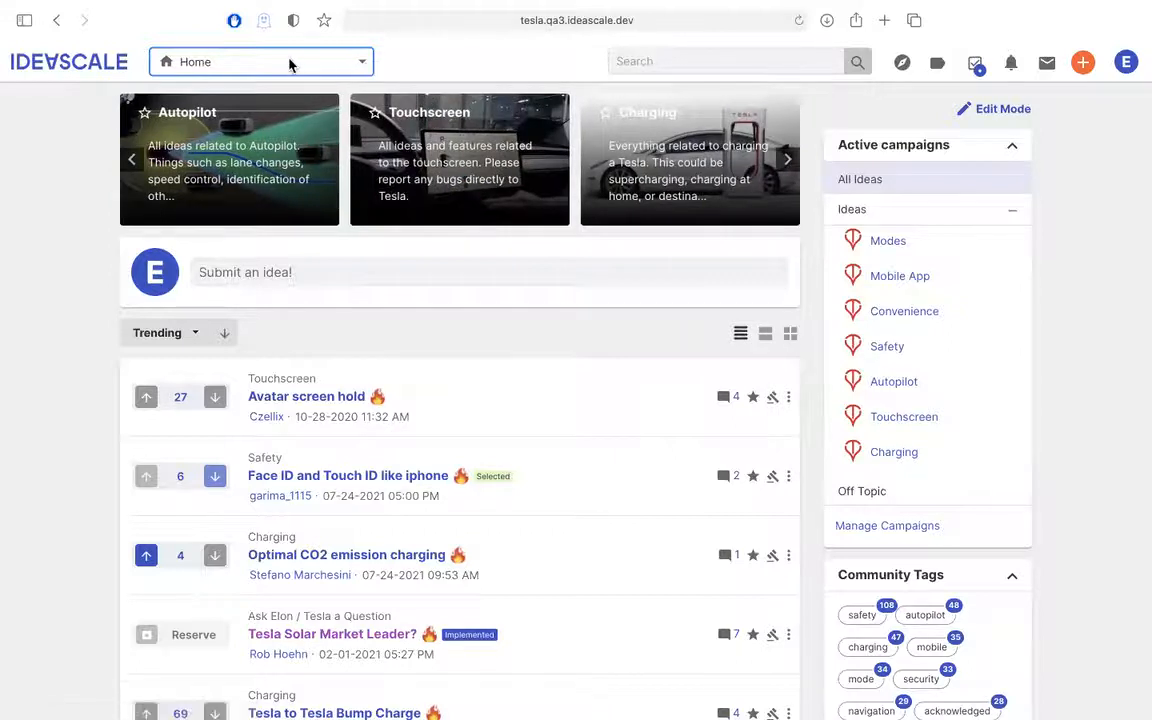
left_click(261, 61)
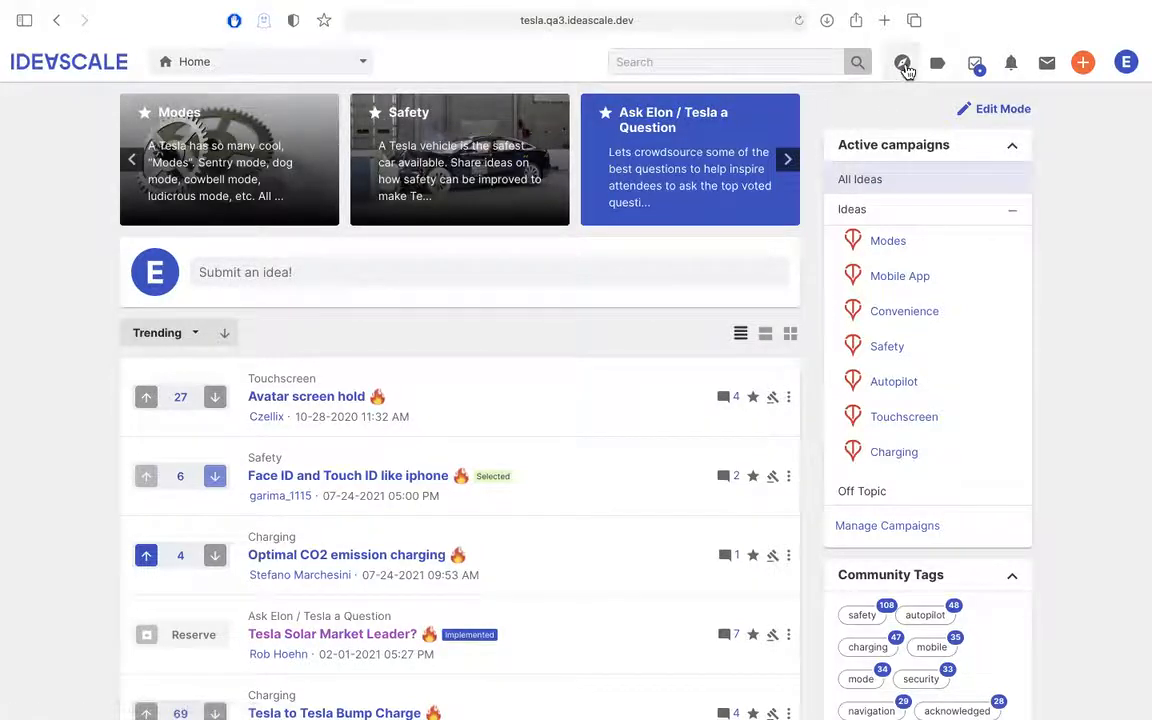
left_click(901, 62)
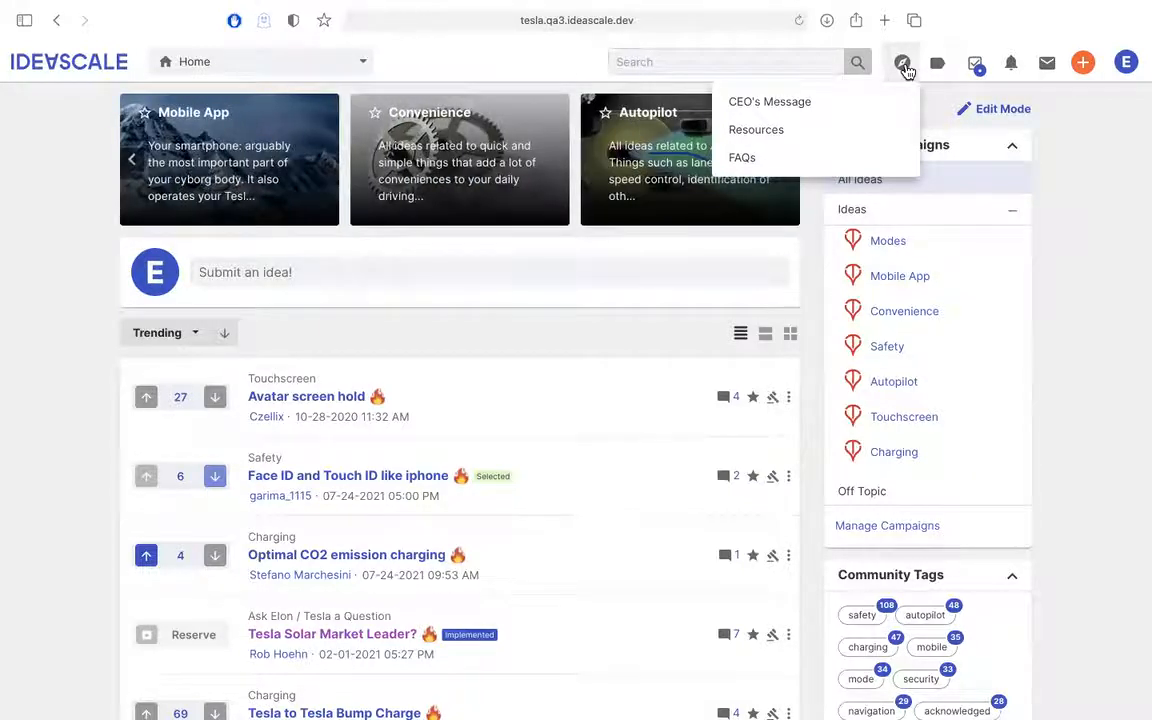
left_click(936, 62)
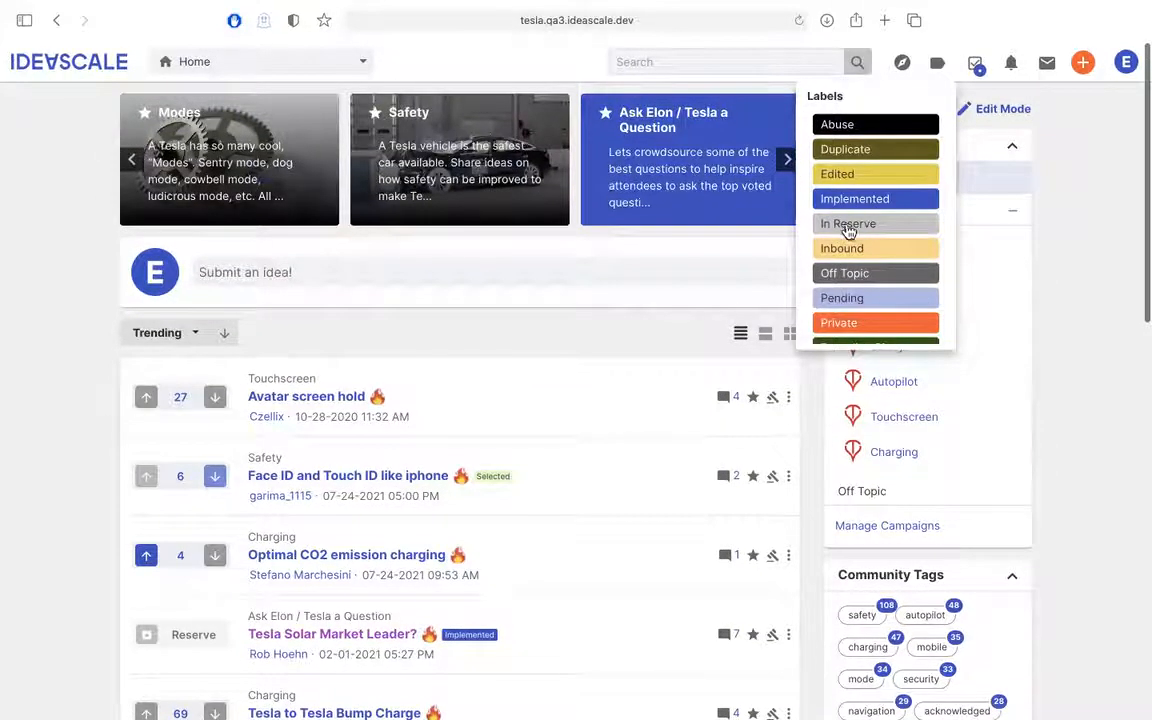
mouse_move(860, 272)
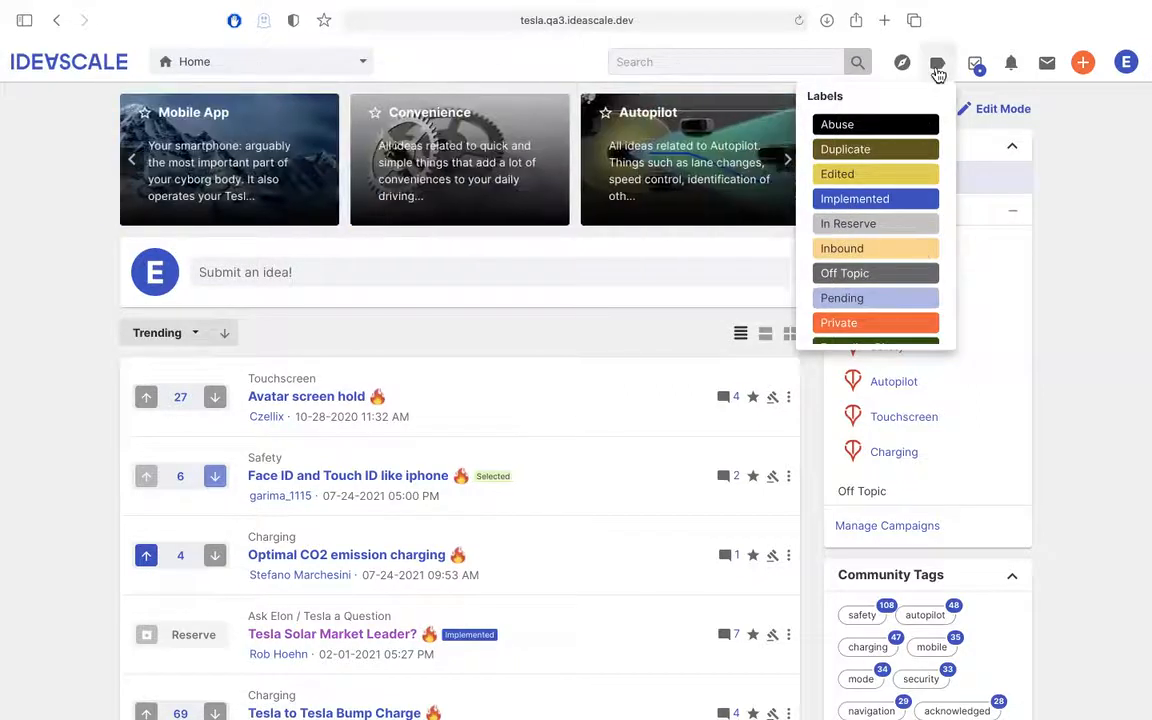
mouse_move(1104, 194)
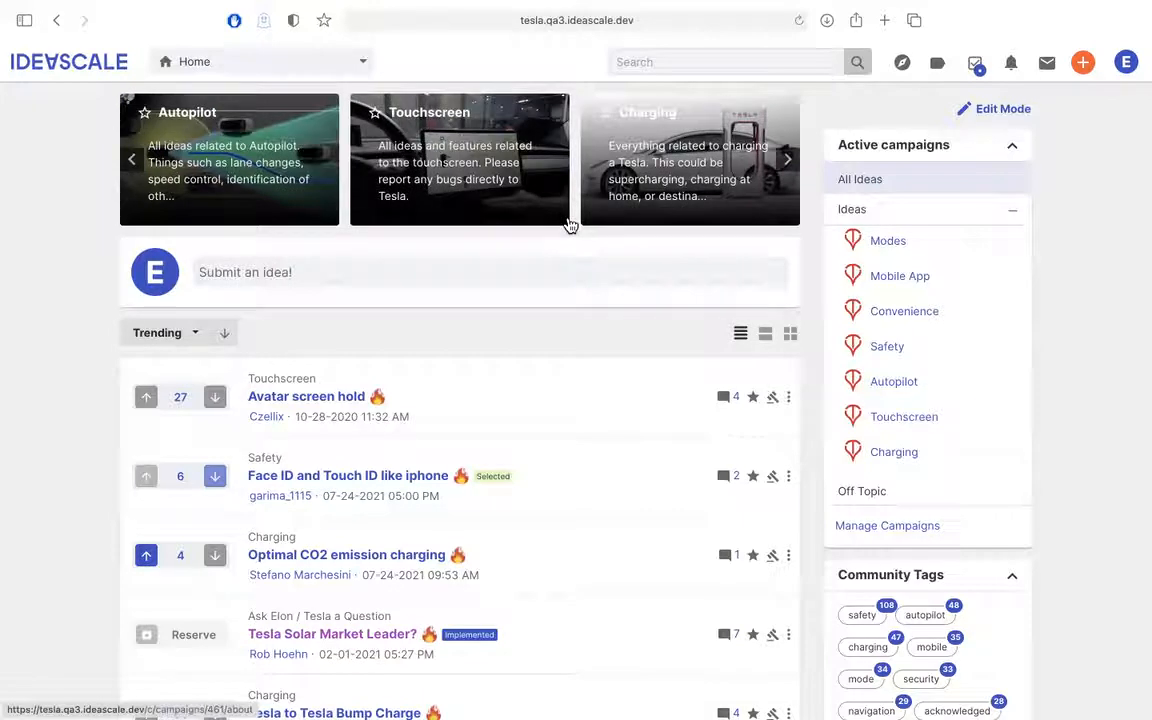
Step: Open the Charging campaign, scroll its Submission Form, and close it without submitting
left_click(893, 451)
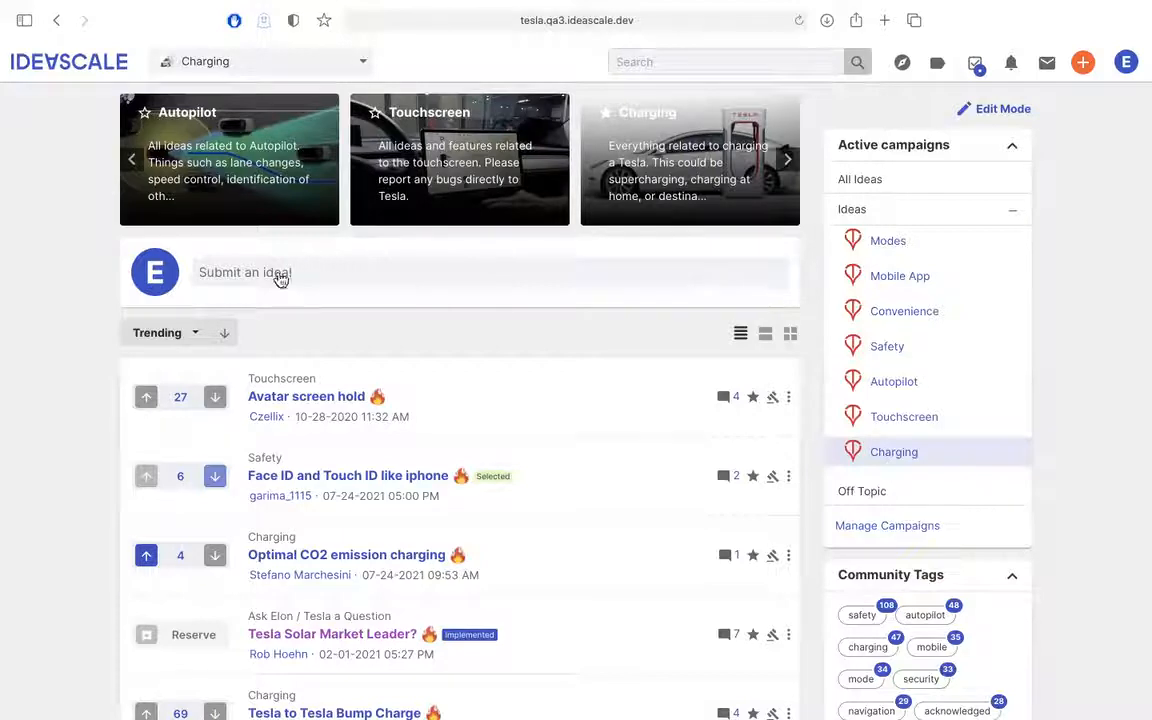
mouse_move(270, 280)
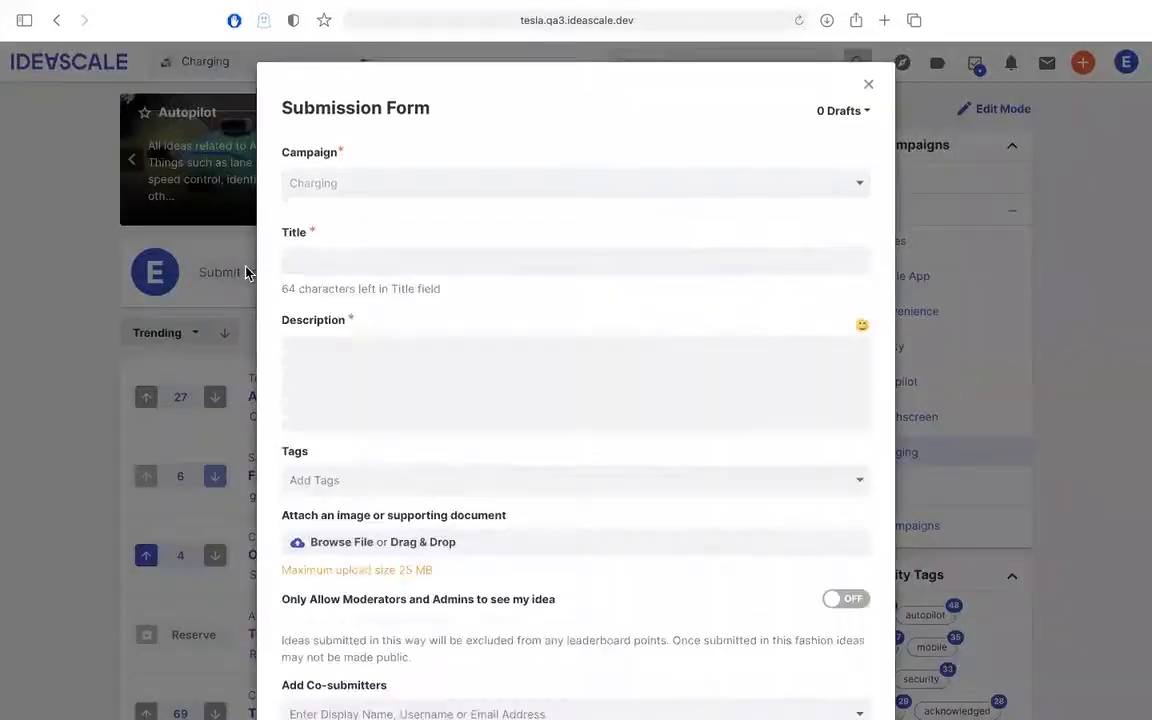
mouse_move(637, 240)
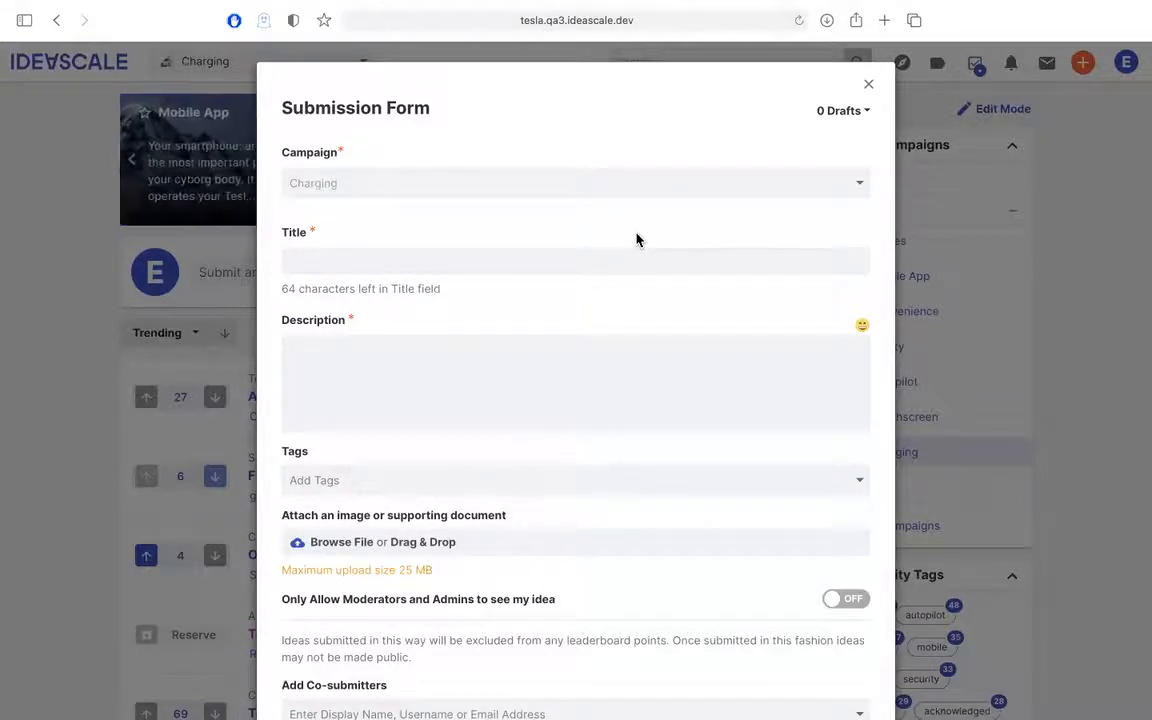
scroll("down", 3)
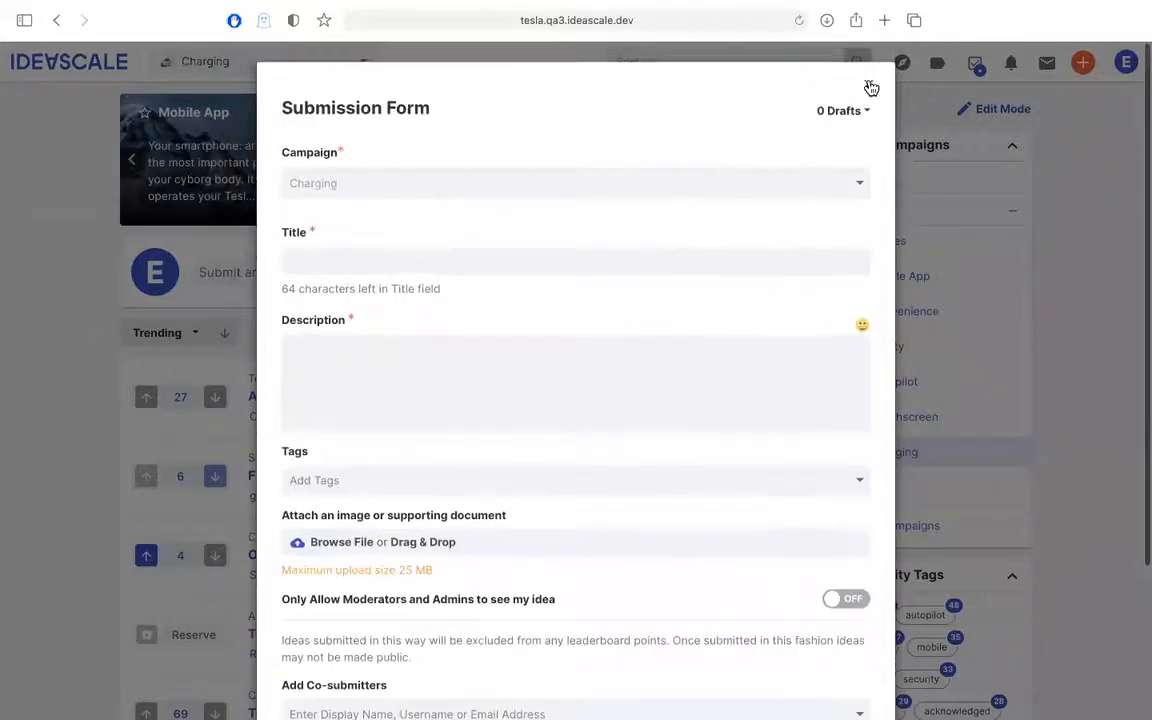
scroll("down", 3)
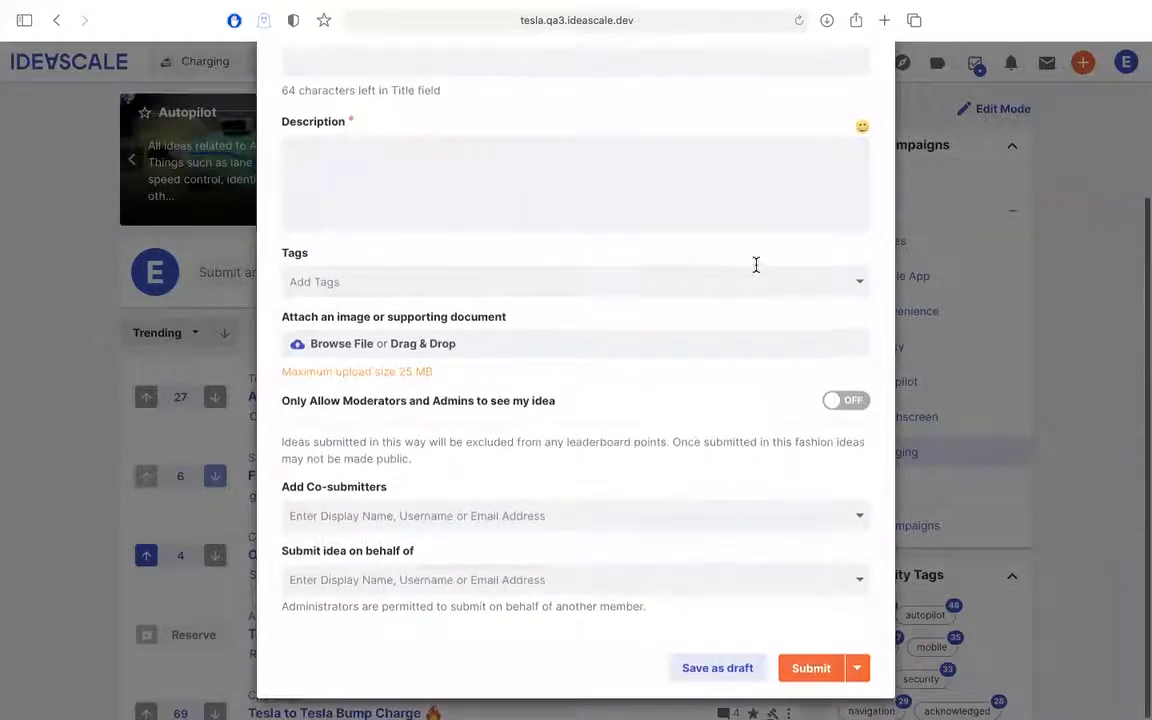
scroll("up", 3)
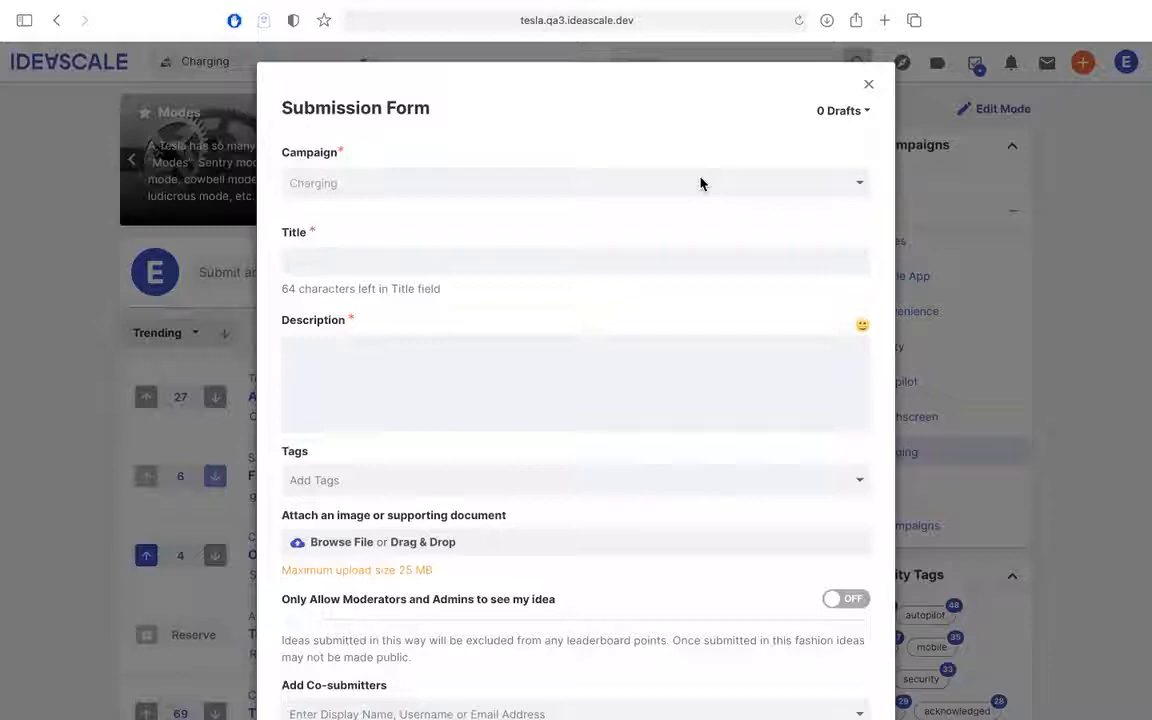
left_click(867, 84)
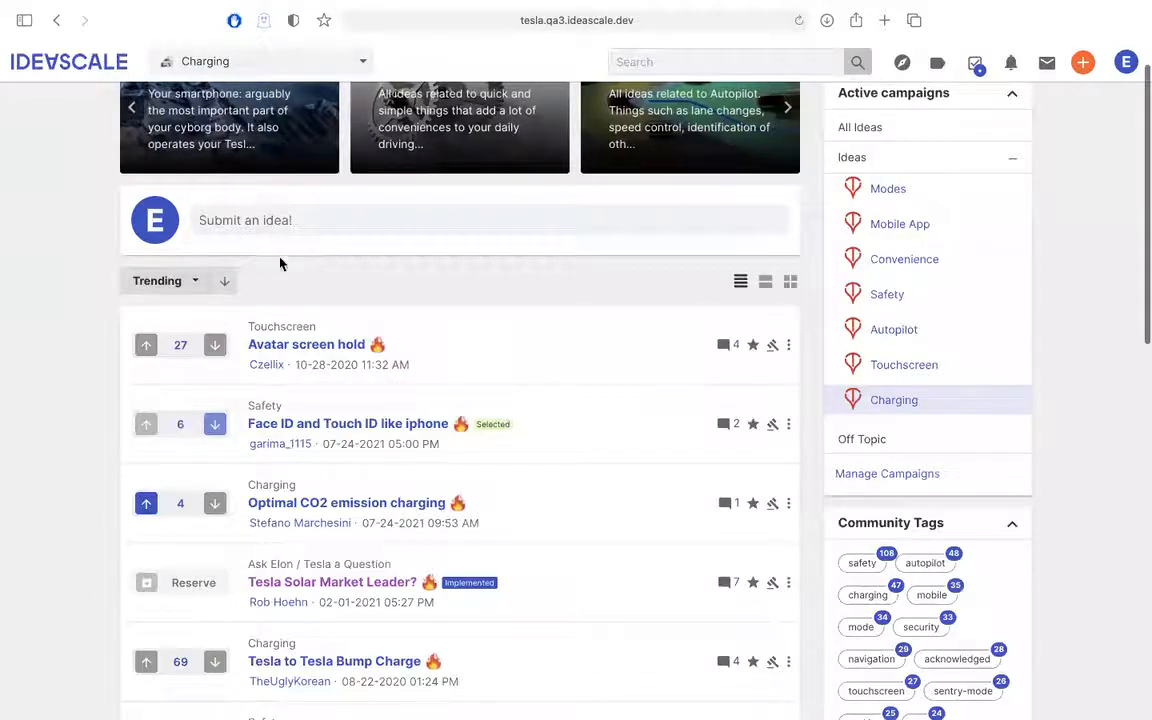
mouse_move(107, 282)
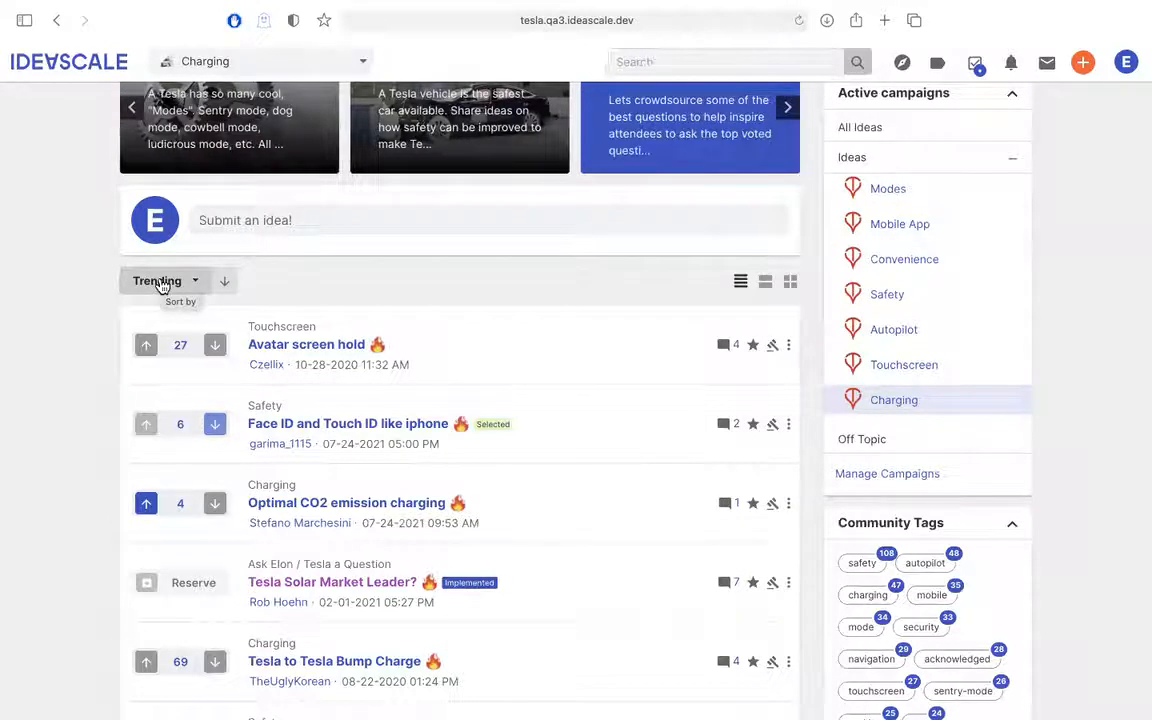
Step: Sort ideas by Recent instead of Trending, toggling the direction back to newest first
left_click(165, 280)
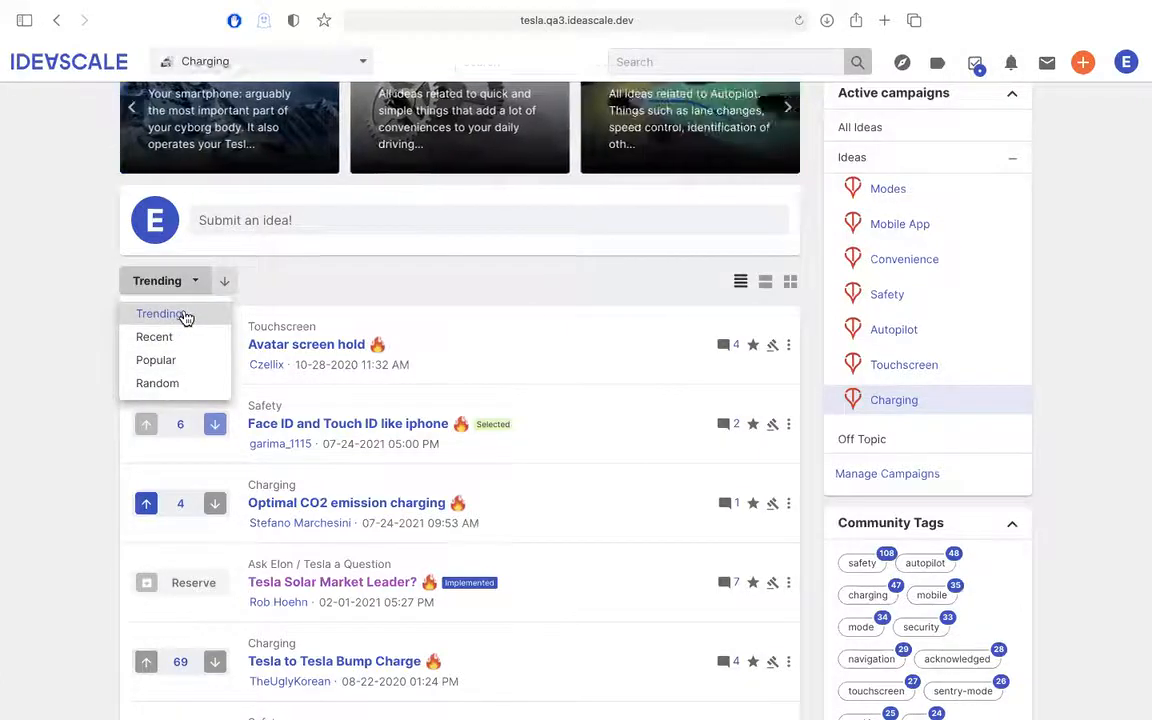
mouse_move(157, 383)
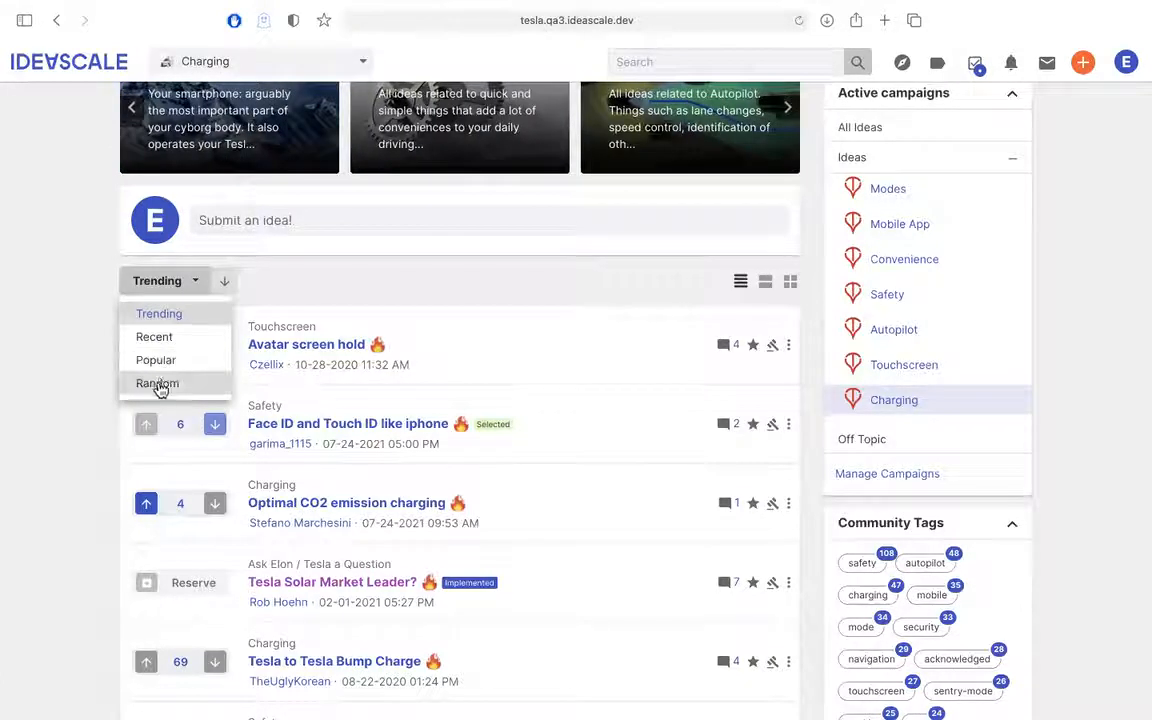
mouse_move(157, 313)
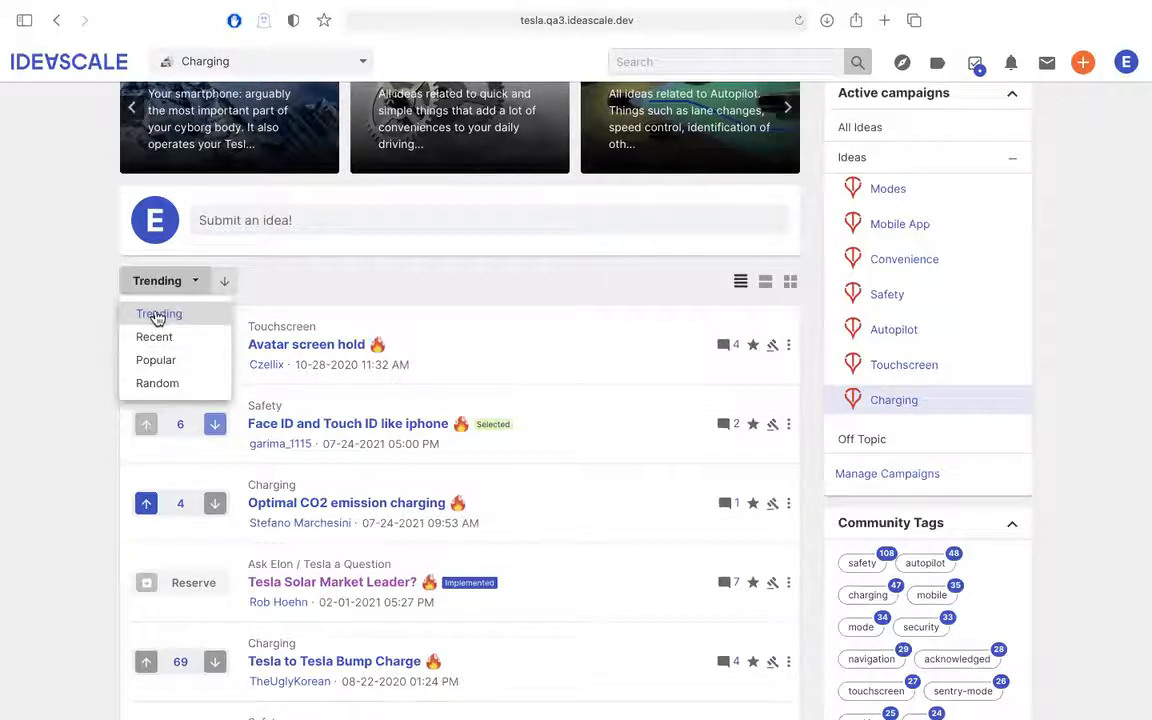
left_click(787, 107)
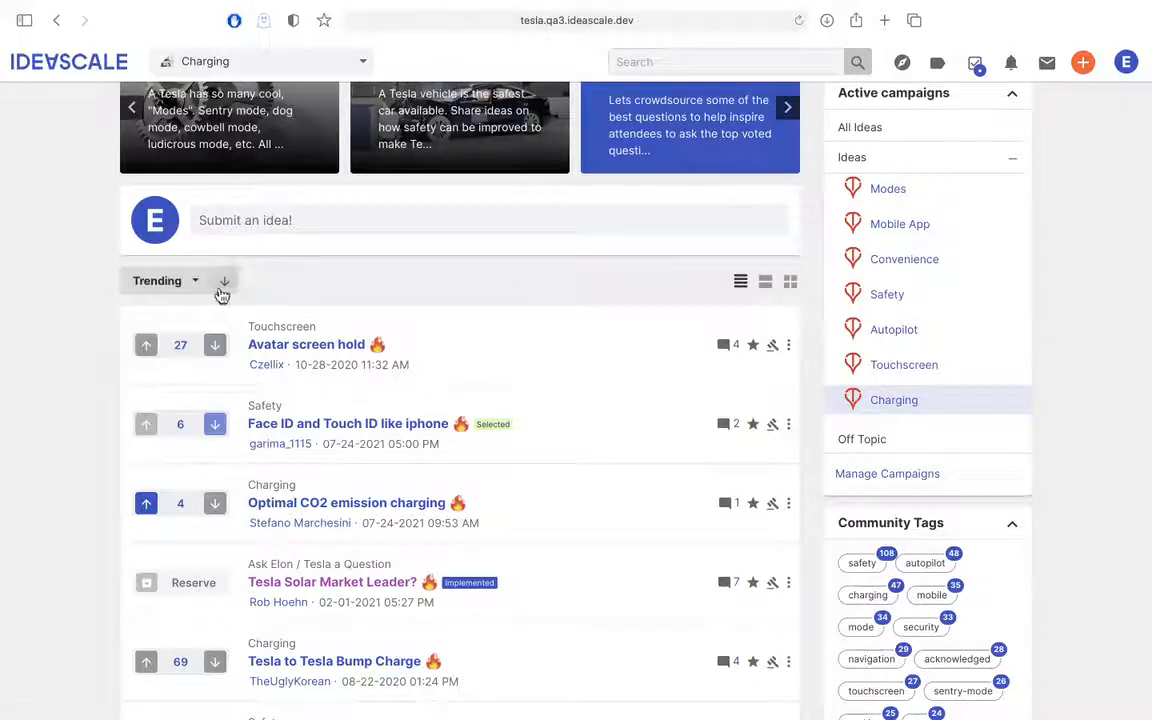
left_click(165, 280)
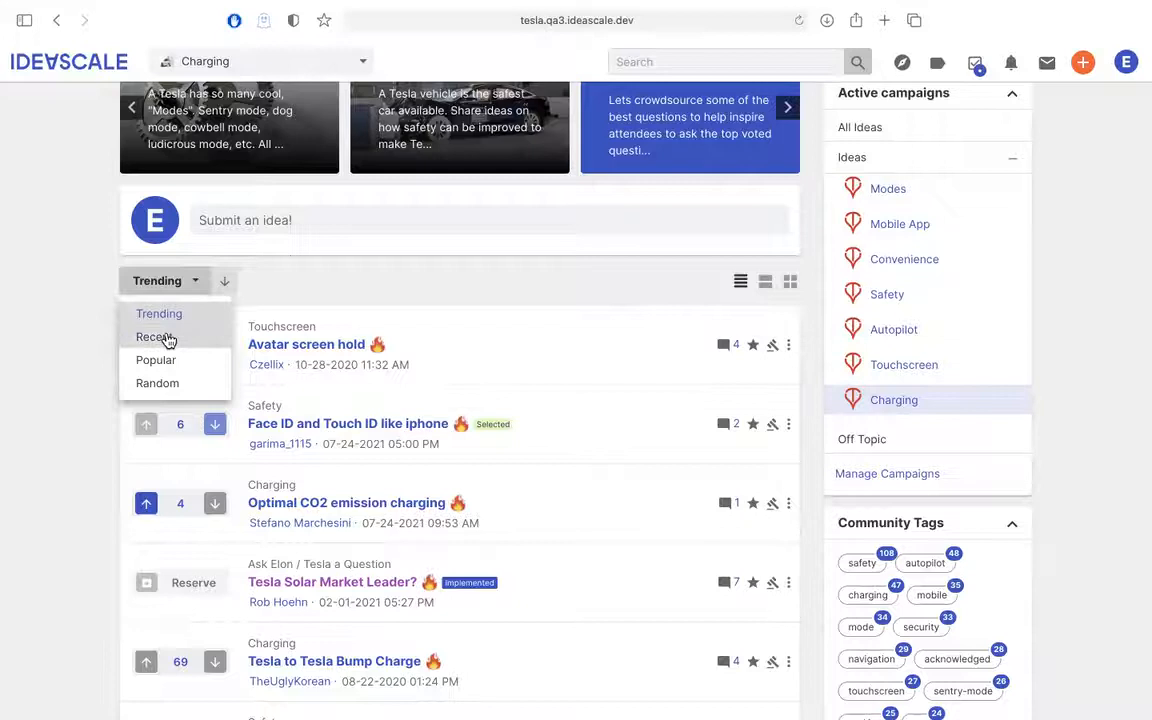
left_click(155, 337)
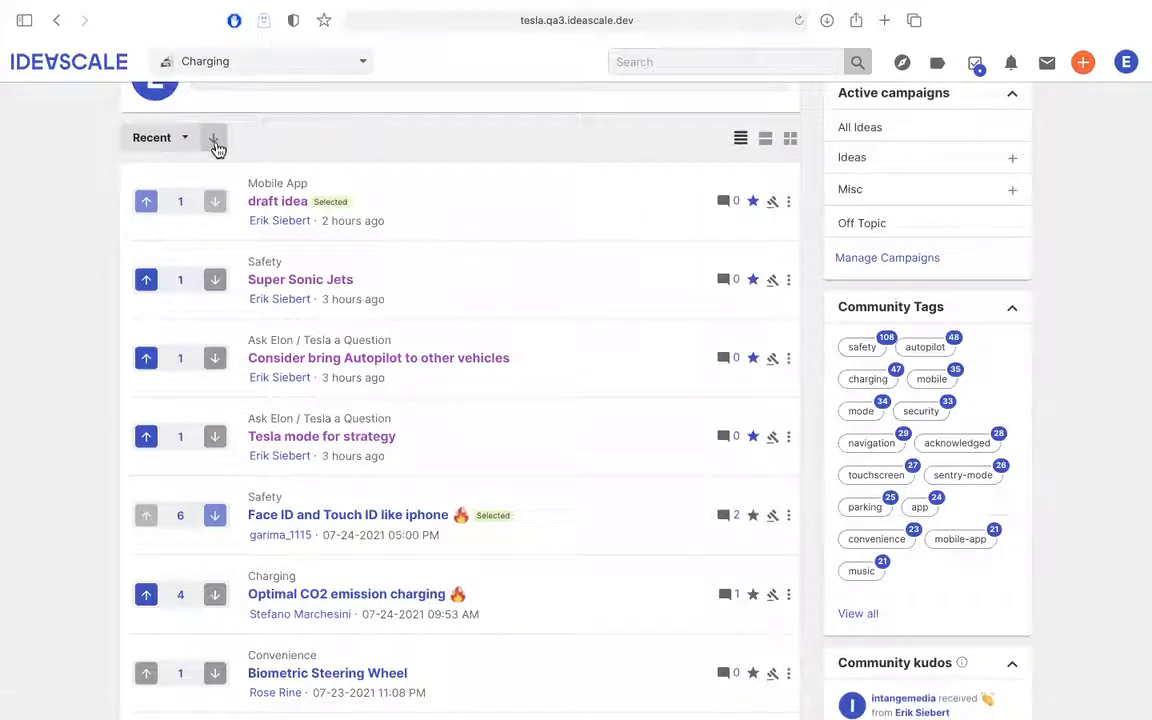
left_click(214, 137)
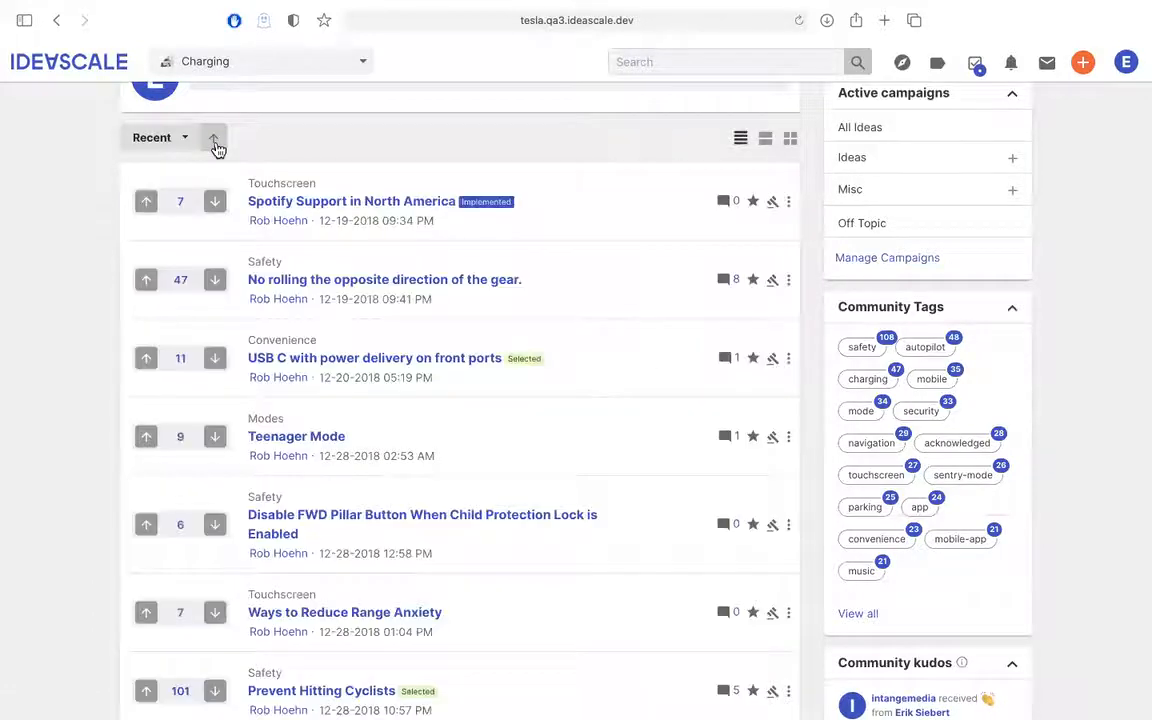
left_click(213, 137)
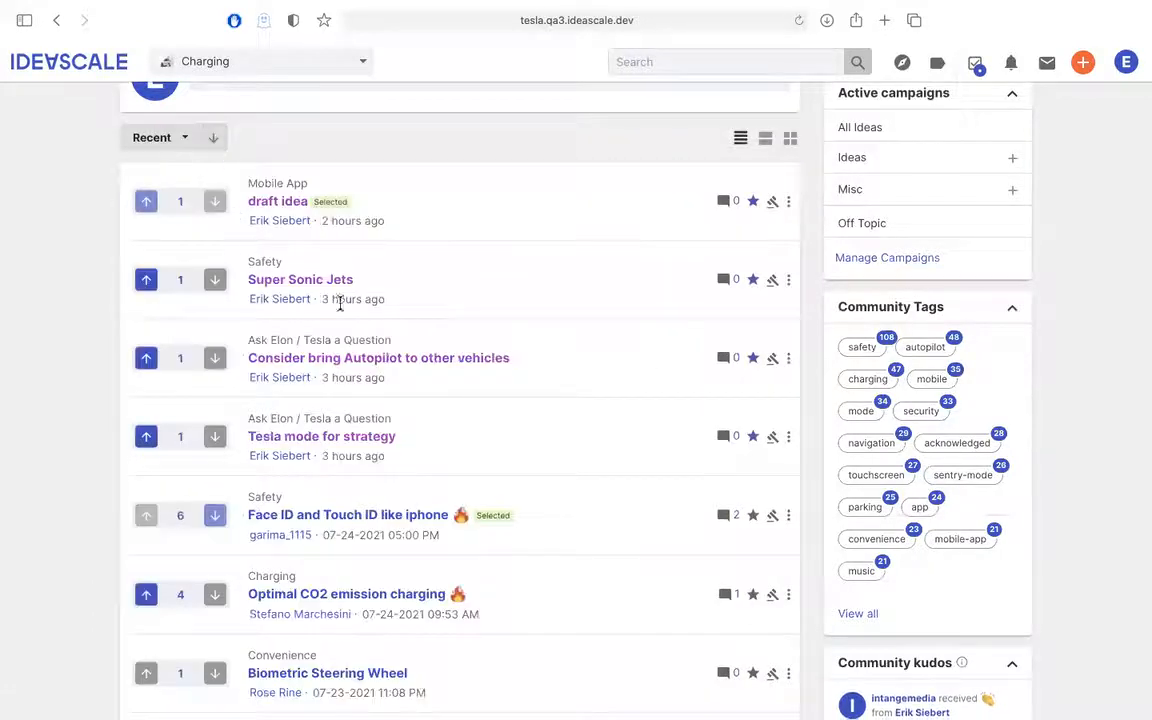
mouse_move(279, 299)
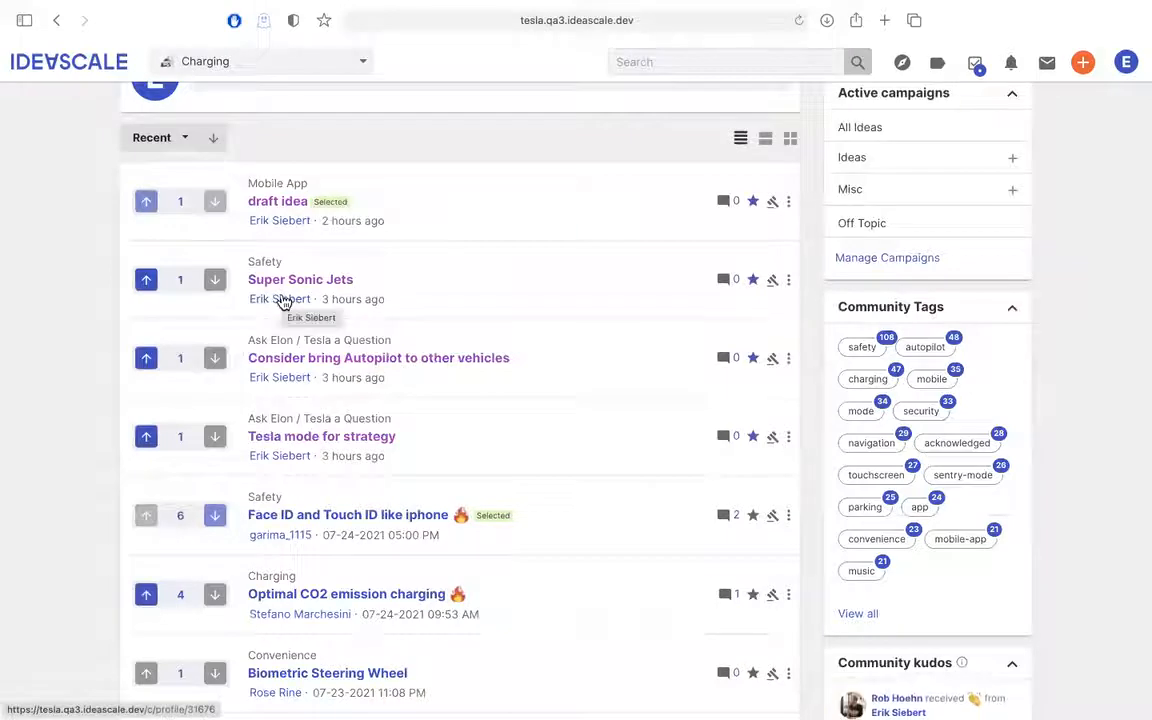
mouse_move(285, 300)
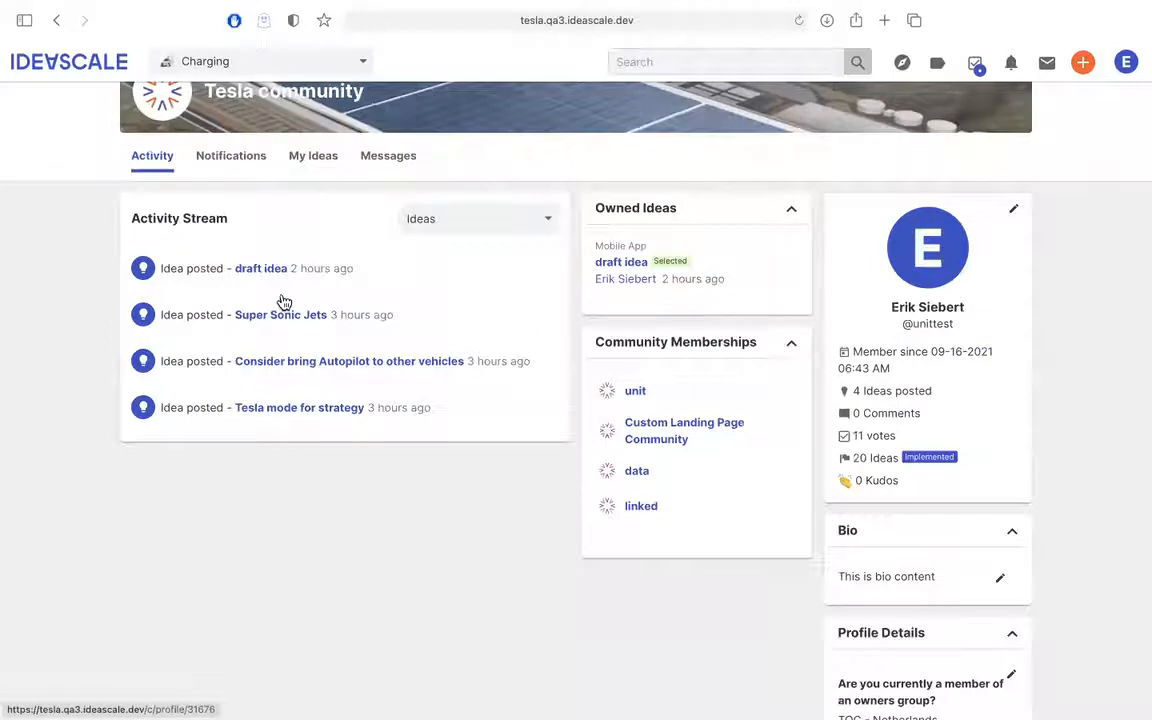
mouse_move(498, 443)
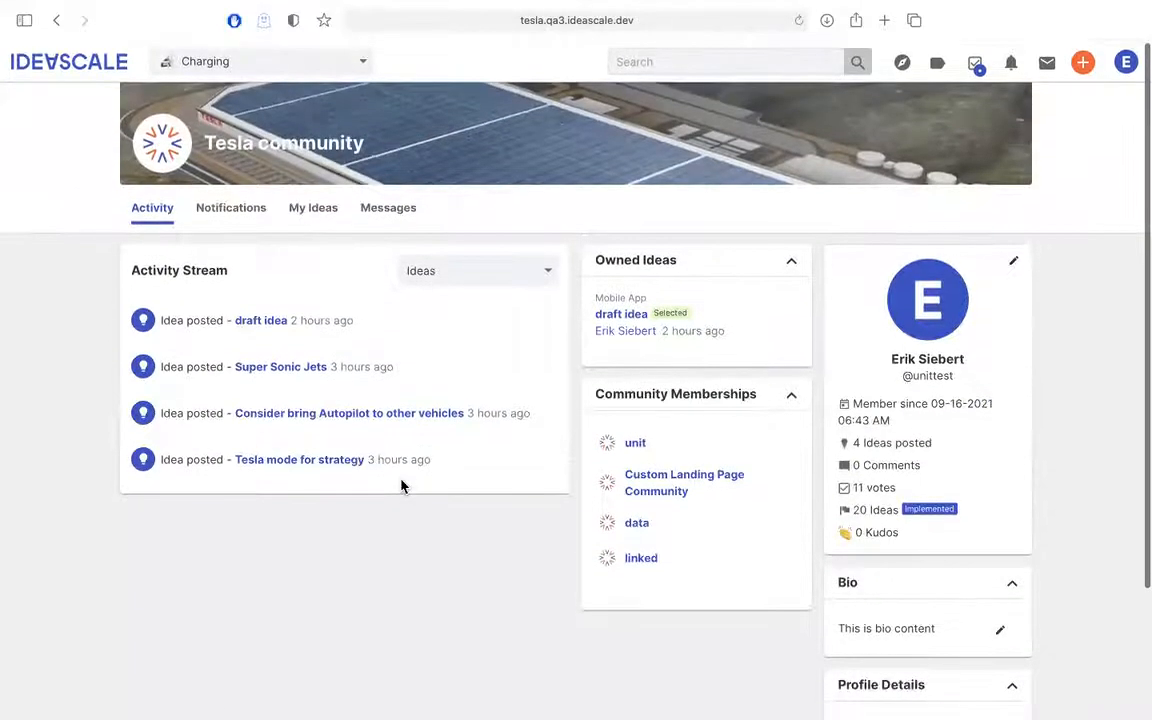
mouse_move(495, 281)
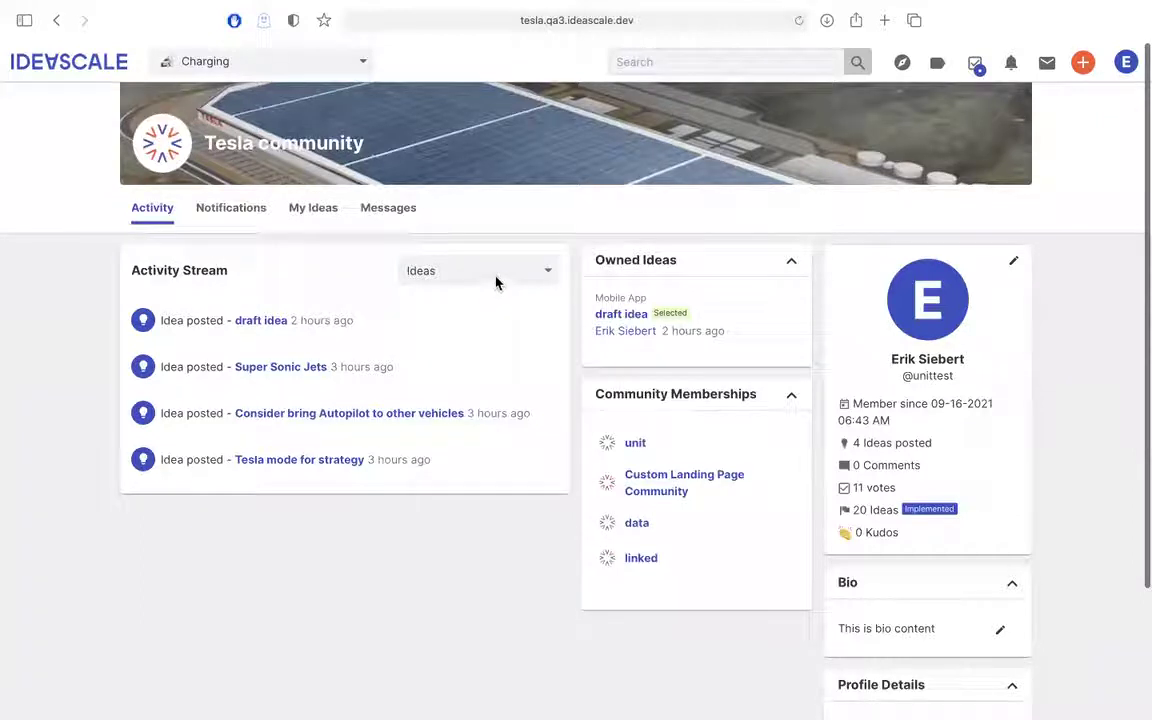
Step: Switch the Activity Stream filter from Ideas to All, then view the Notifications tab
left_click(478, 270)
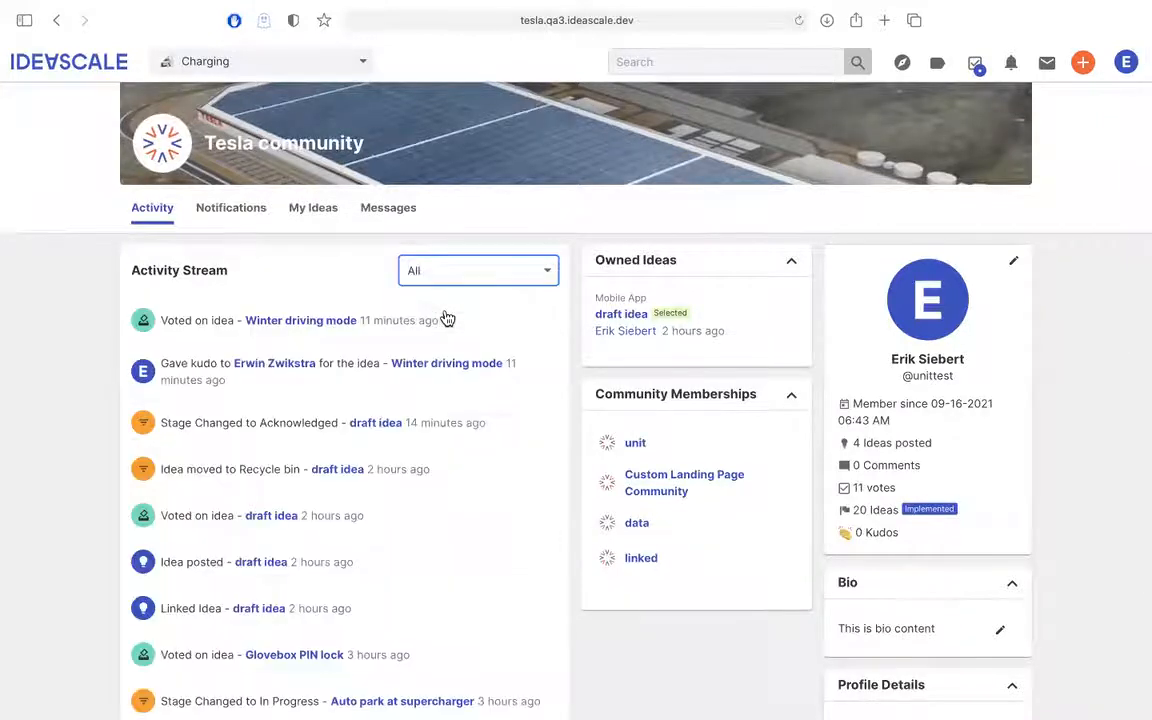
scroll("down", 3)
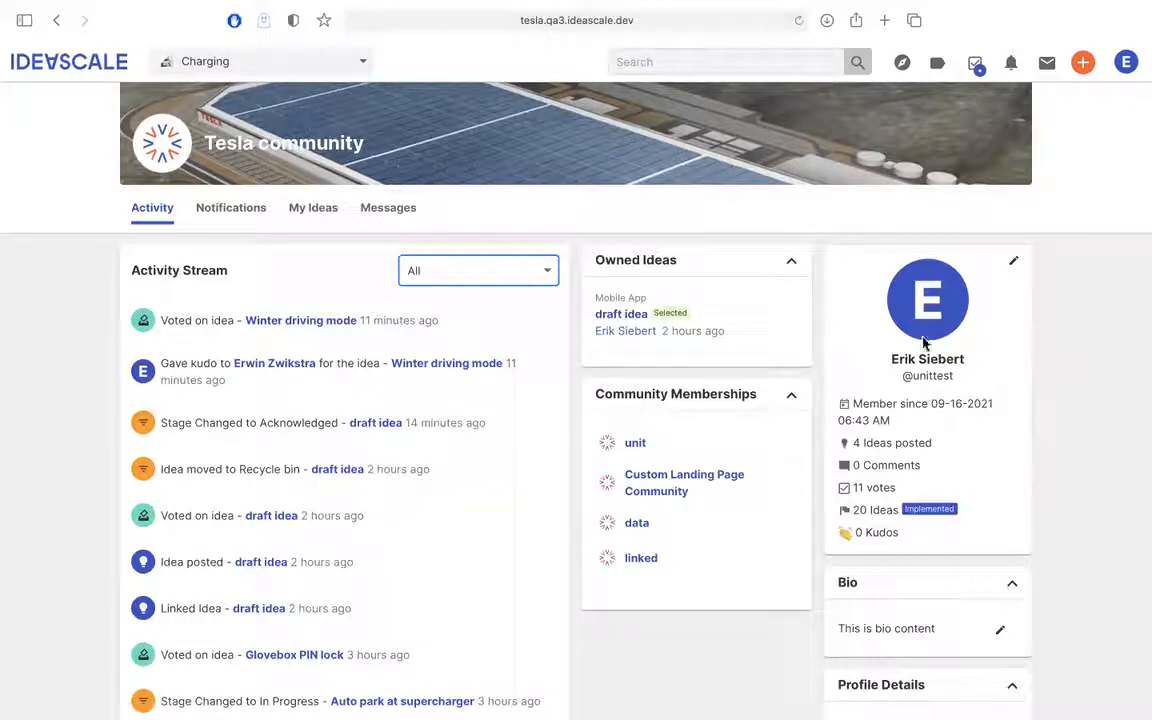
mouse_move(231, 207)
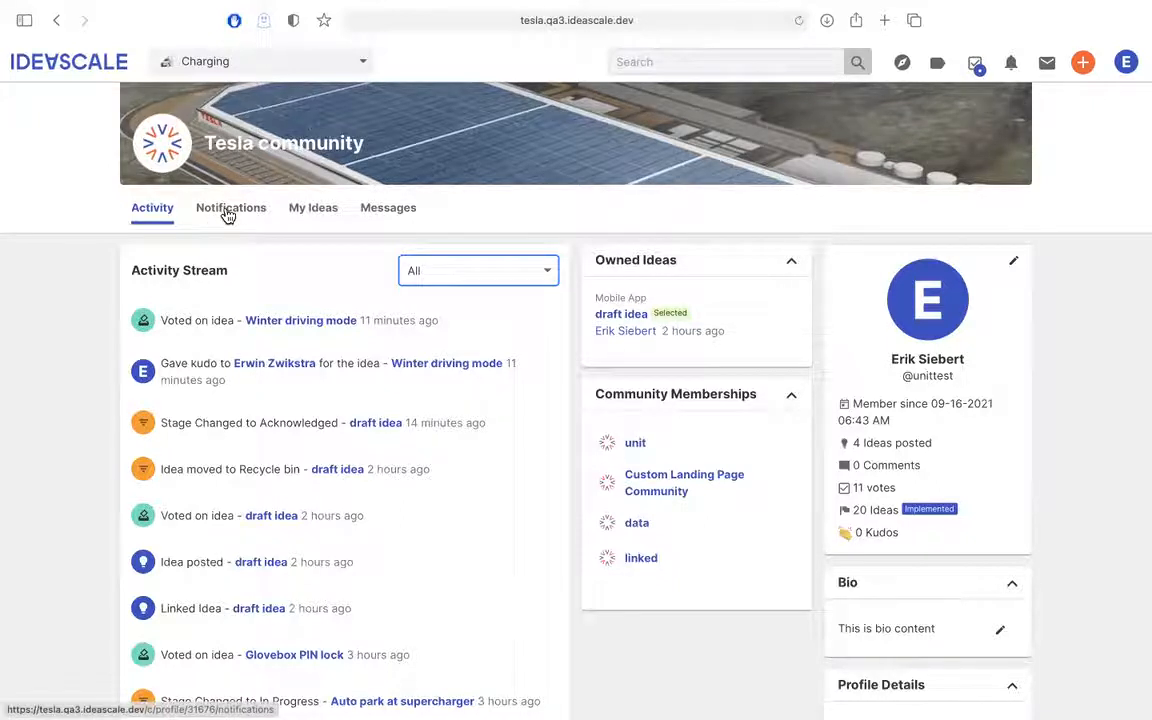
left_click(230, 207)
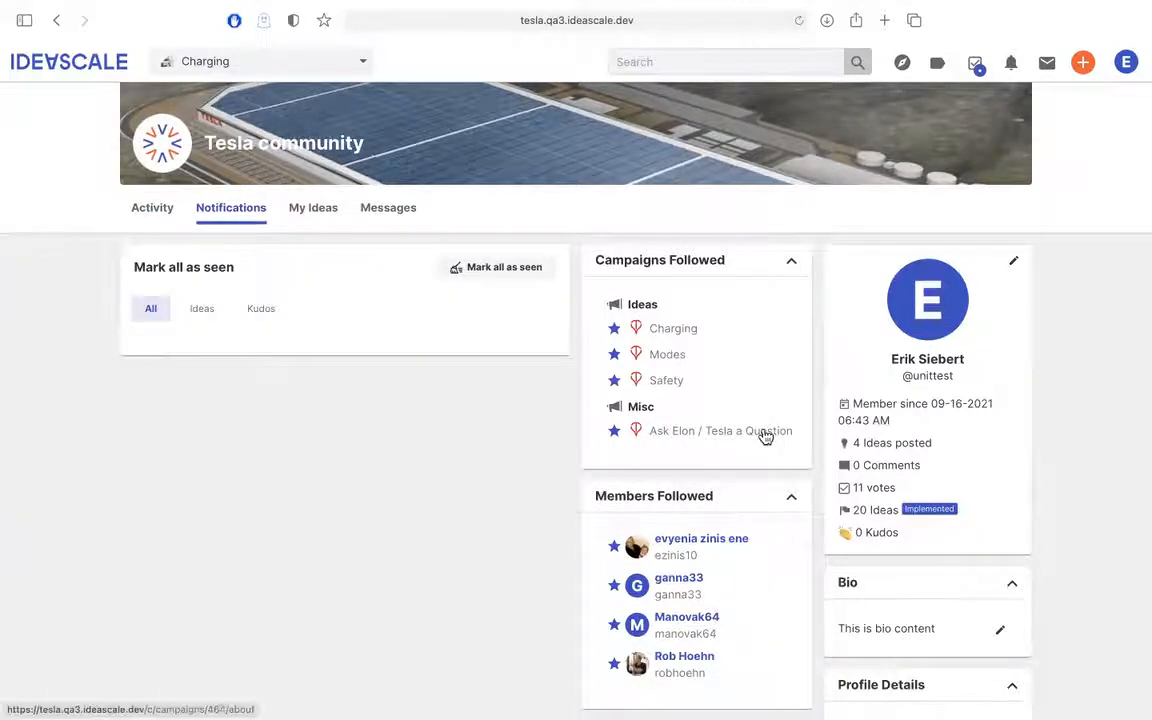
scroll("down", 3)
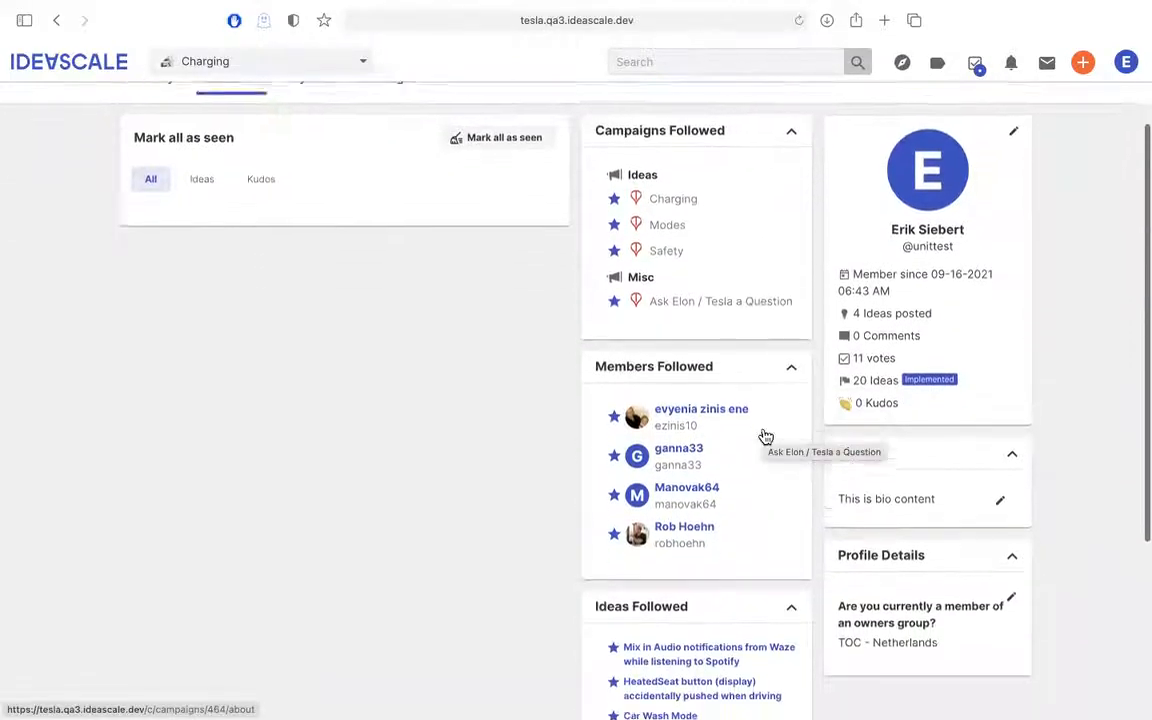
scroll("down", 3)
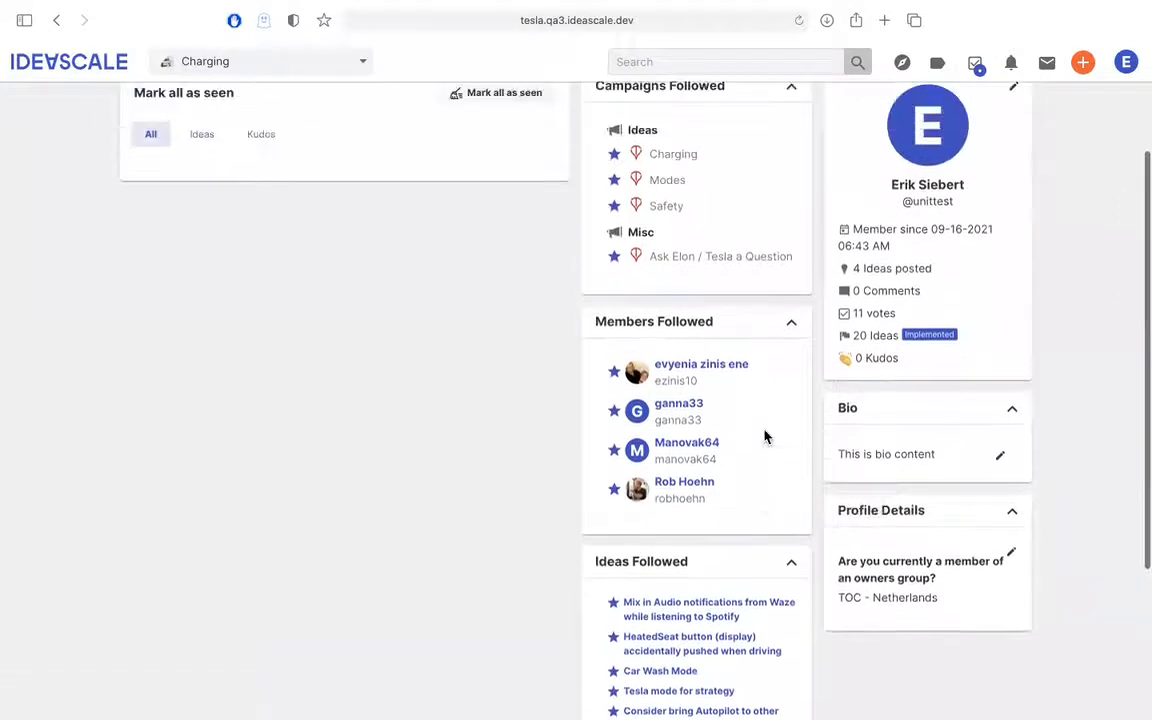
scroll("down", 3)
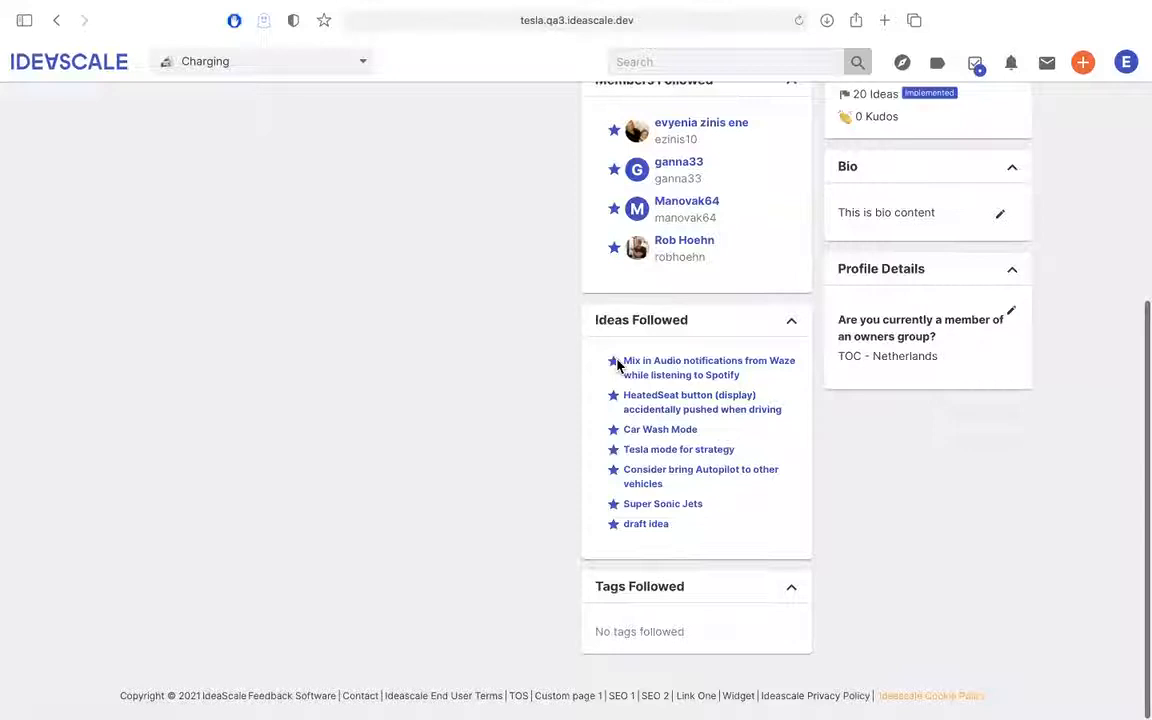
scroll("up", 3)
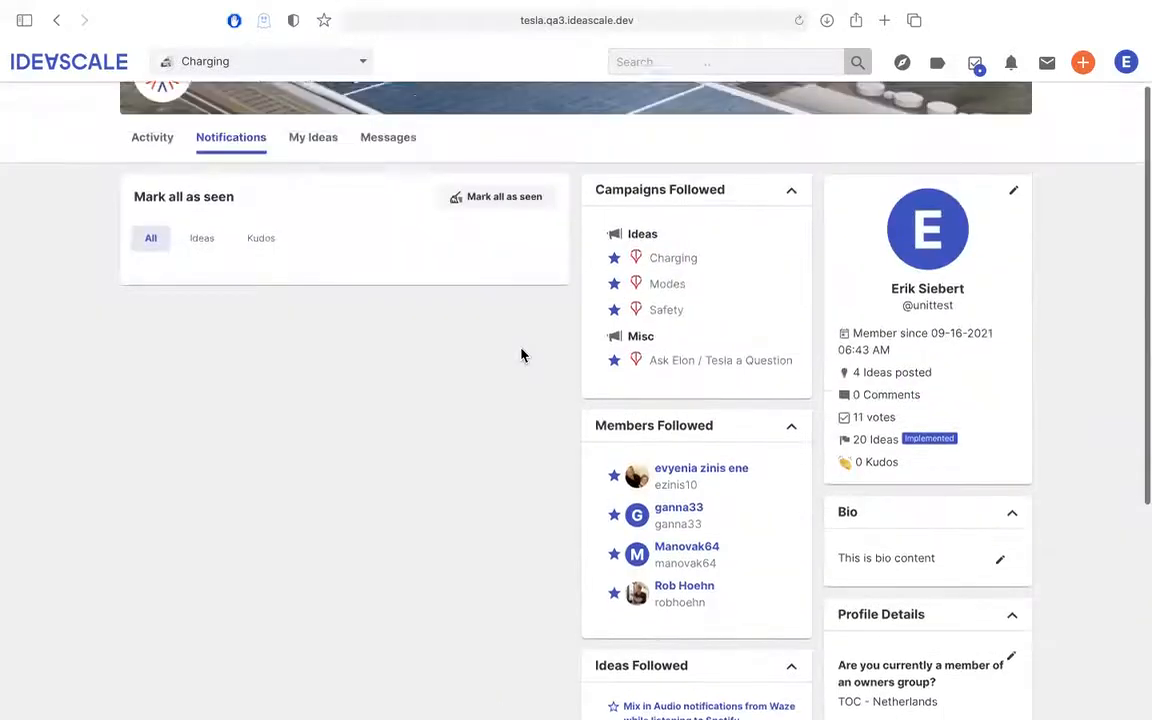
scroll("up", 3)
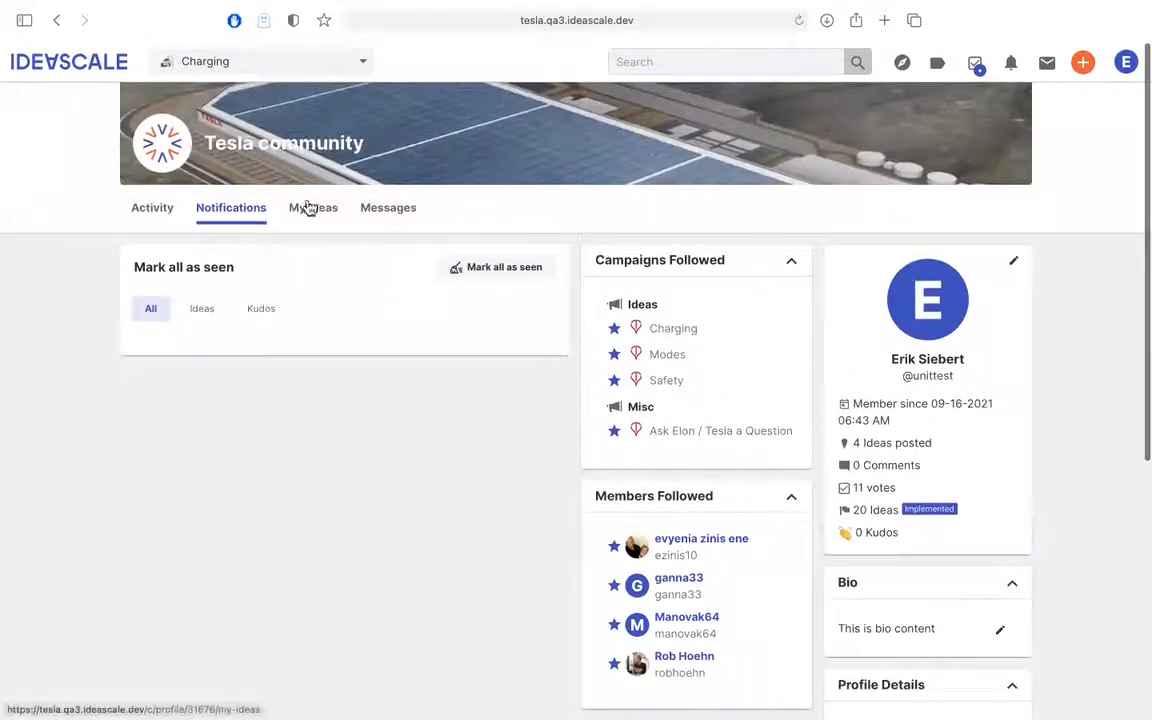
left_click(313, 207)
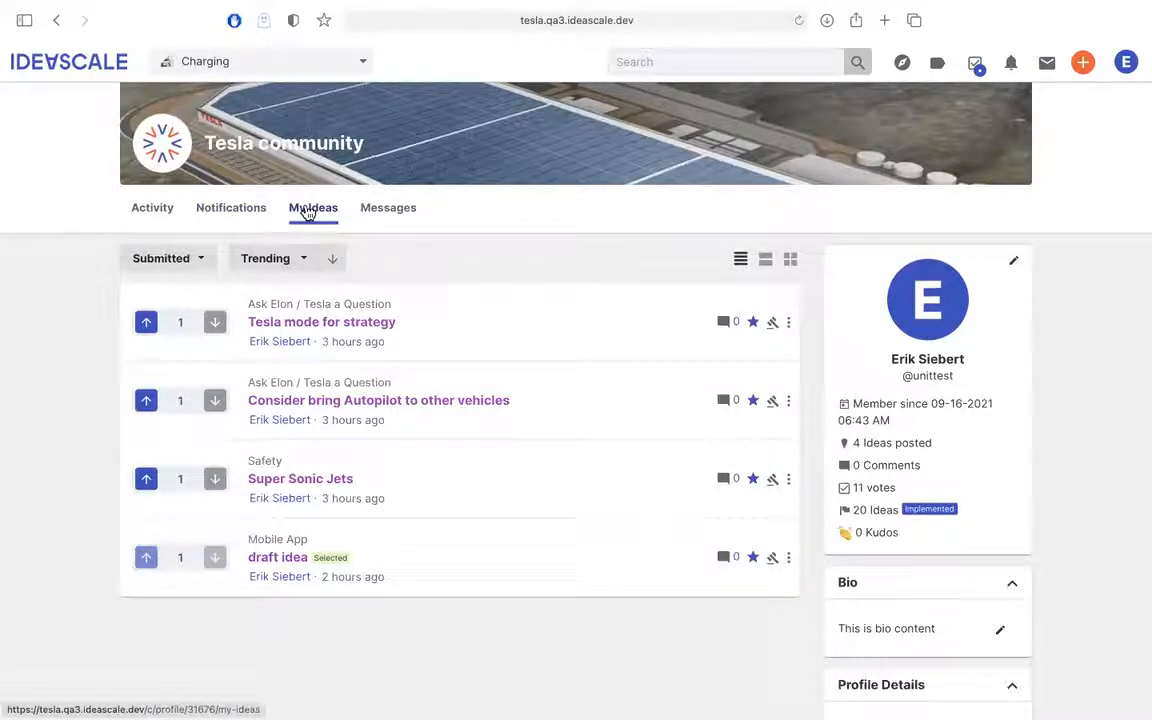
Step: Check the My Ideas Submitted filter options without changing them, then view the empty Messages inbox
left_click(165, 258)
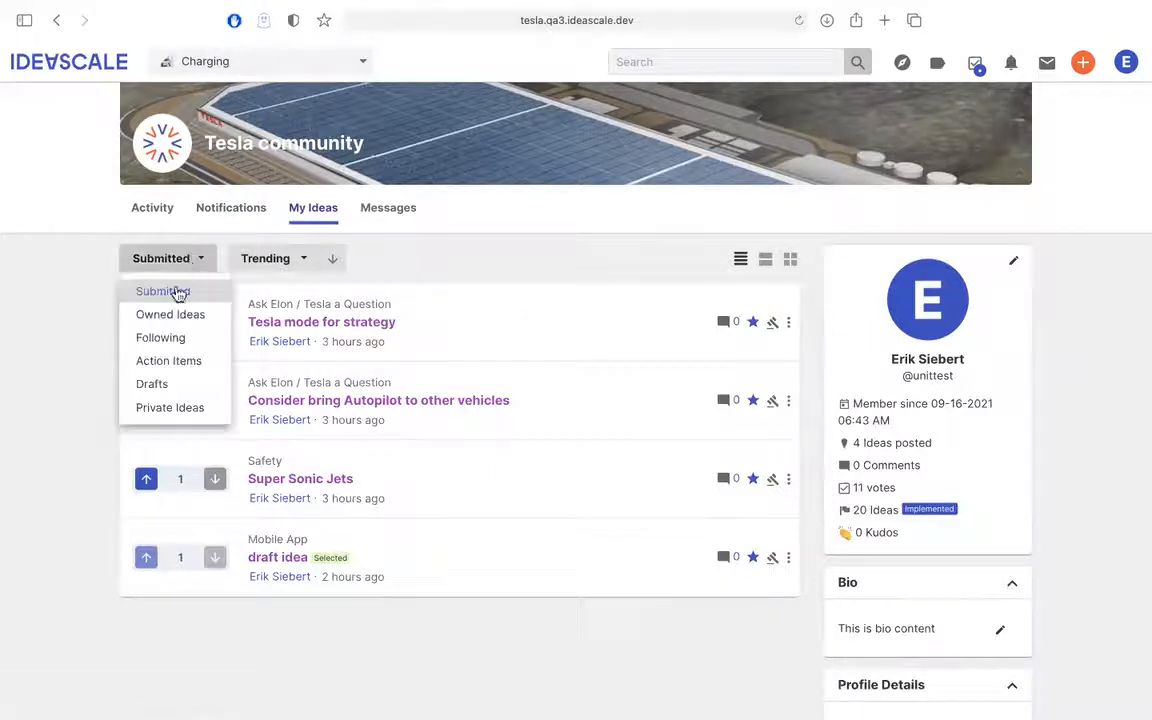
mouse_move(160, 337)
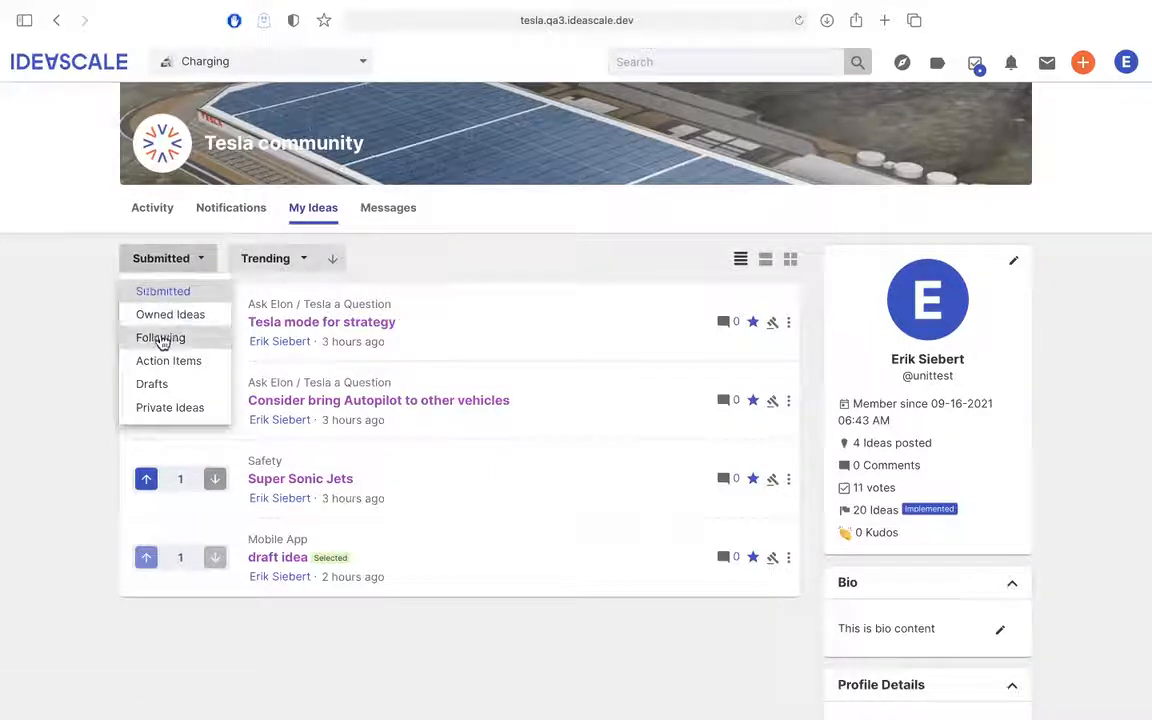
mouse_move(180, 367)
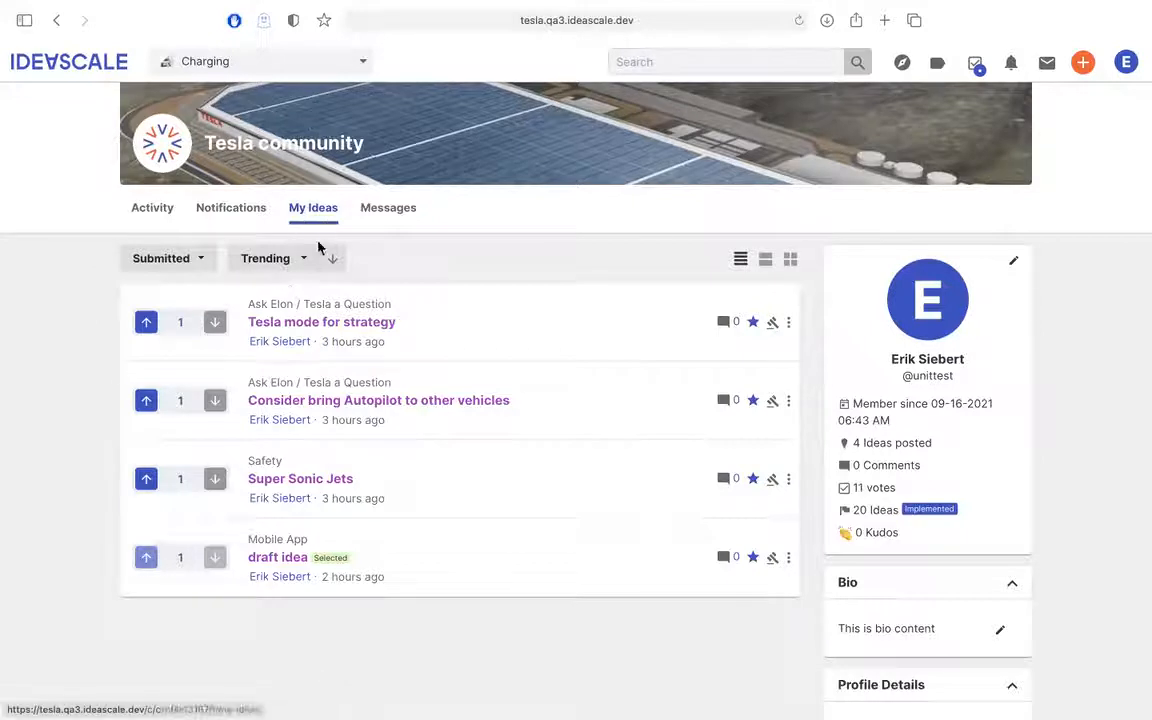
left_click(270, 258)
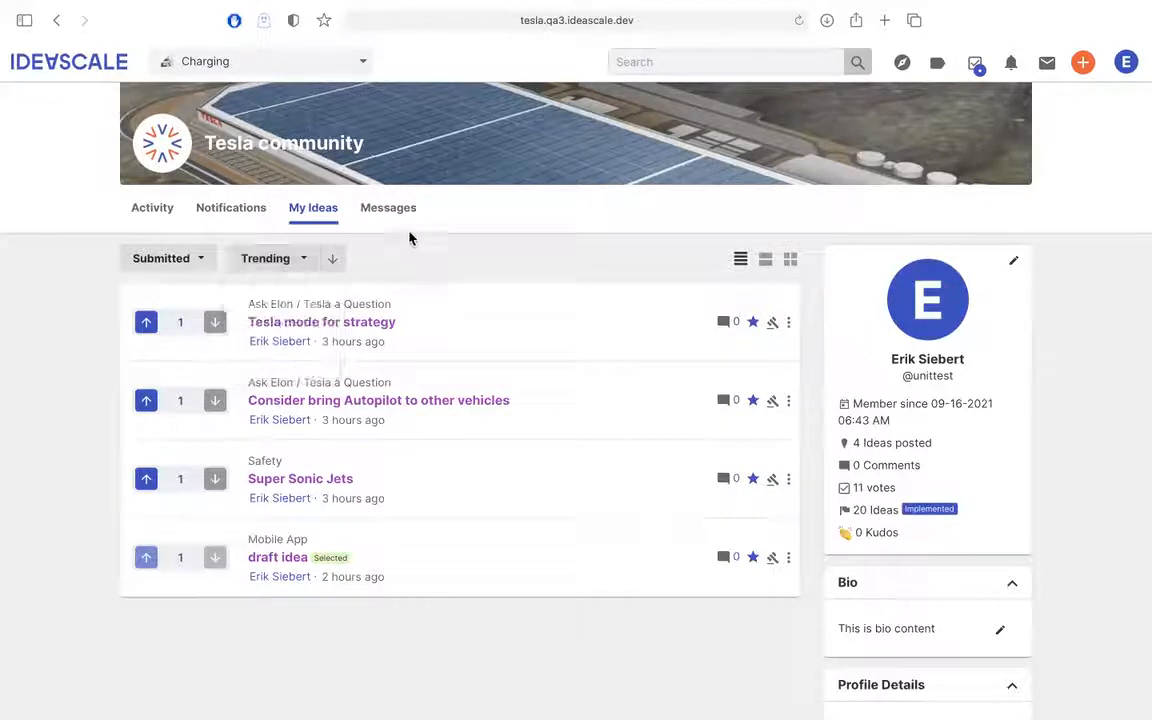
left_click(388, 207)
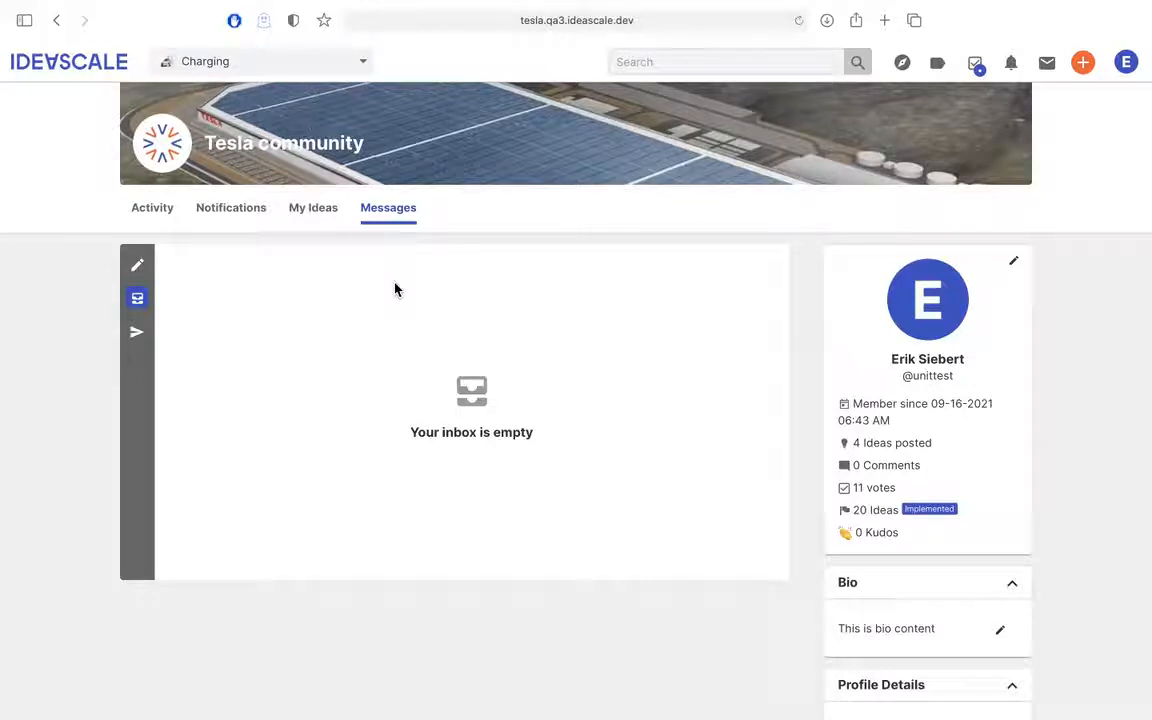
Step: Browse compose, Inbox and Sent, then reply to the sent 'Follow up on your suggestion'
left_click(137, 265)
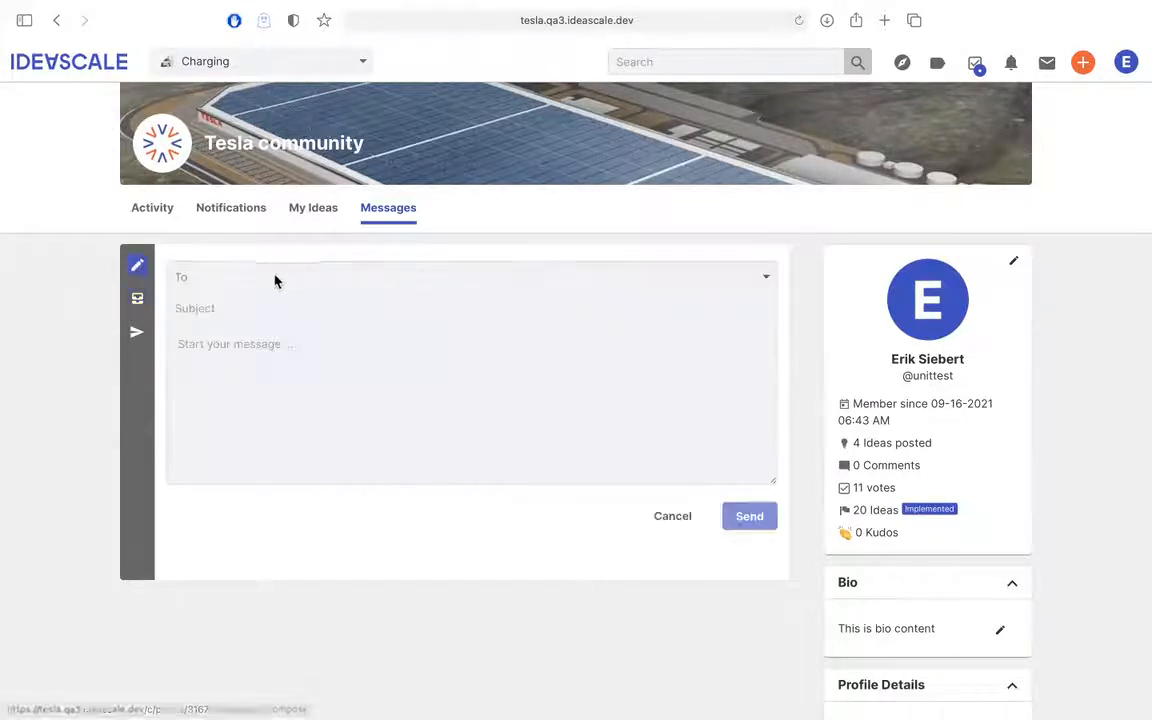
left_click(470, 277)
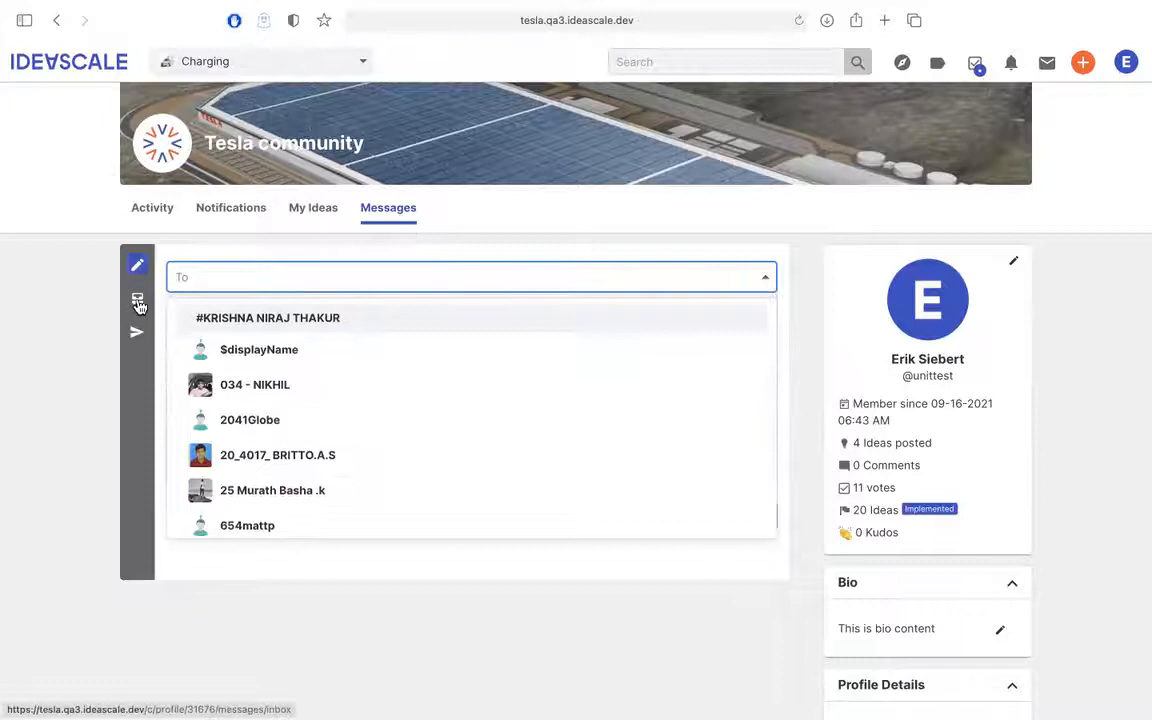
left_click(137, 298)
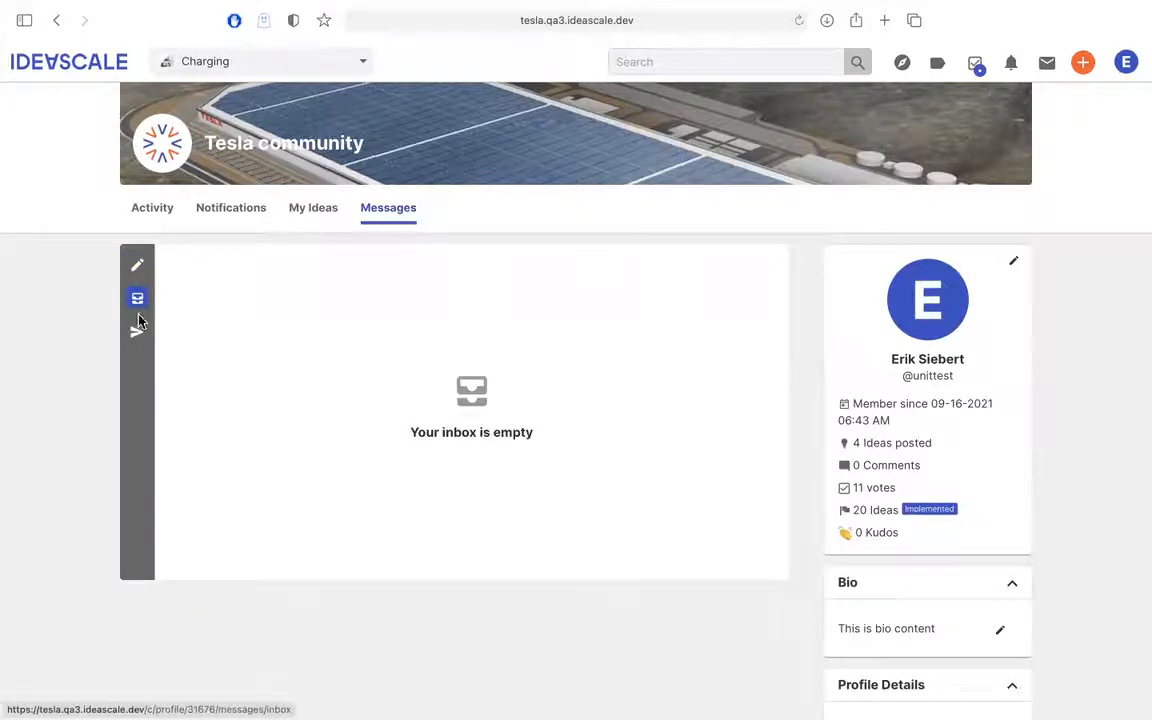
left_click(137, 331)
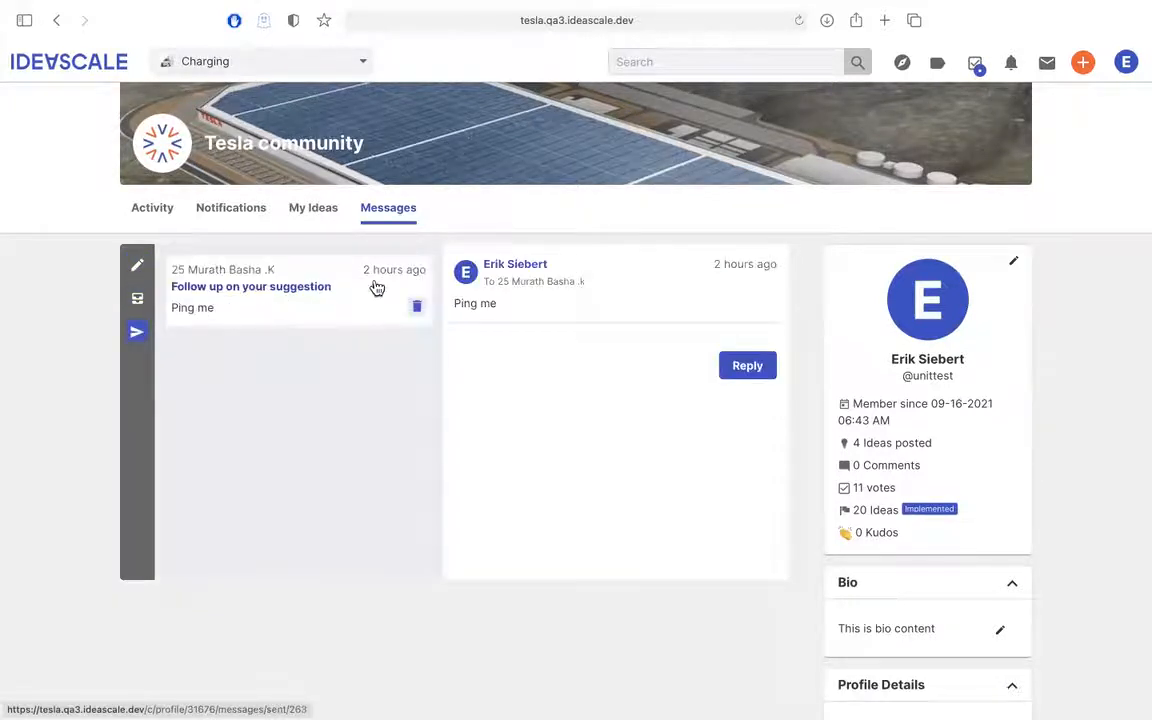
left_click(746, 365)
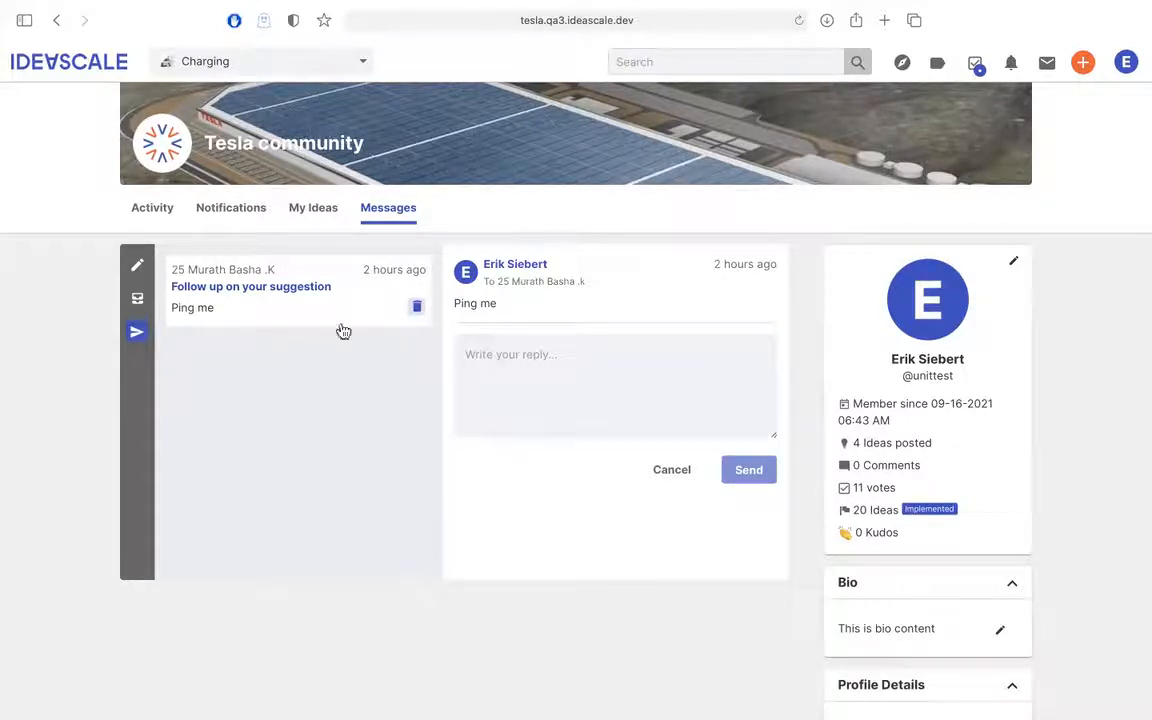
mouse_move(395, 457)
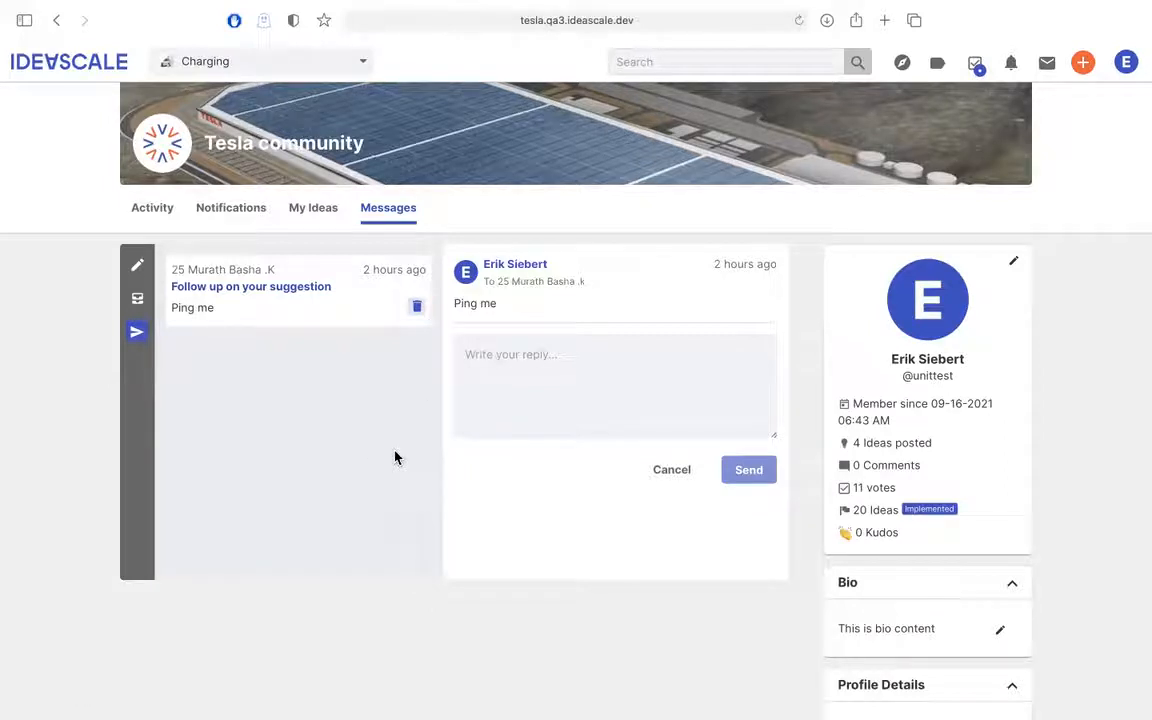
mouse_move(1032, 380)
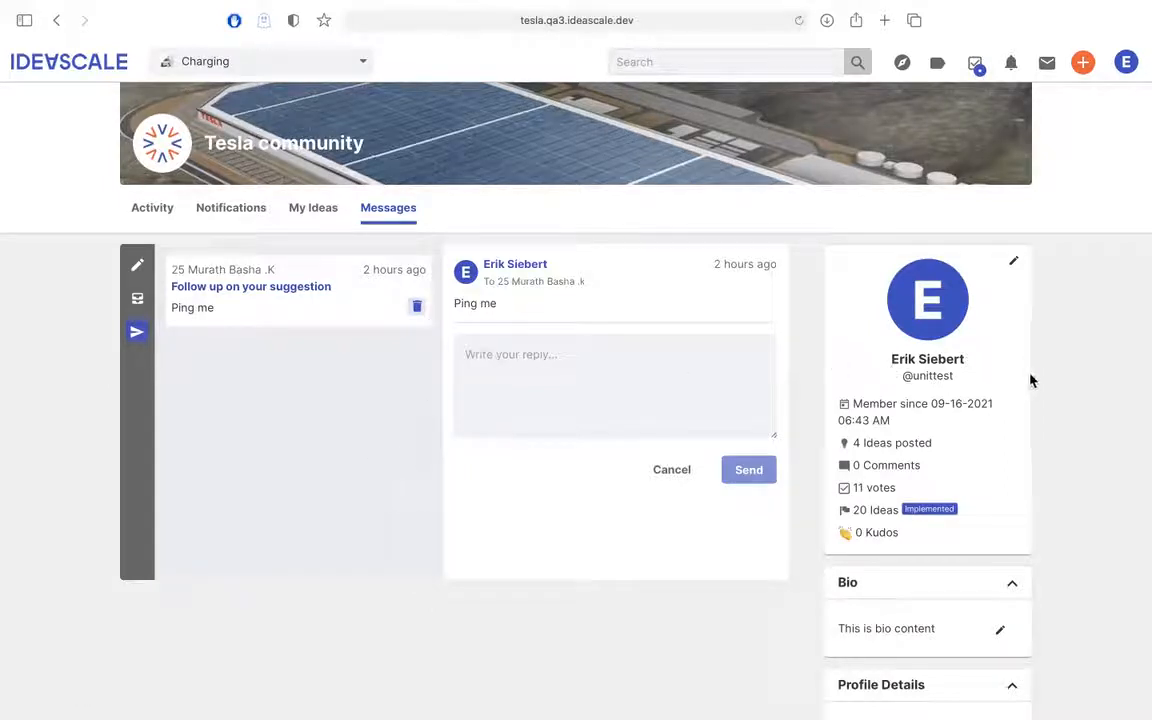
scroll("down", 3)
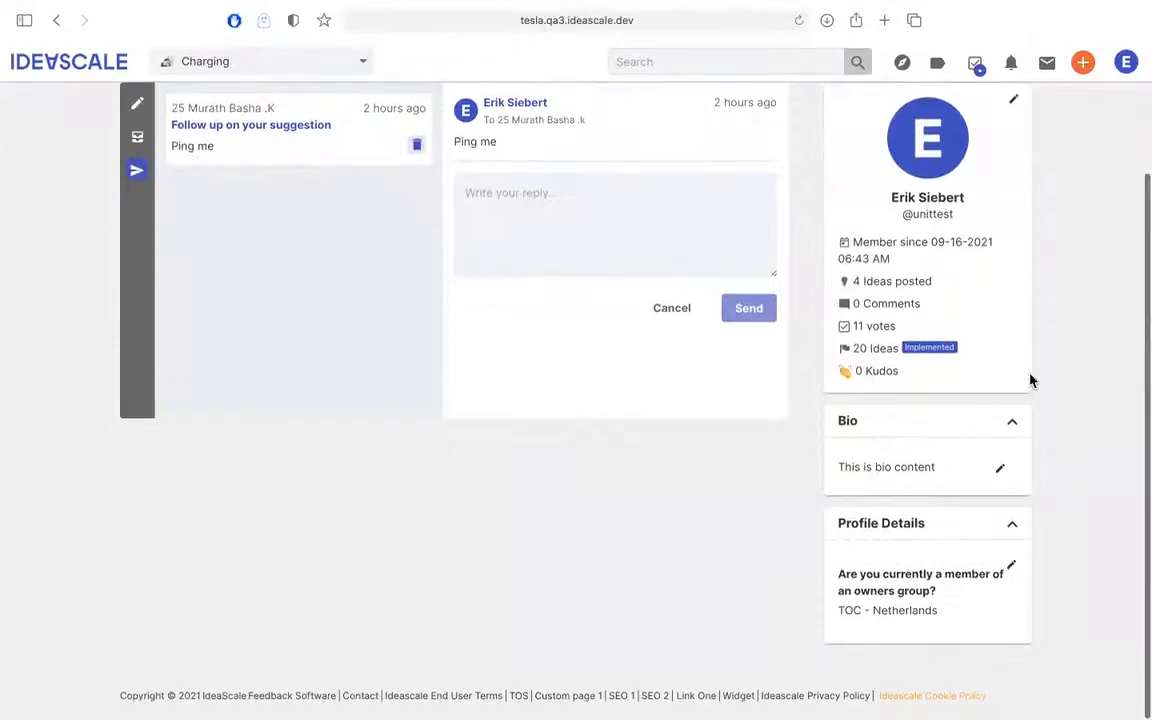
scroll("up", 3)
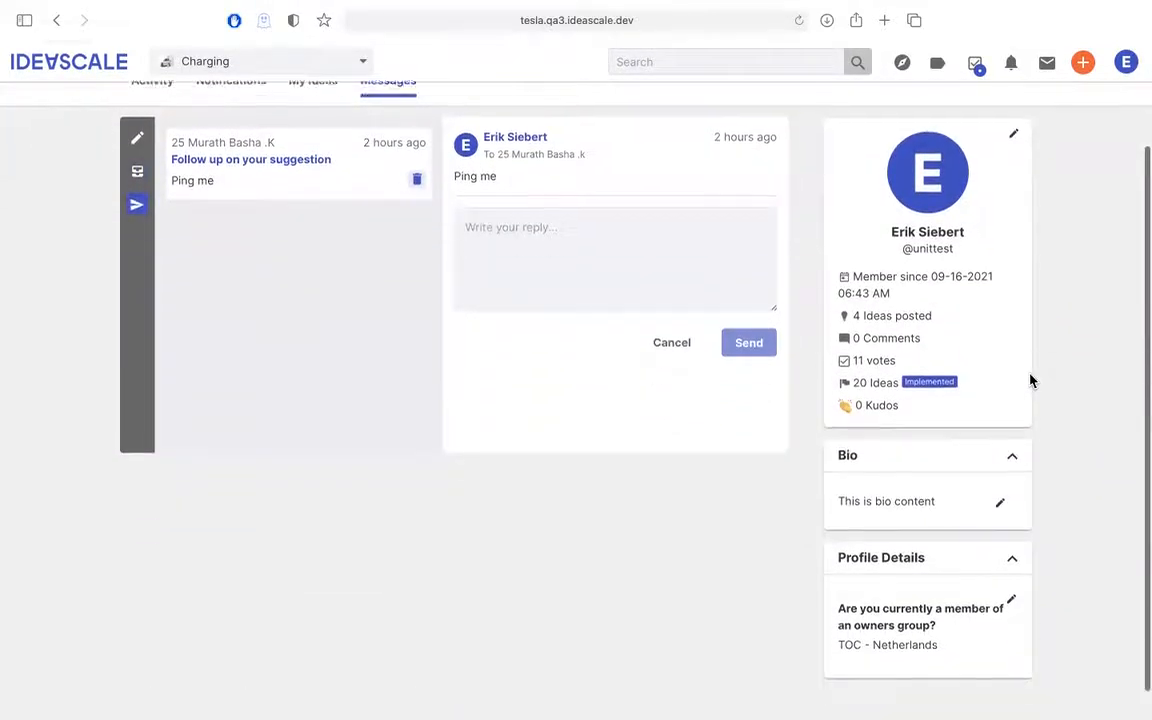
scroll("up", 3)
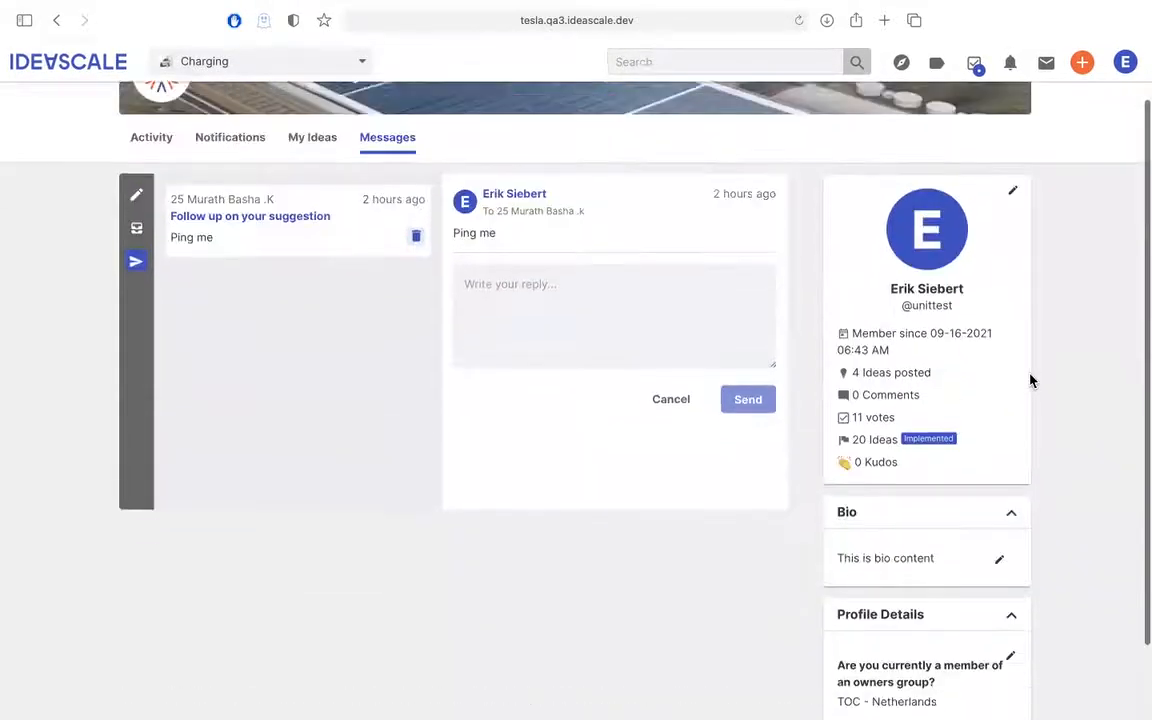
scroll("up", 3)
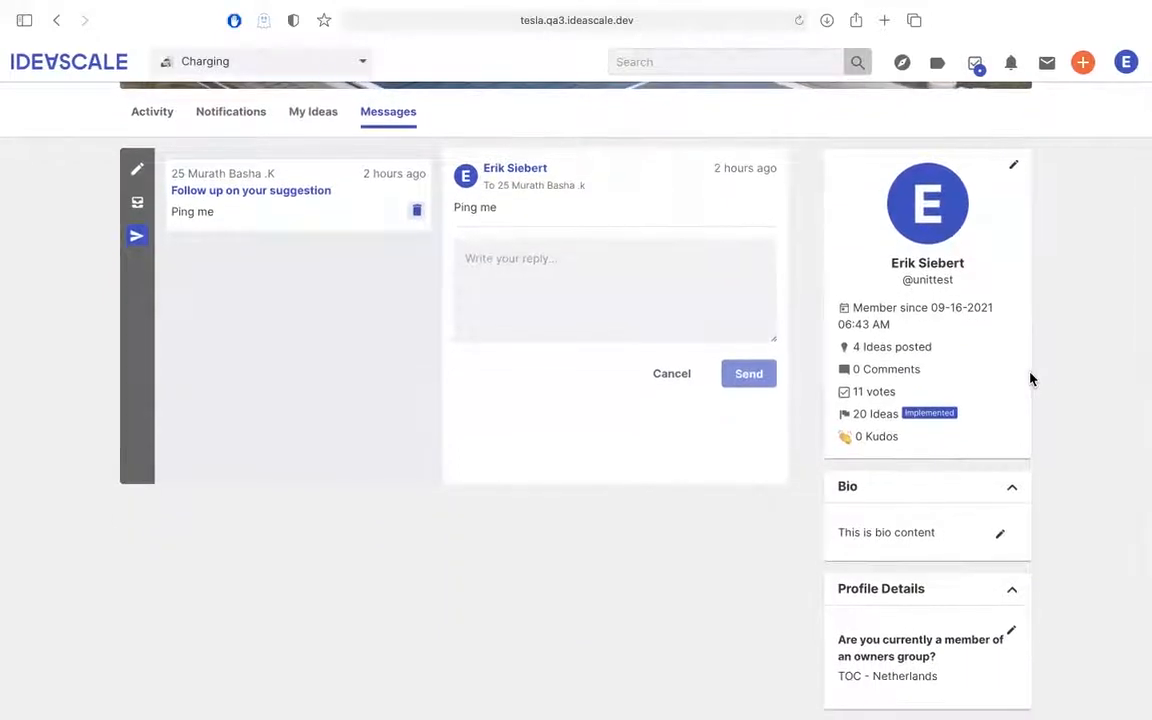
mouse_move(891, 283)
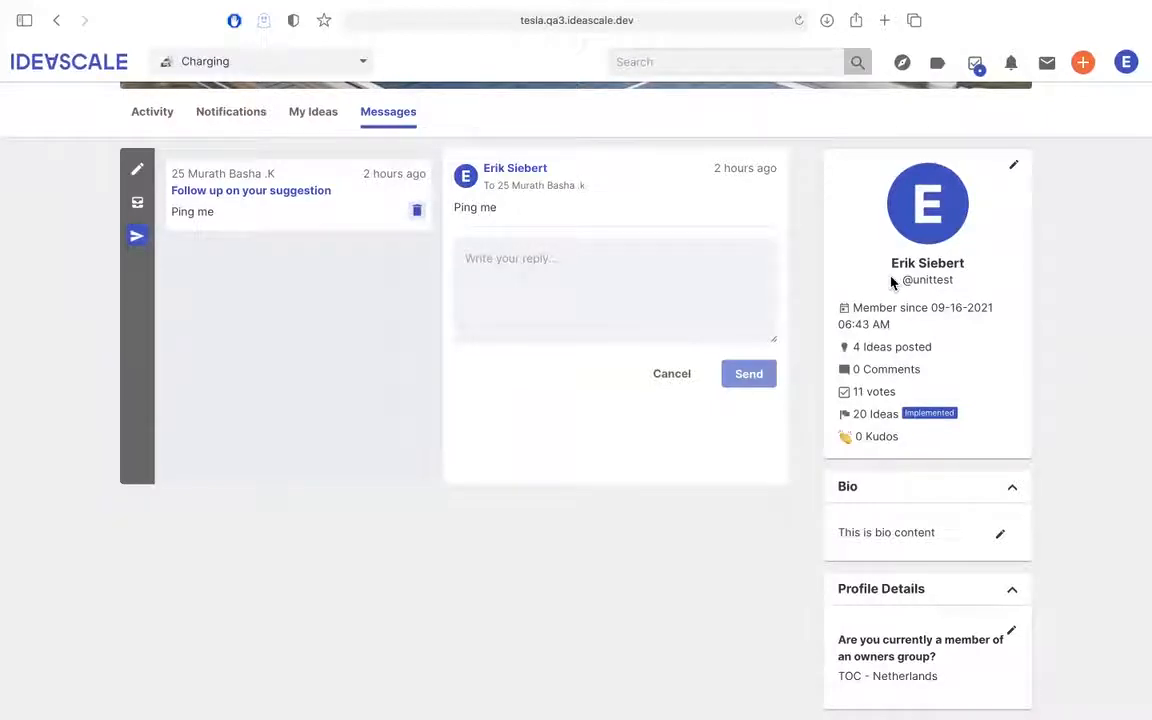
mouse_move(843, 413)
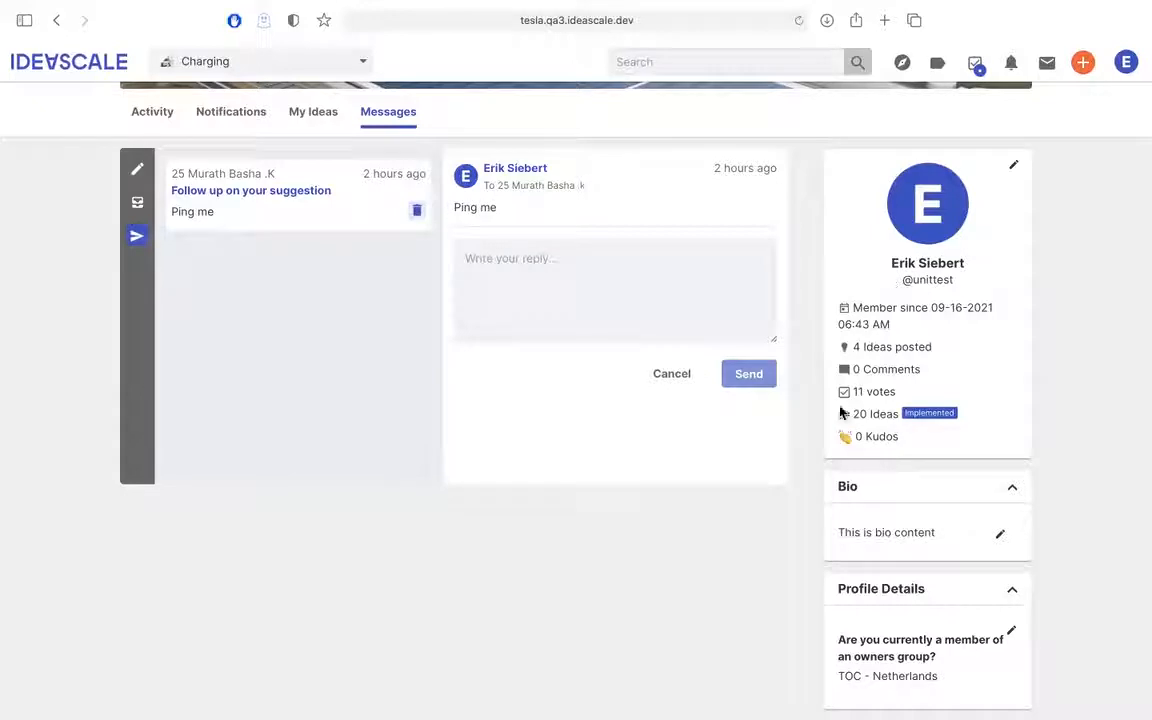
mouse_move(1019, 216)
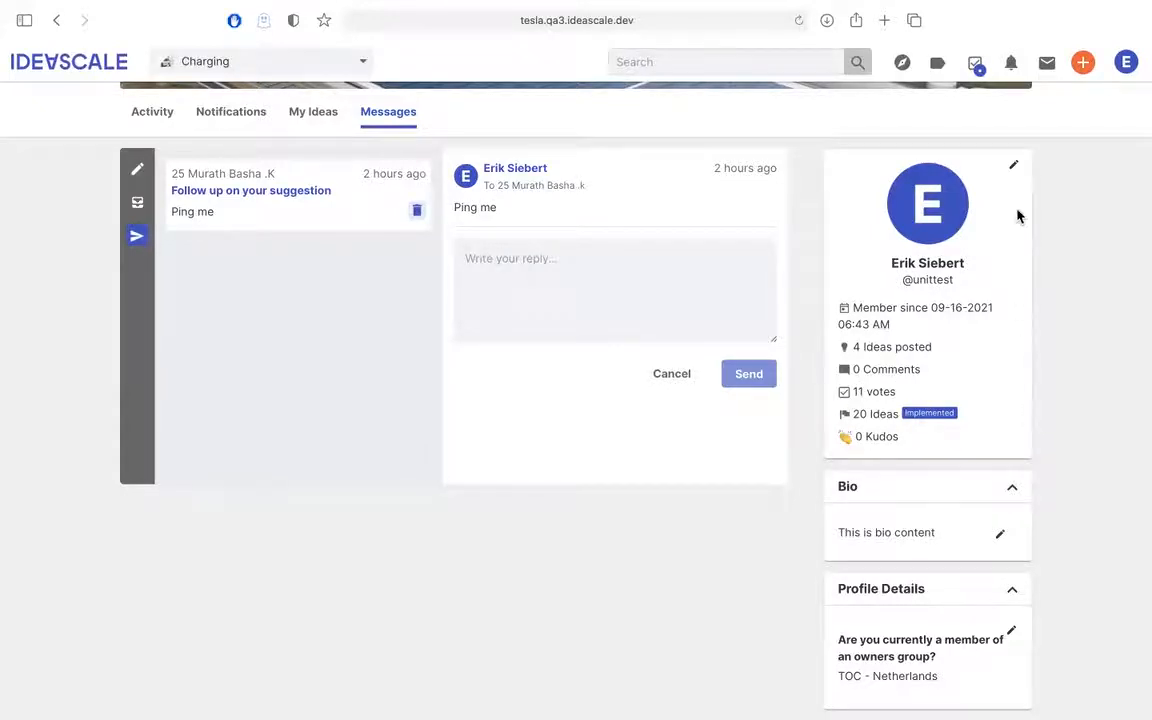
left_click(1012, 164)
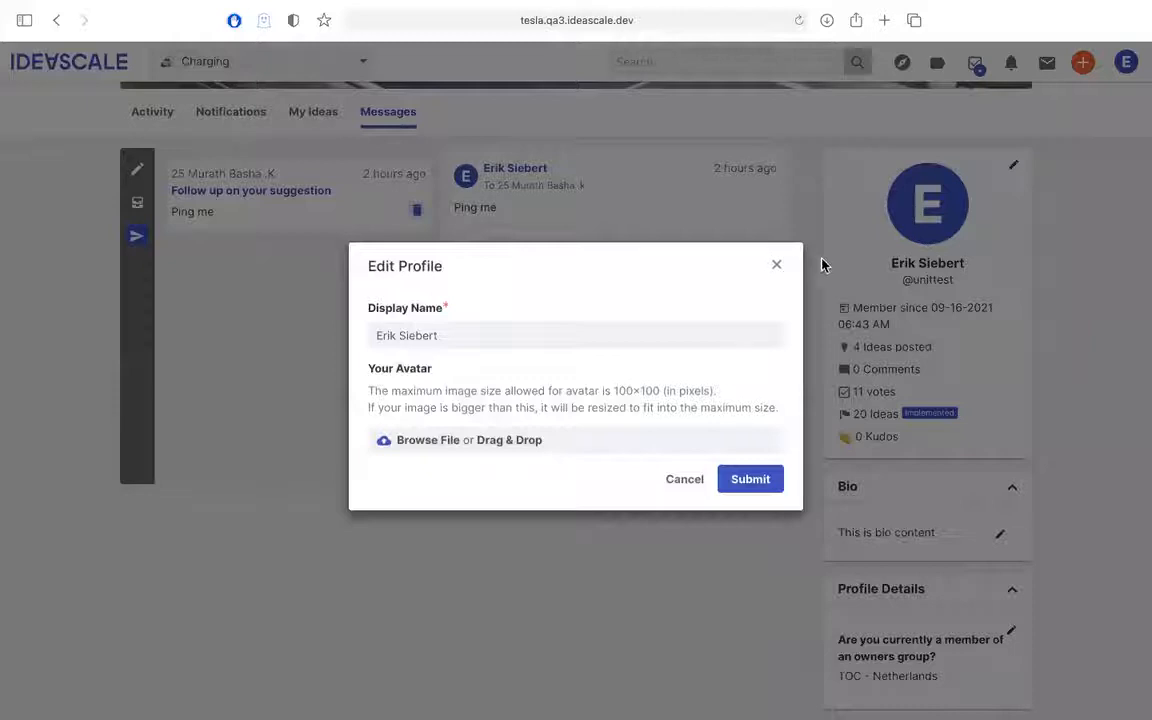
mouse_move(688, 322)
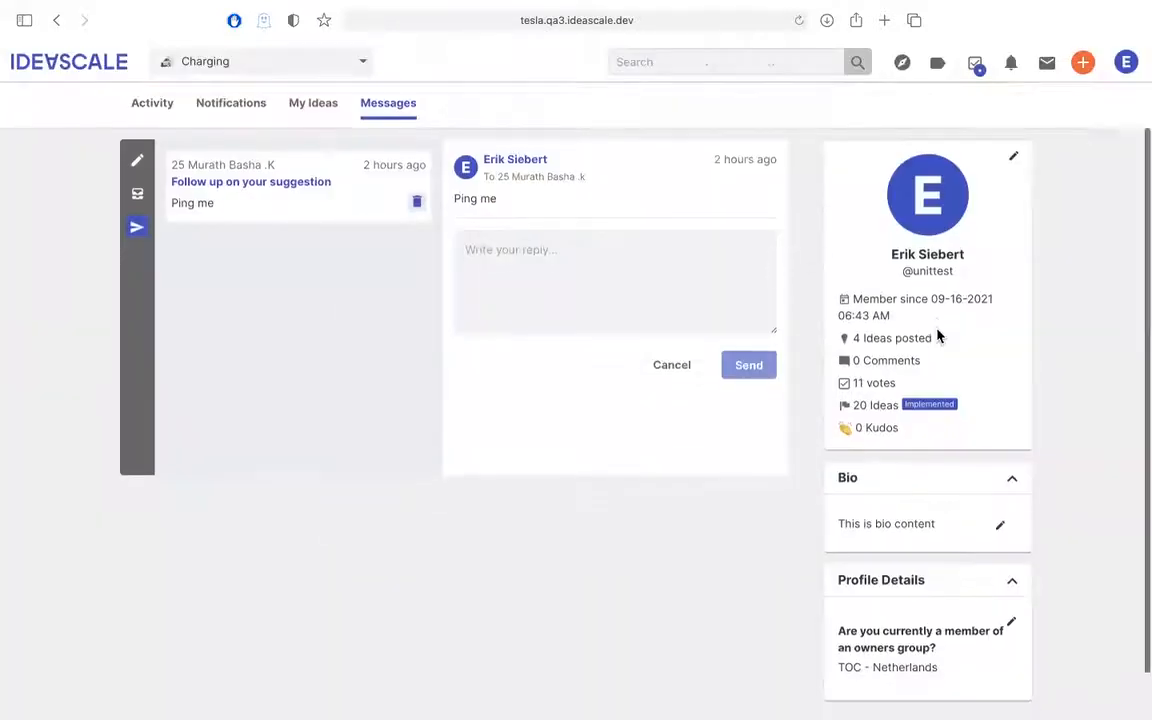
scroll("down", 3)
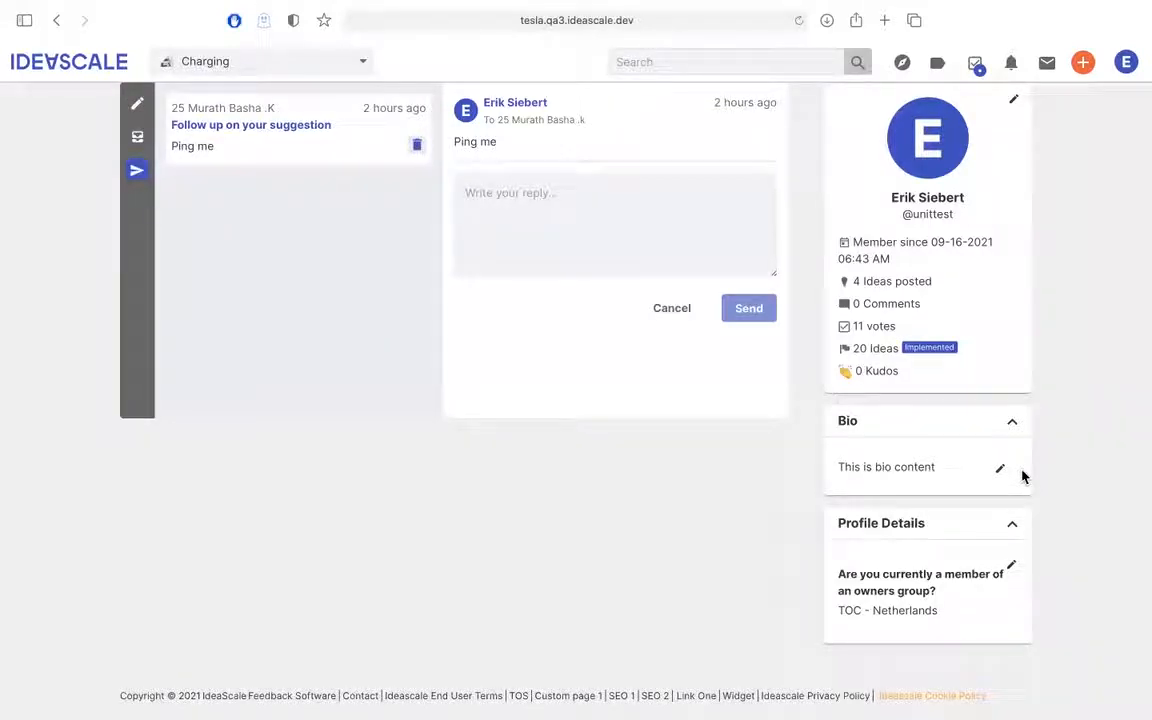
mouse_move(850, 530)
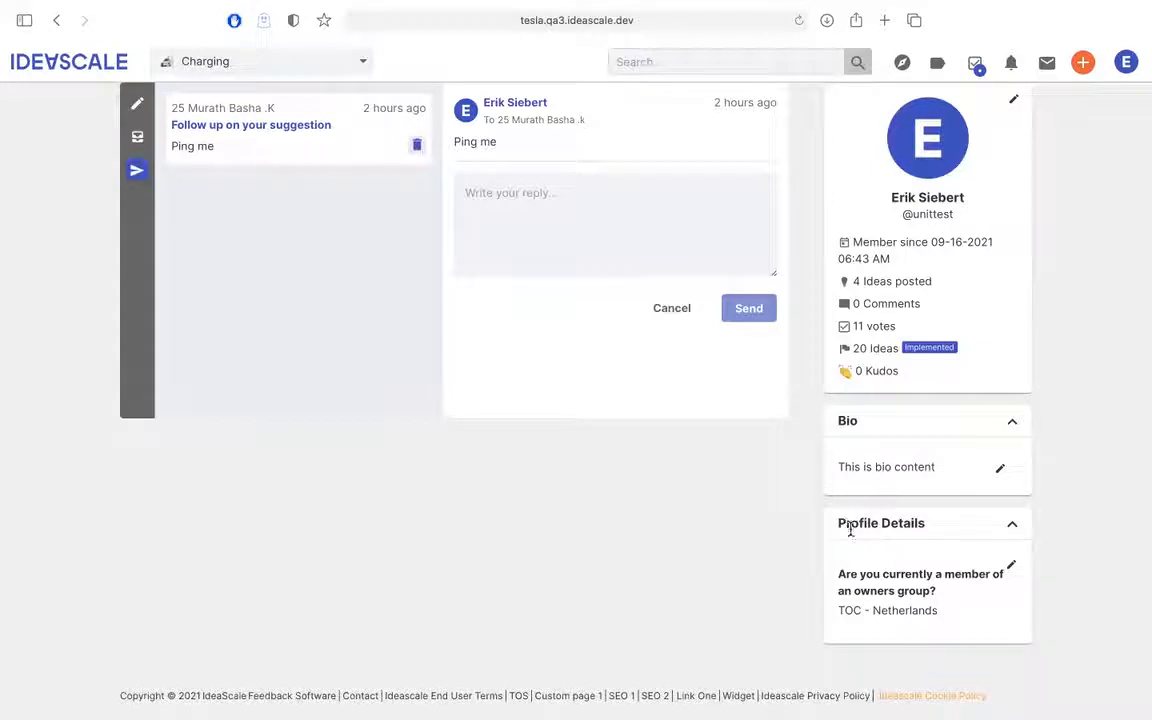
mouse_move(1013, 570)
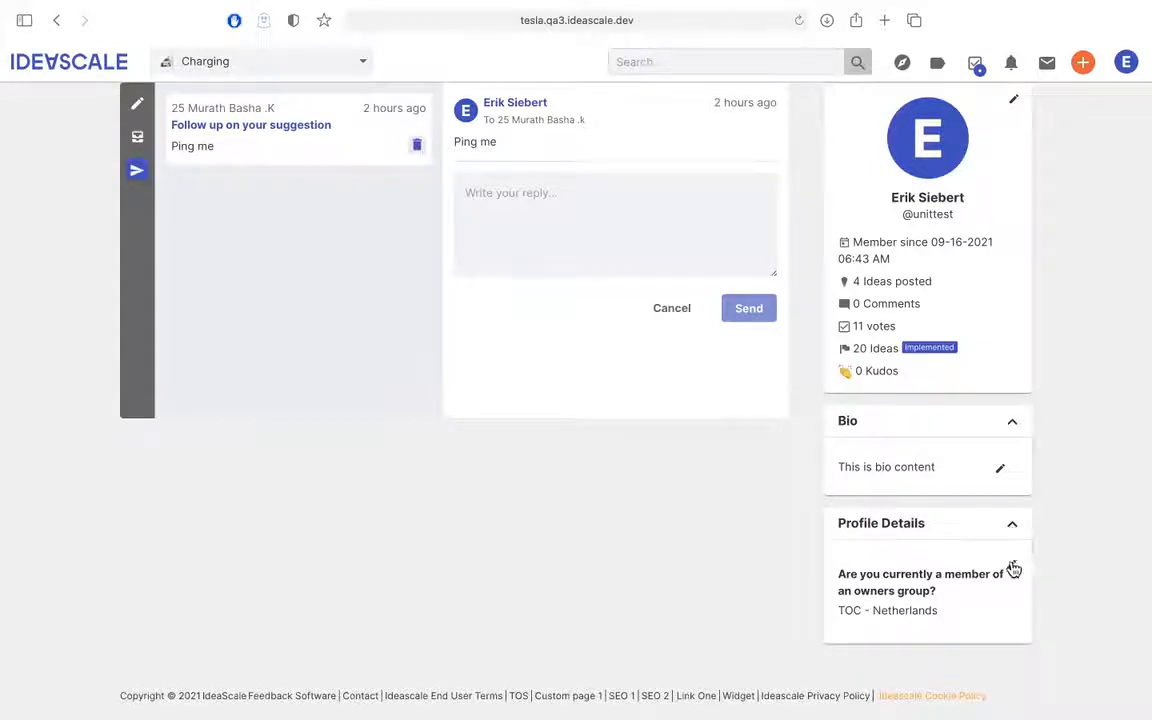
left_click(1013, 569)
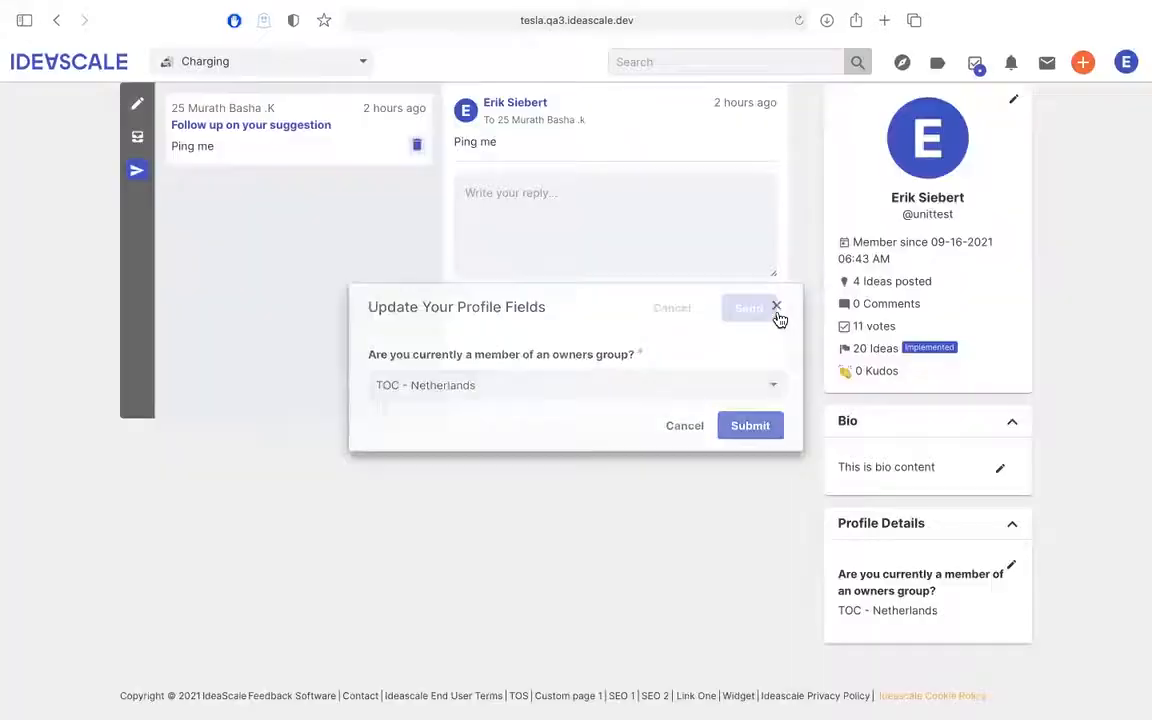
left_click(776, 305)
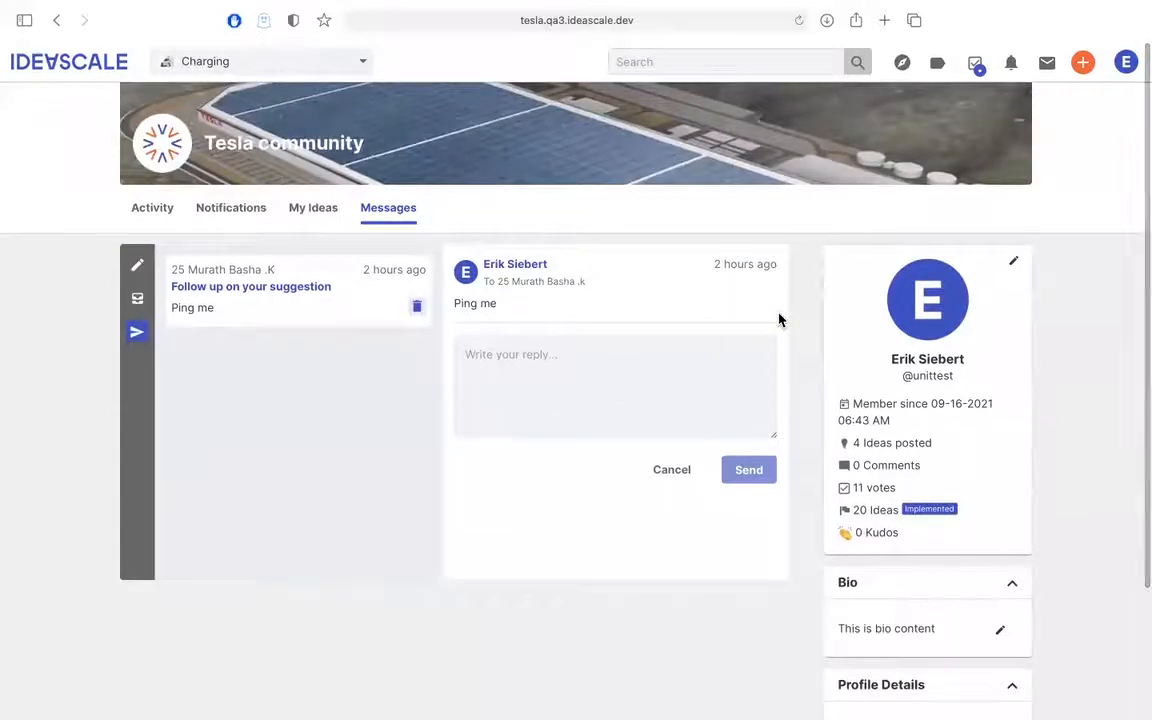
mouse_move(220, 198)
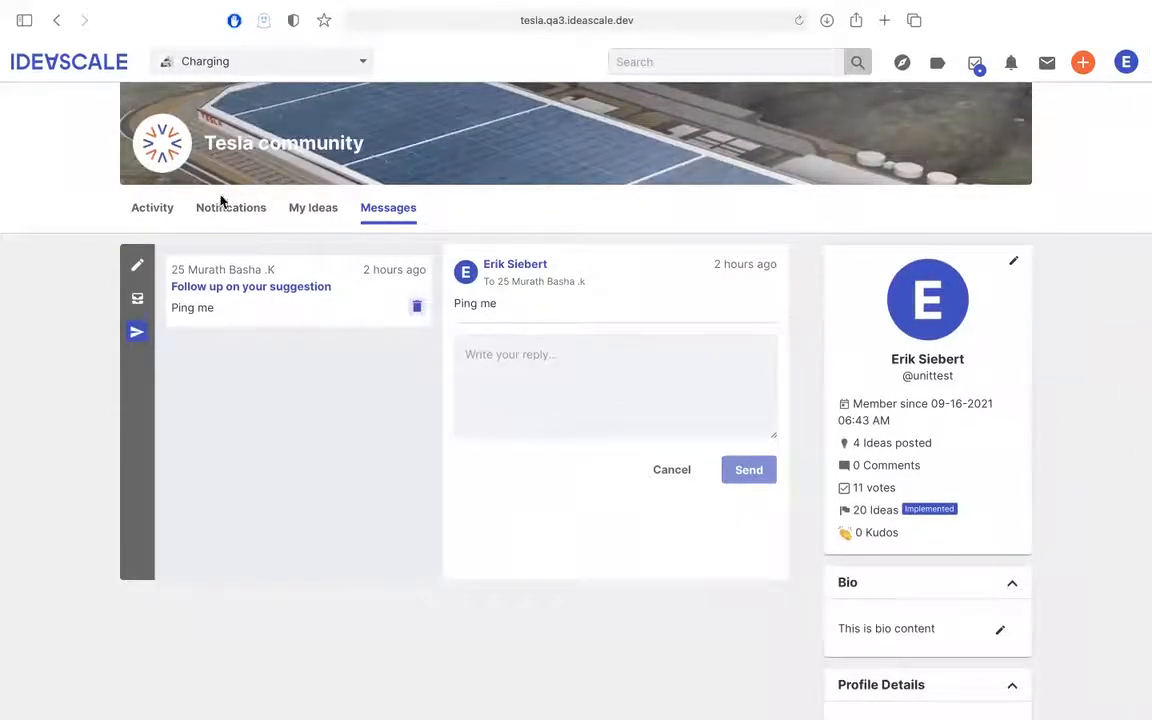
Step: Choose Home from the header campaign dropdown and put the sidebar into Edit Mode
left_click(260, 61)
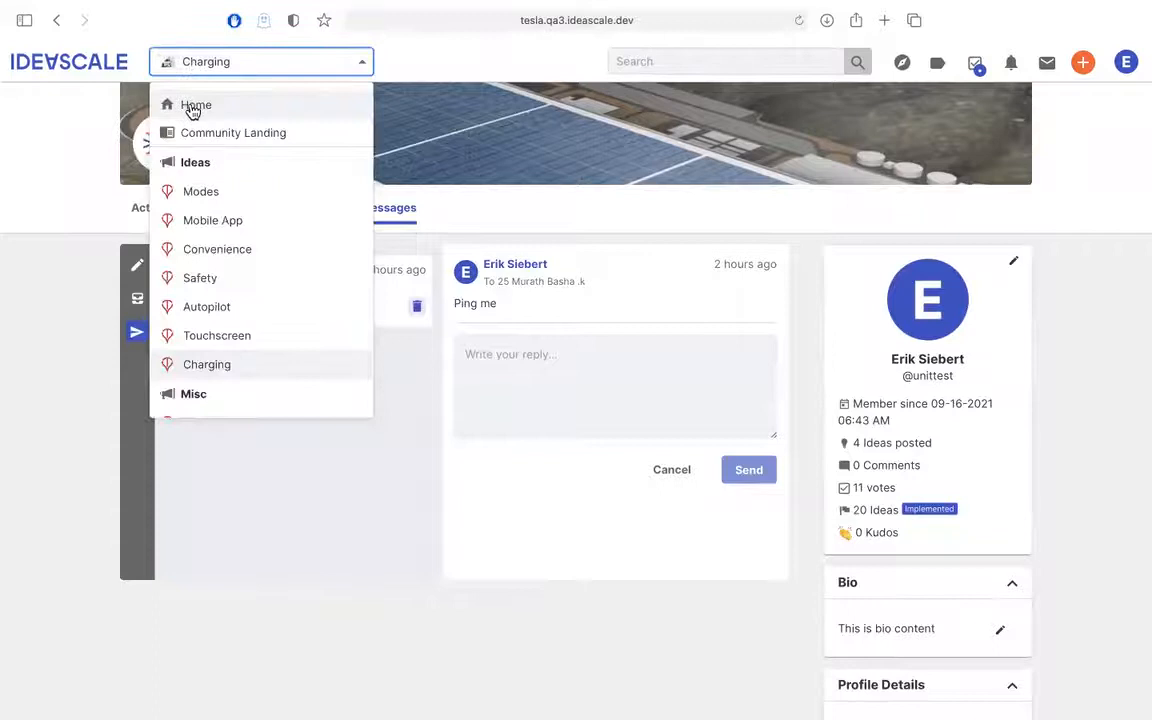
left_click(196, 104)
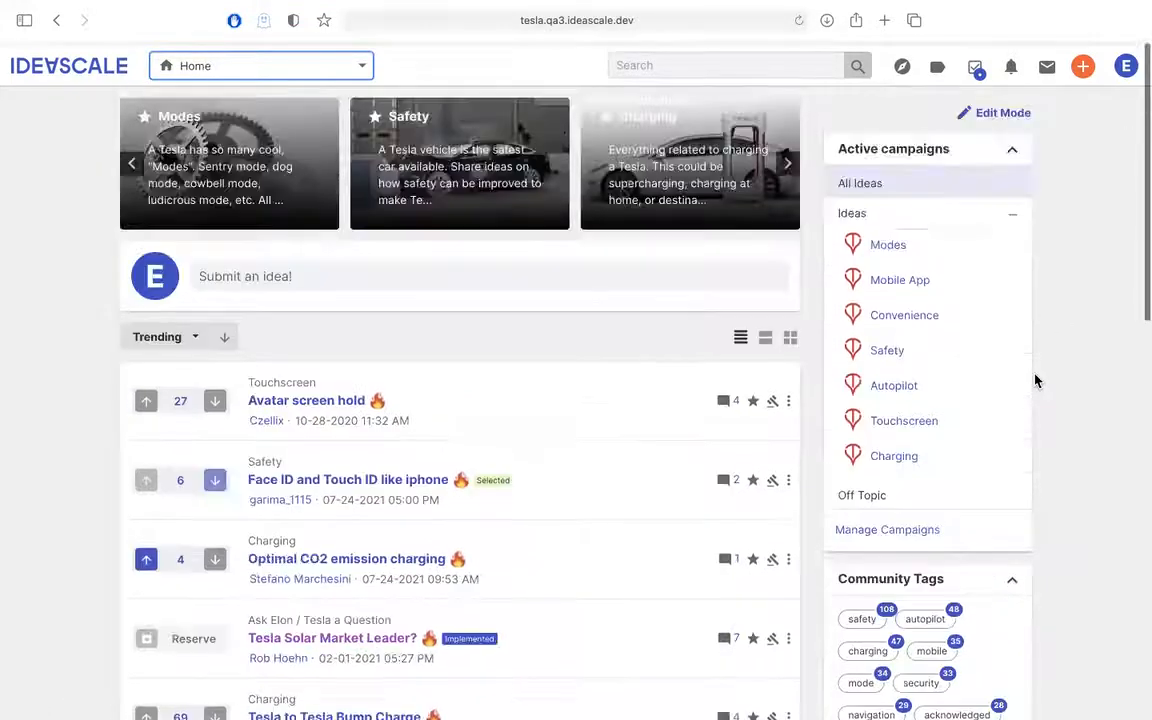
left_click(787, 162)
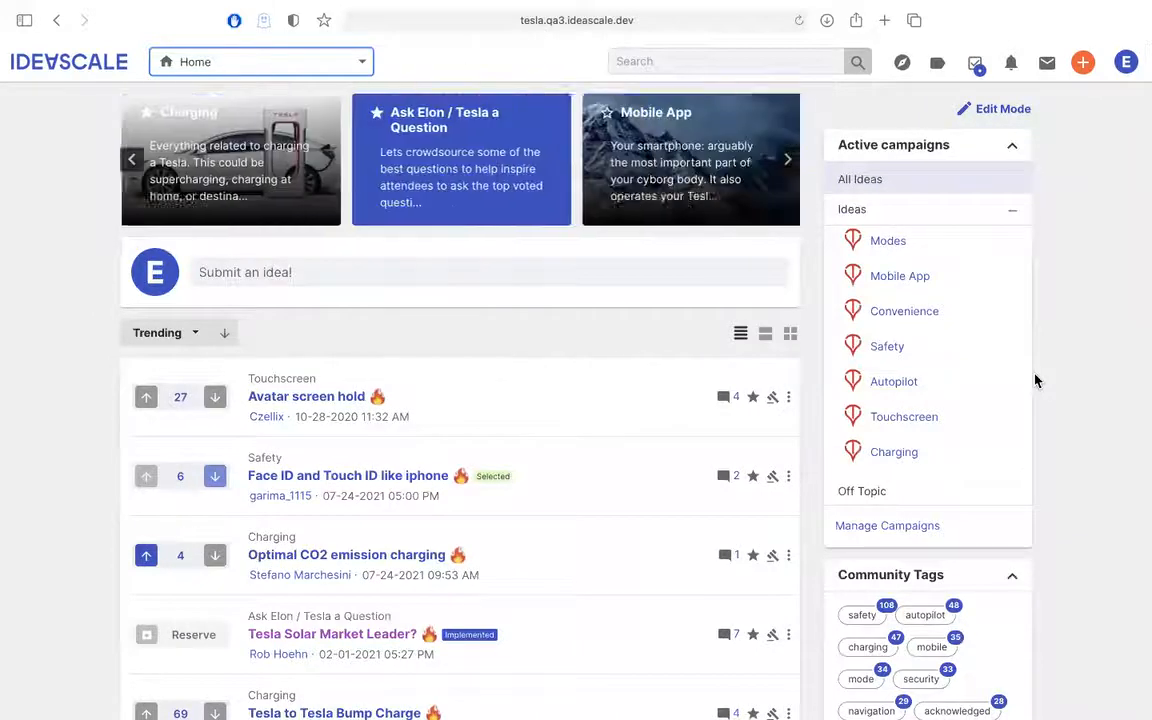
left_click(787, 158)
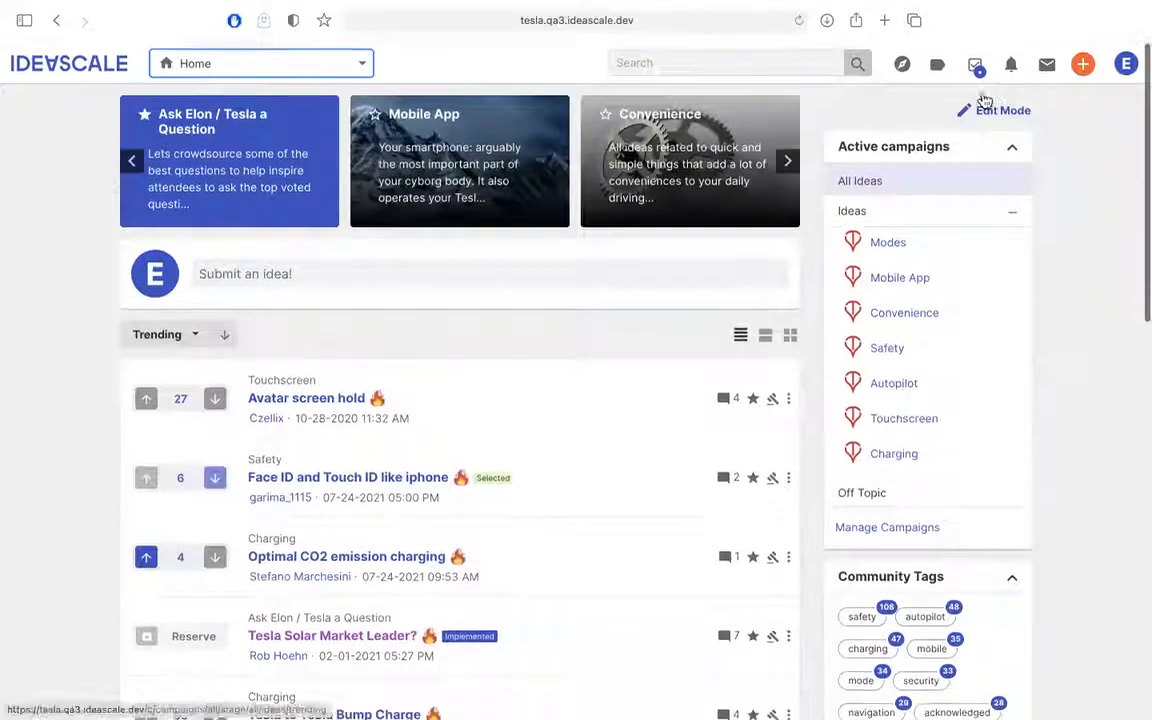
left_click(787, 160)
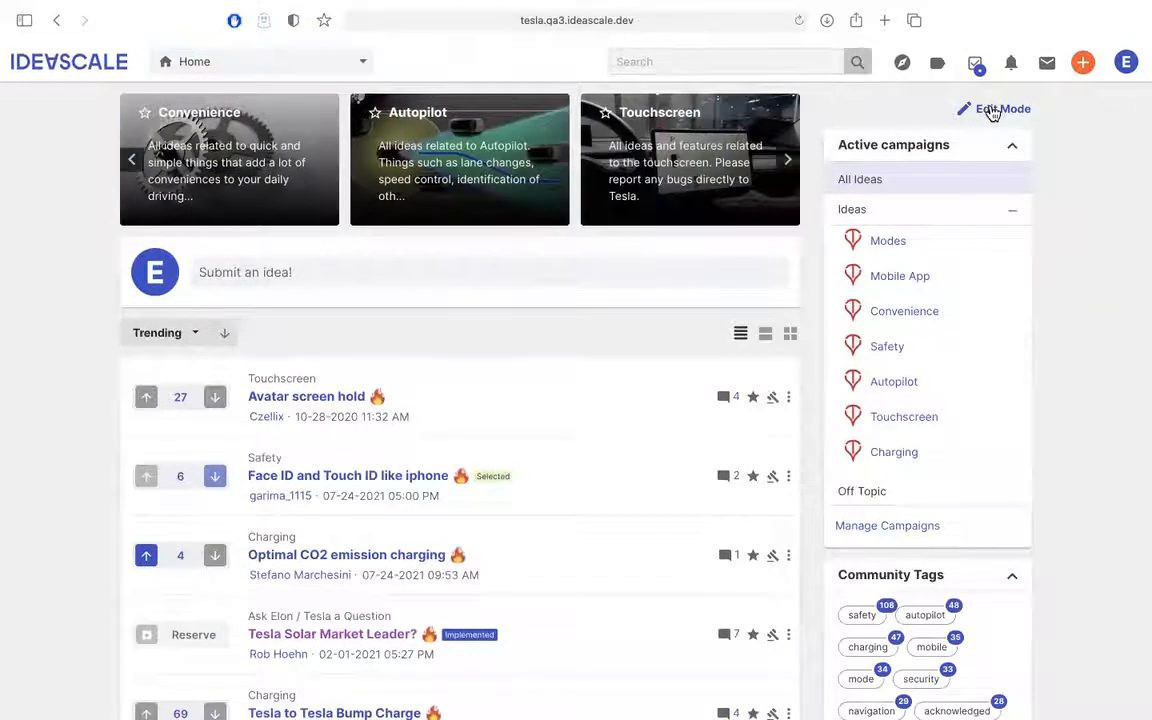
left_click(994, 108)
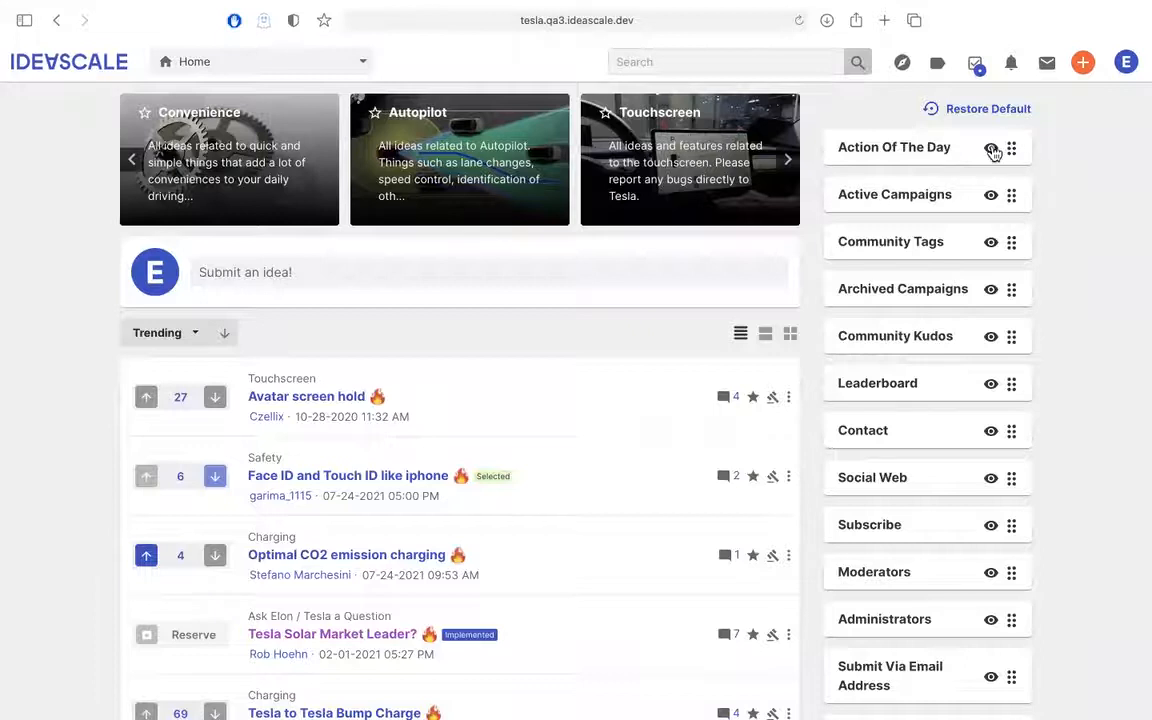
Step: Hide the Action Of The Day tile and save the customised sidebar layout
left_click(990, 147)
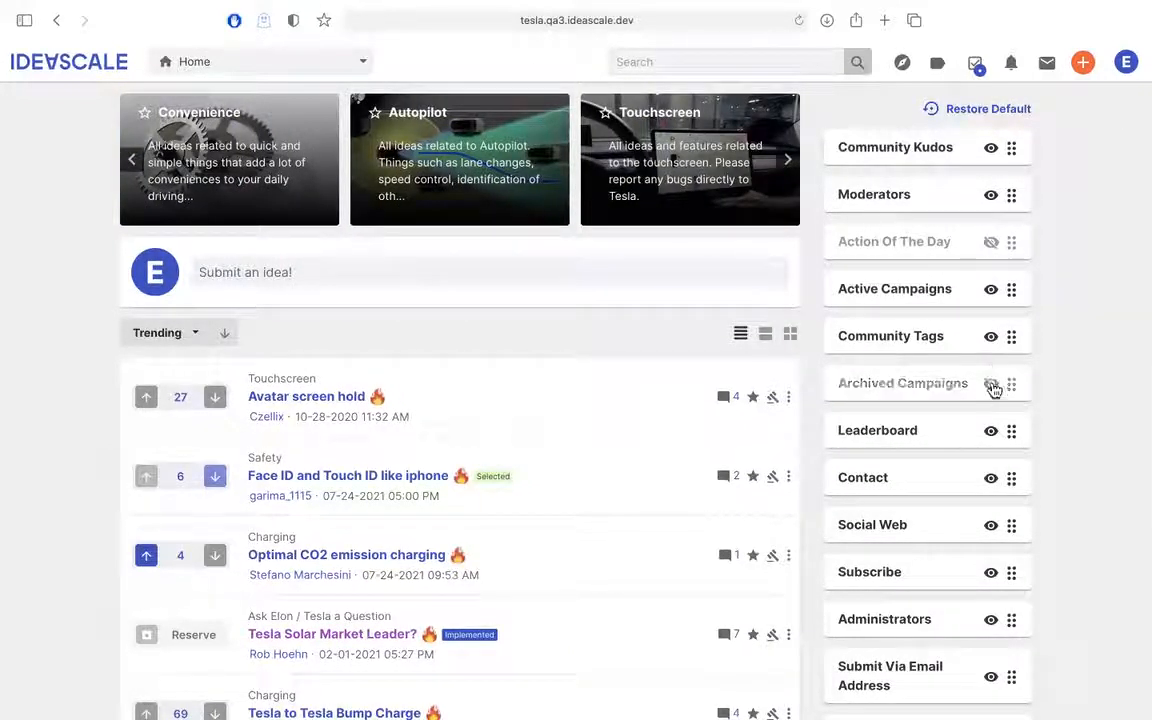
scroll("down", 3)
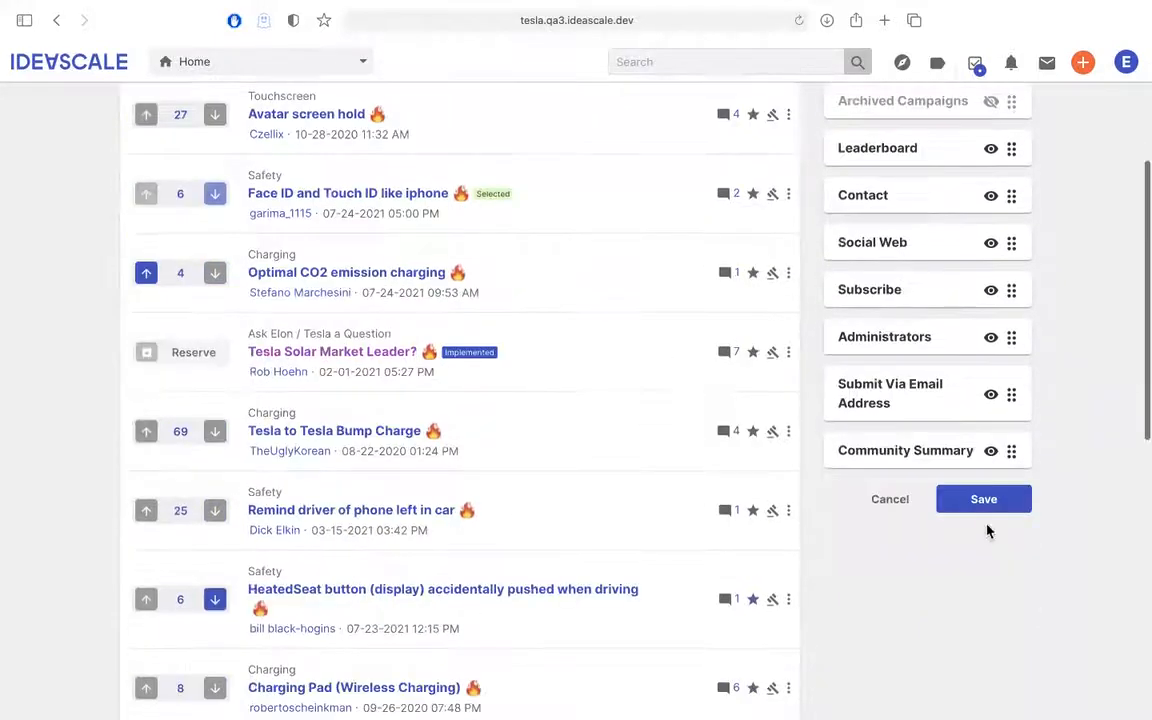
left_click(983, 498)
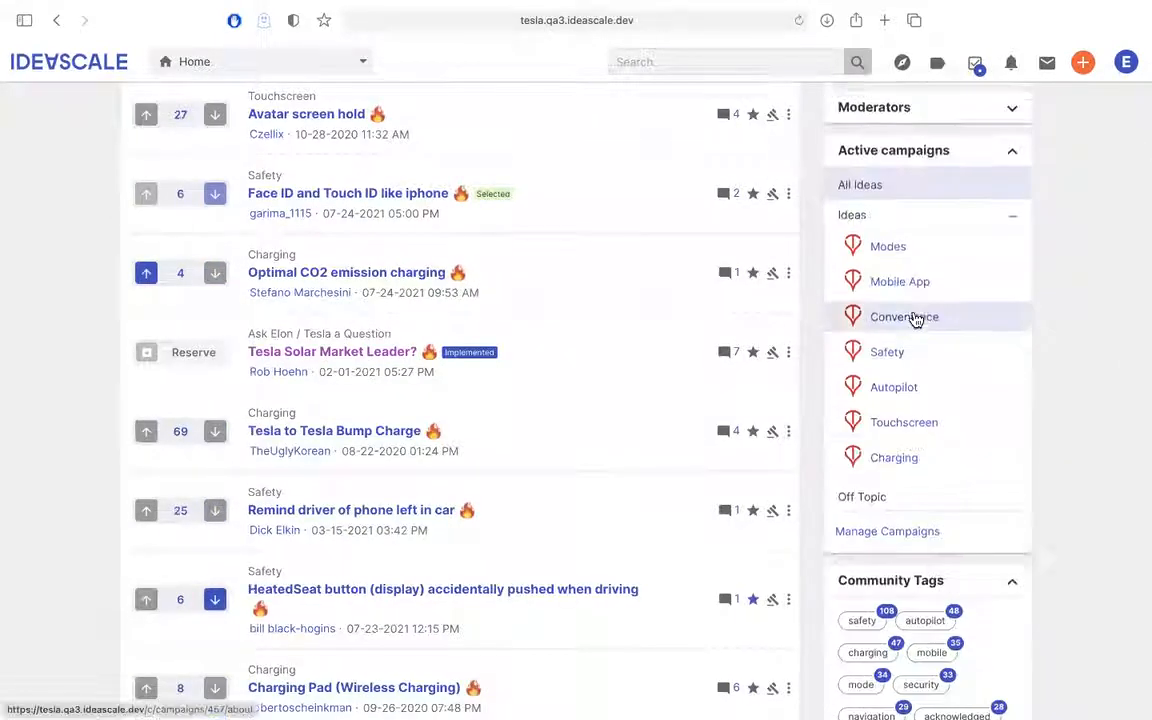
Step: Scroll the updated sidebar, then reopen Edit Mode to show the saved tile list
scroll("up", 3)
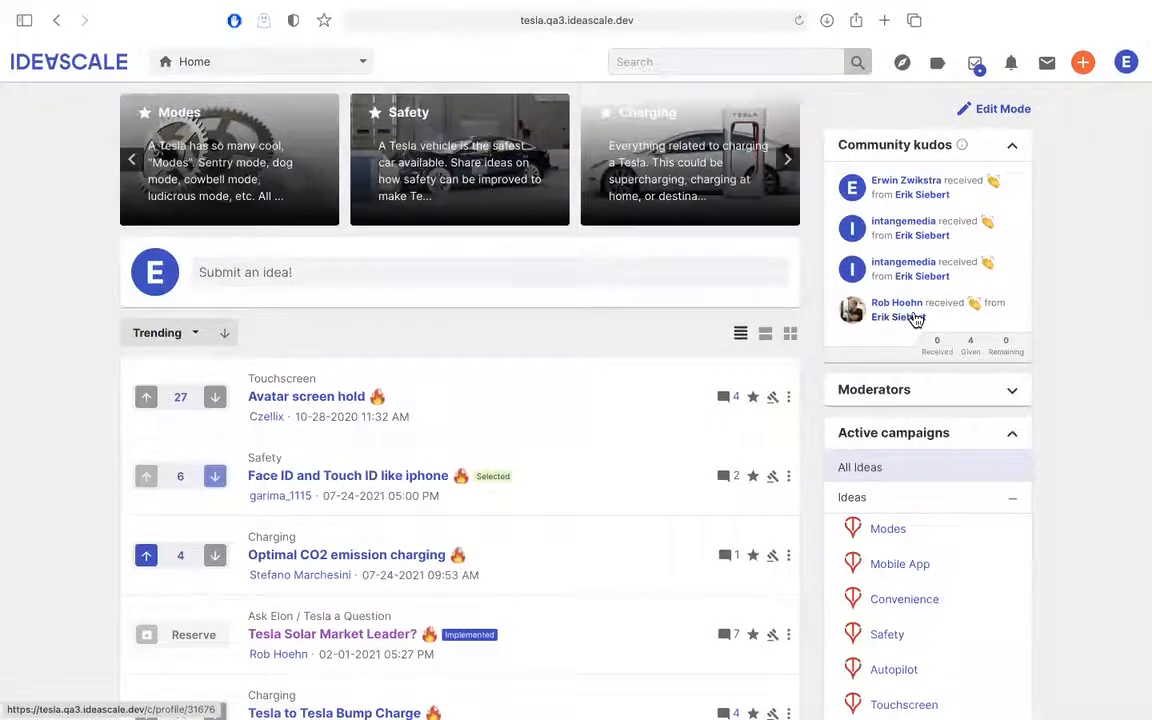
scroll("down", 3)
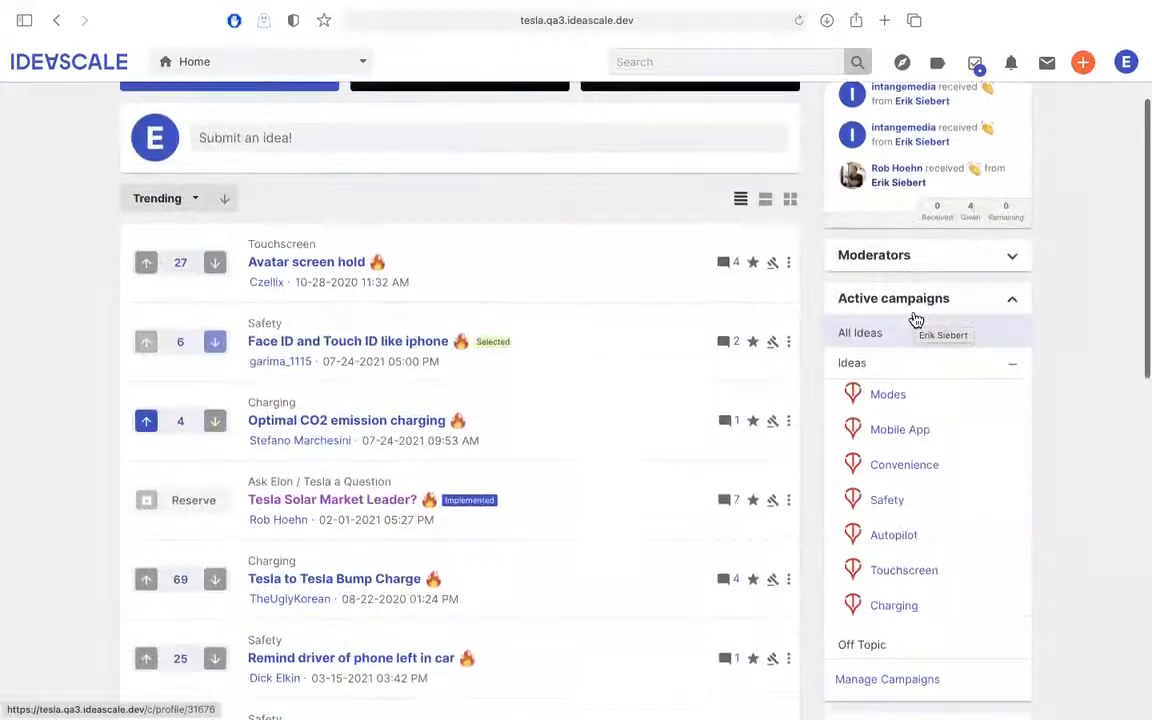
scroll("up", 3)
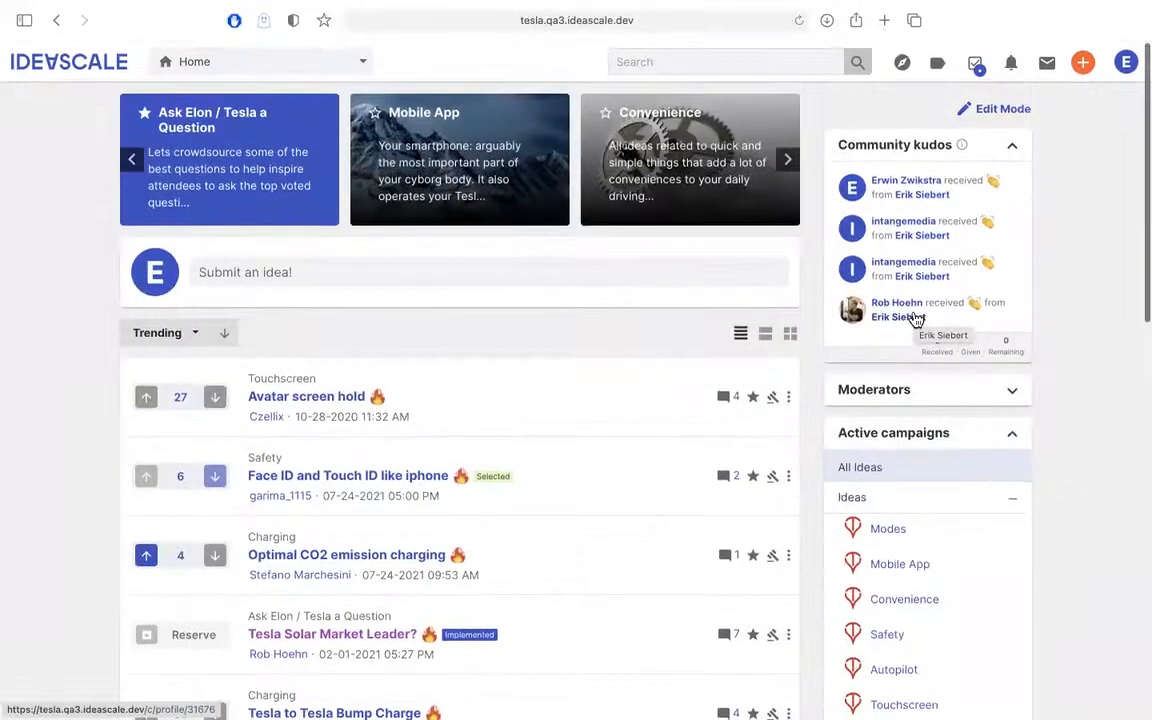
left_click(787, 159)
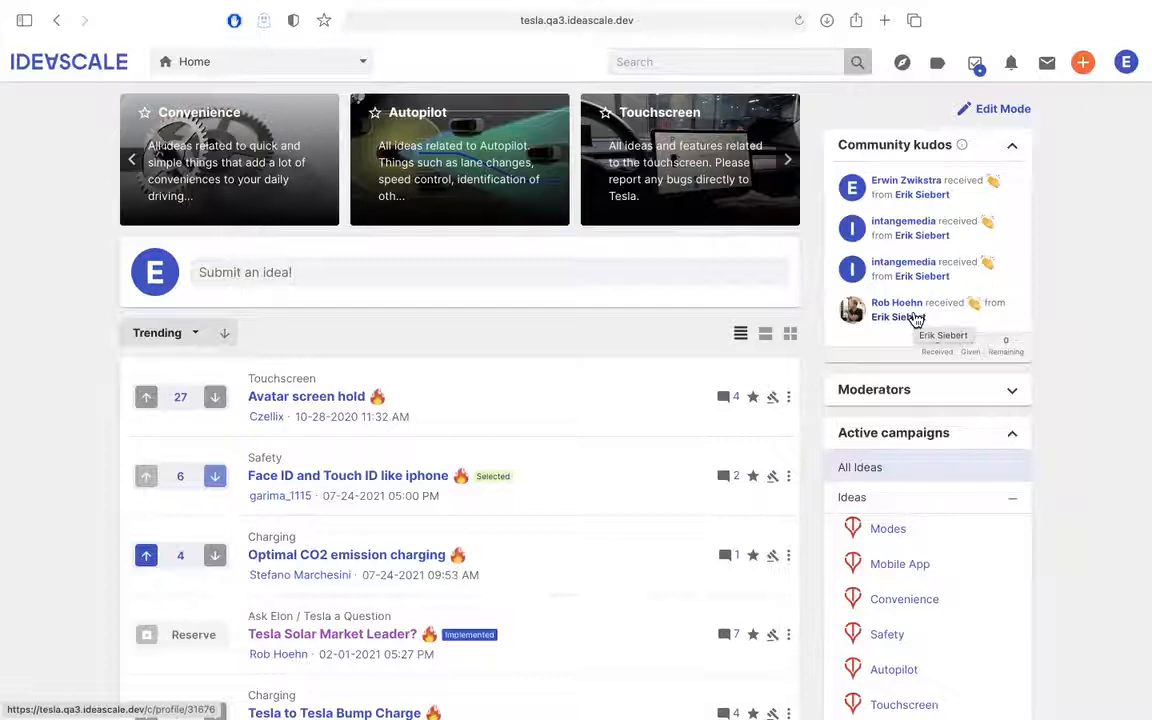
left_click(787, 159)
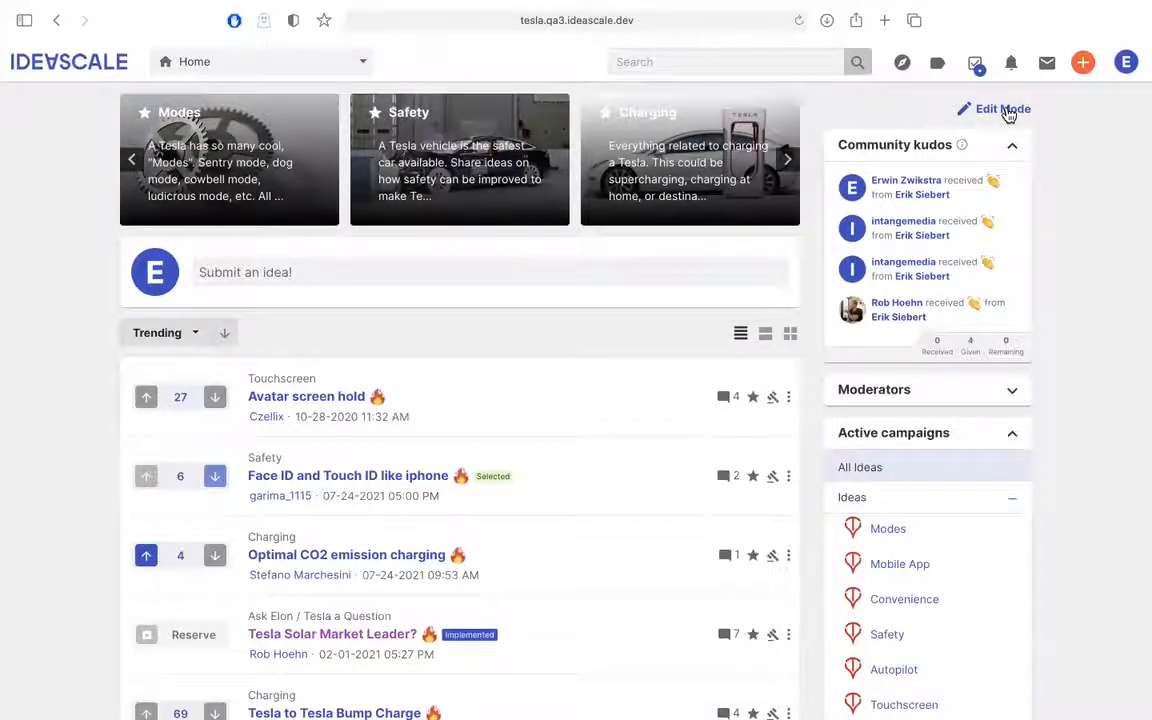
left_click(1001, 108)
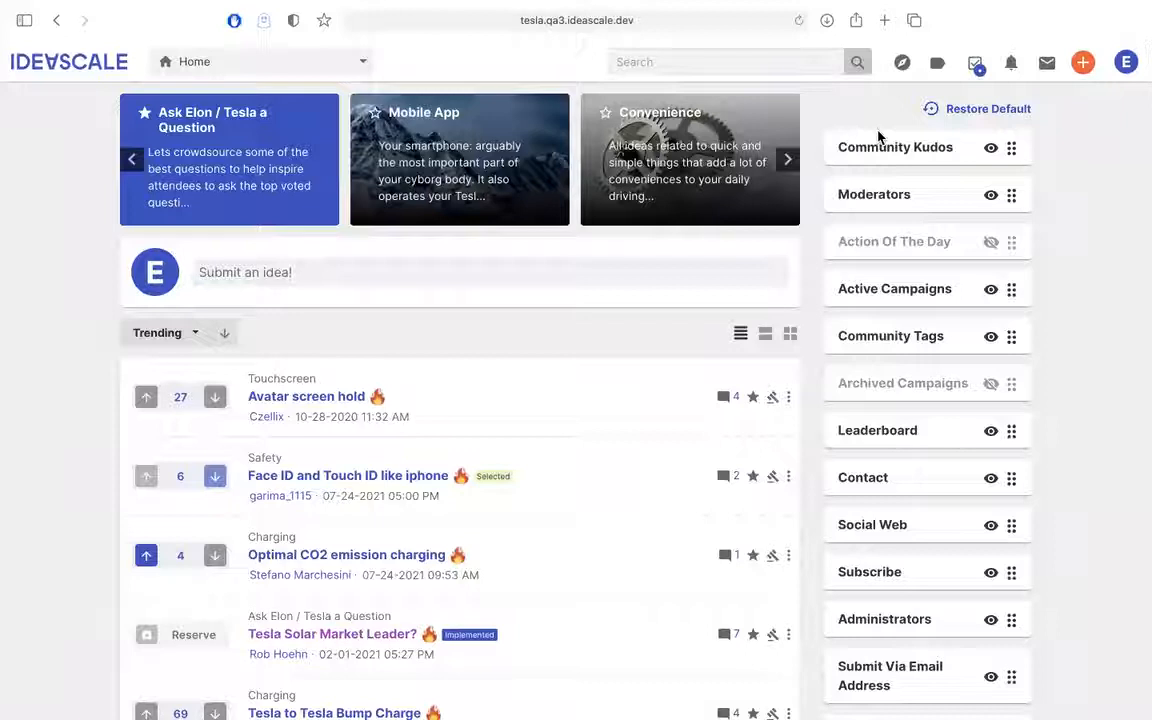
left_click(787, 159)
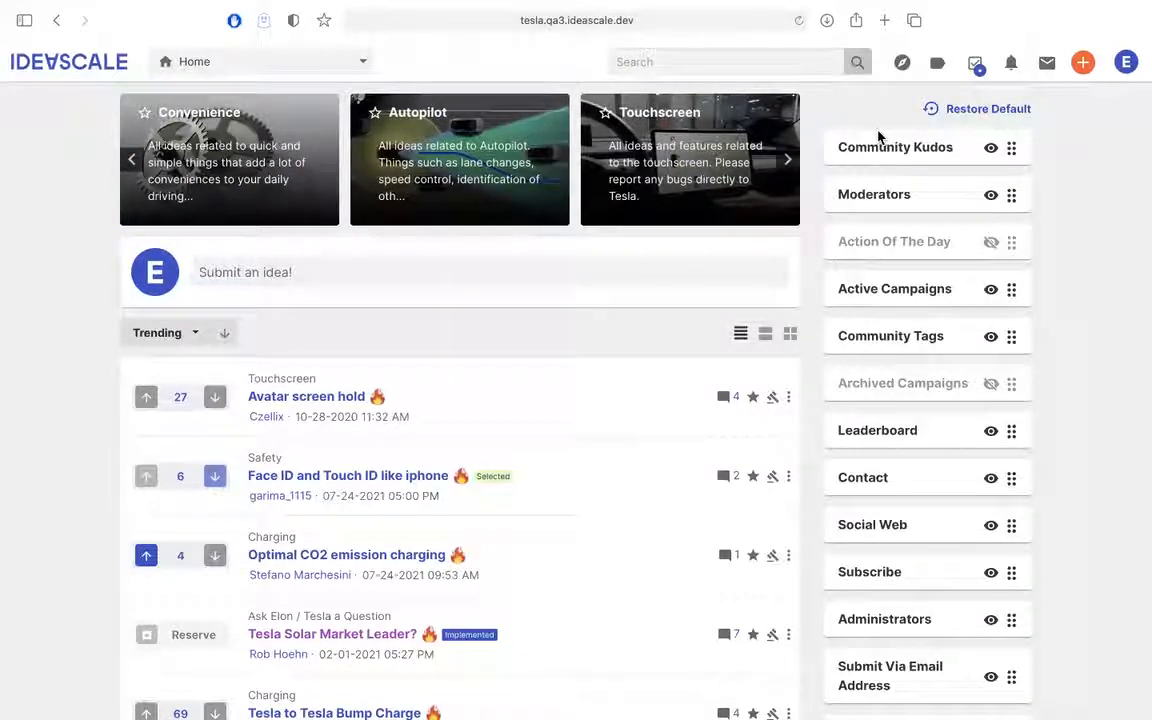
left_click(787, 159)
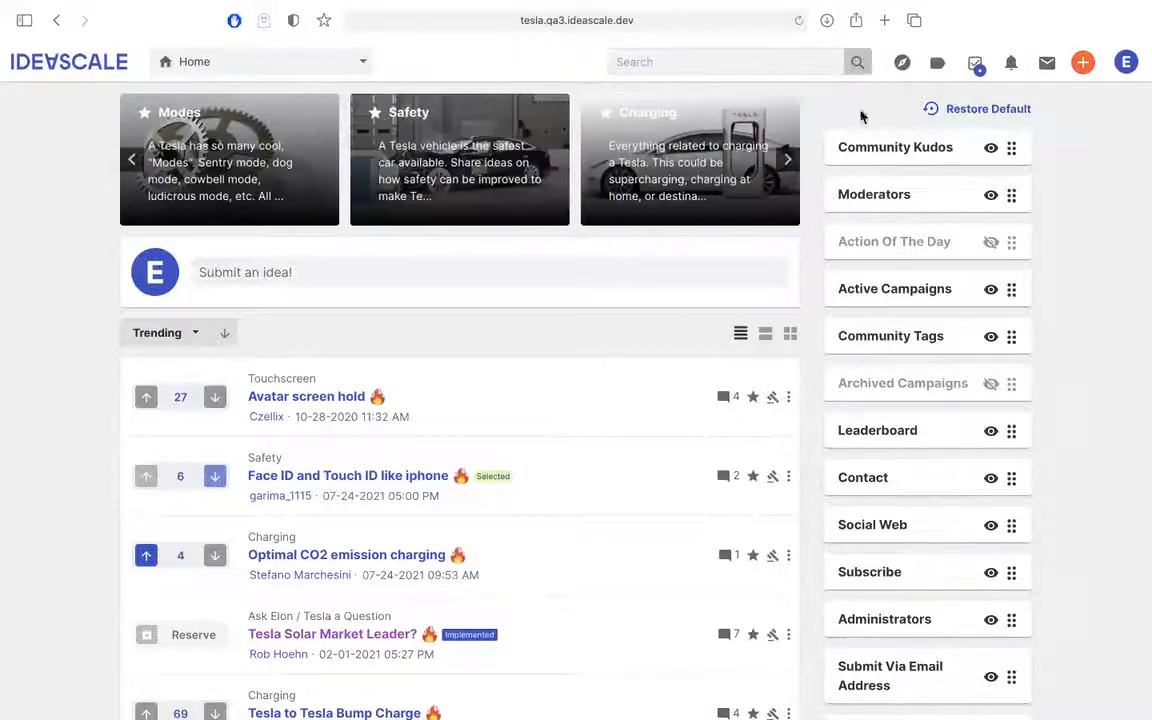